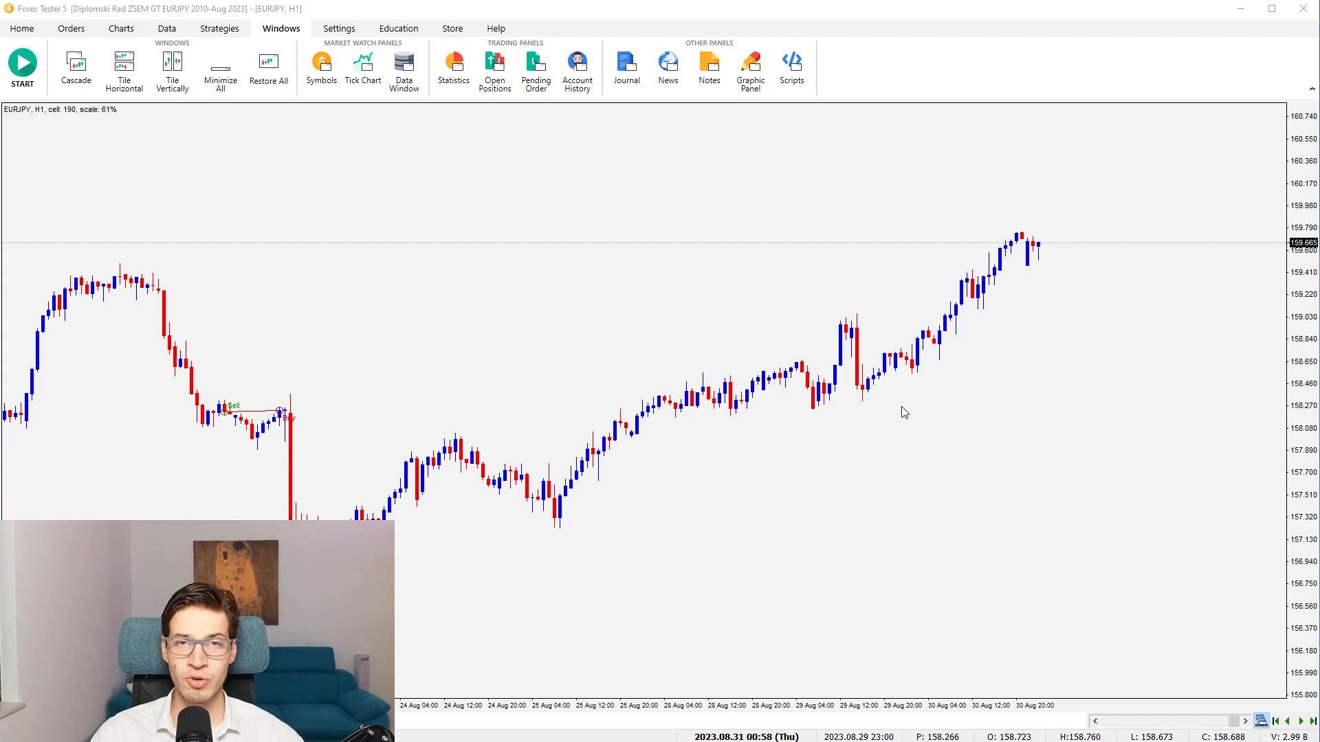
Step: Move the EURJPY H1 chart back to late November–early December 2014
left_click(22, 28)
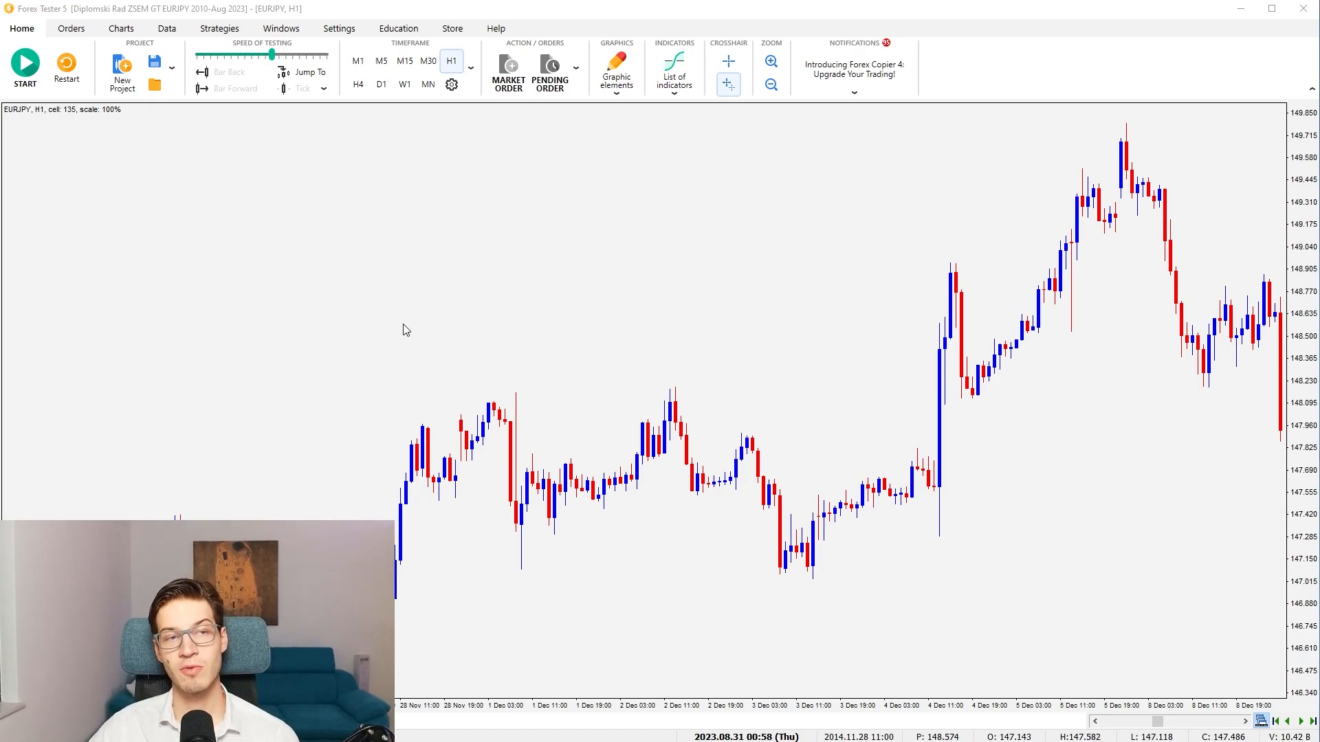
mouse_move(401, 323)
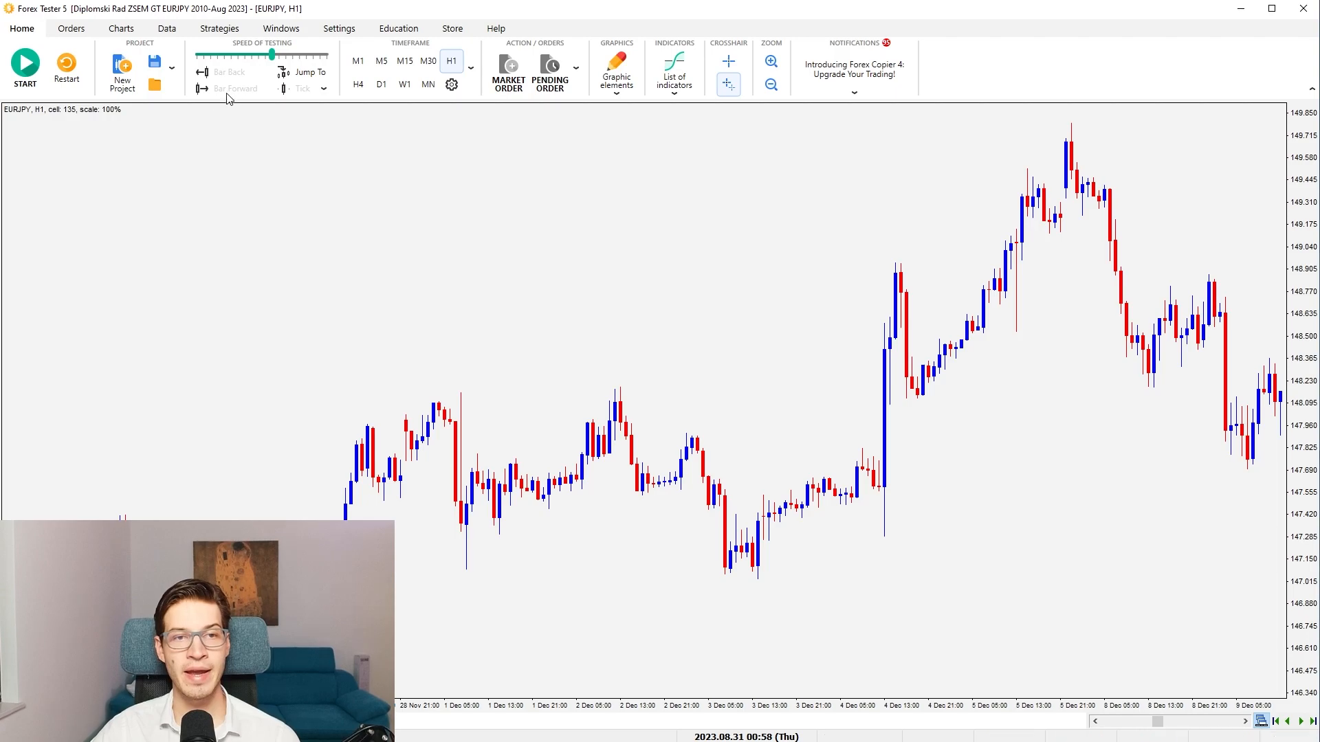
left_click(281, 28)
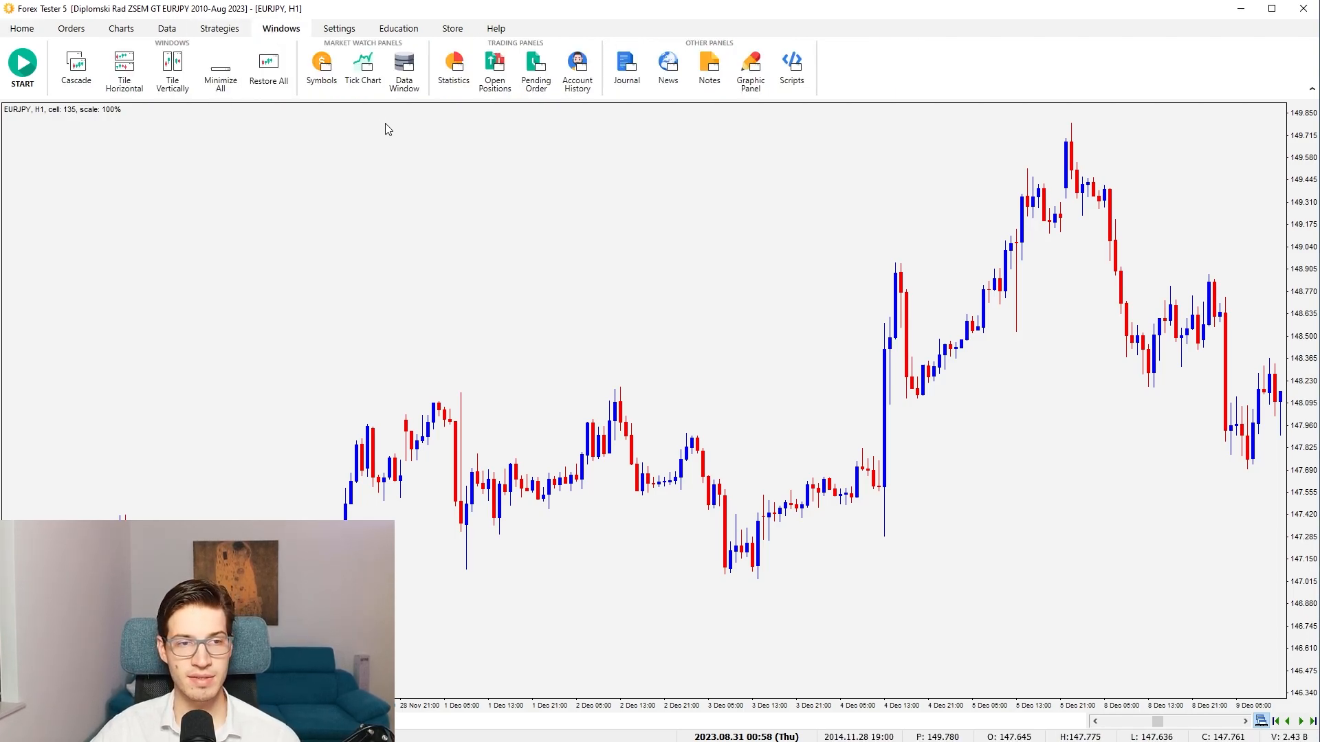
mouse_move(467, 88)
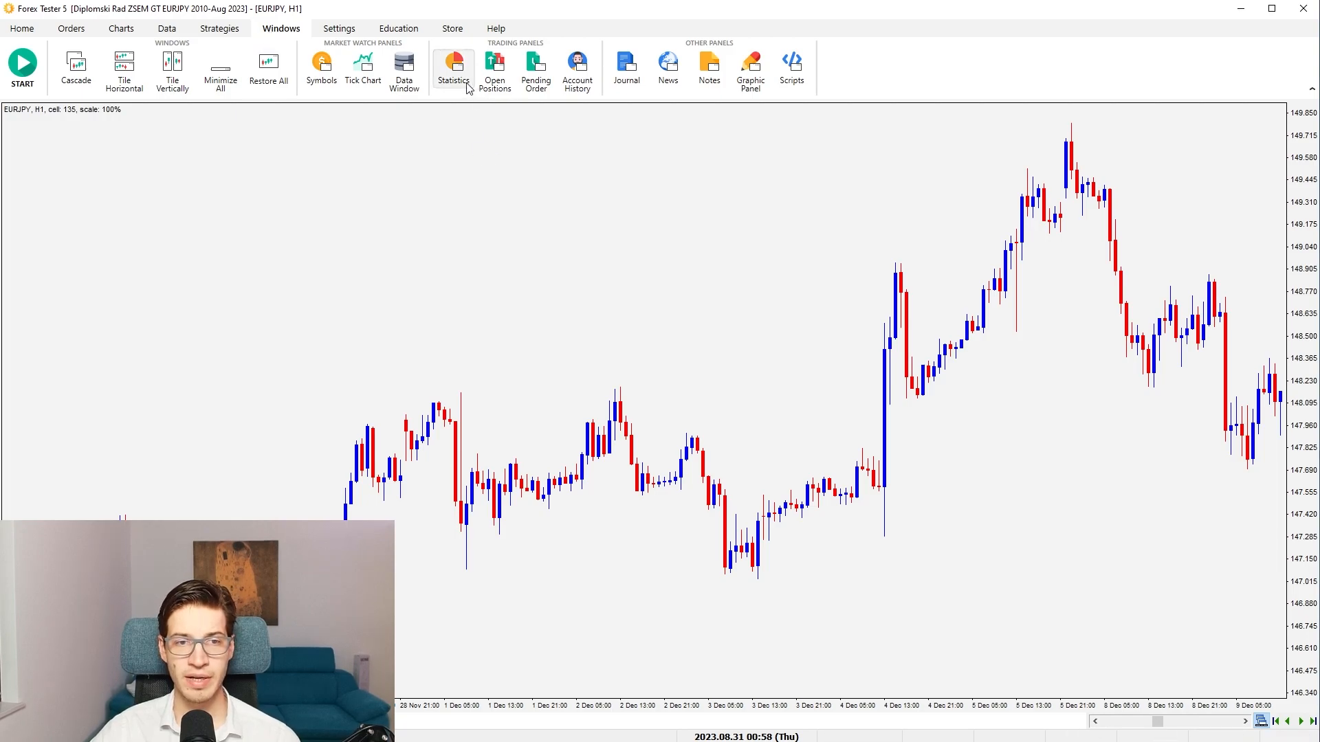
Step: Open the backtest Statistics and highlight the Days processed, Profit trades and Trades/month rows
left_click(453, 62)
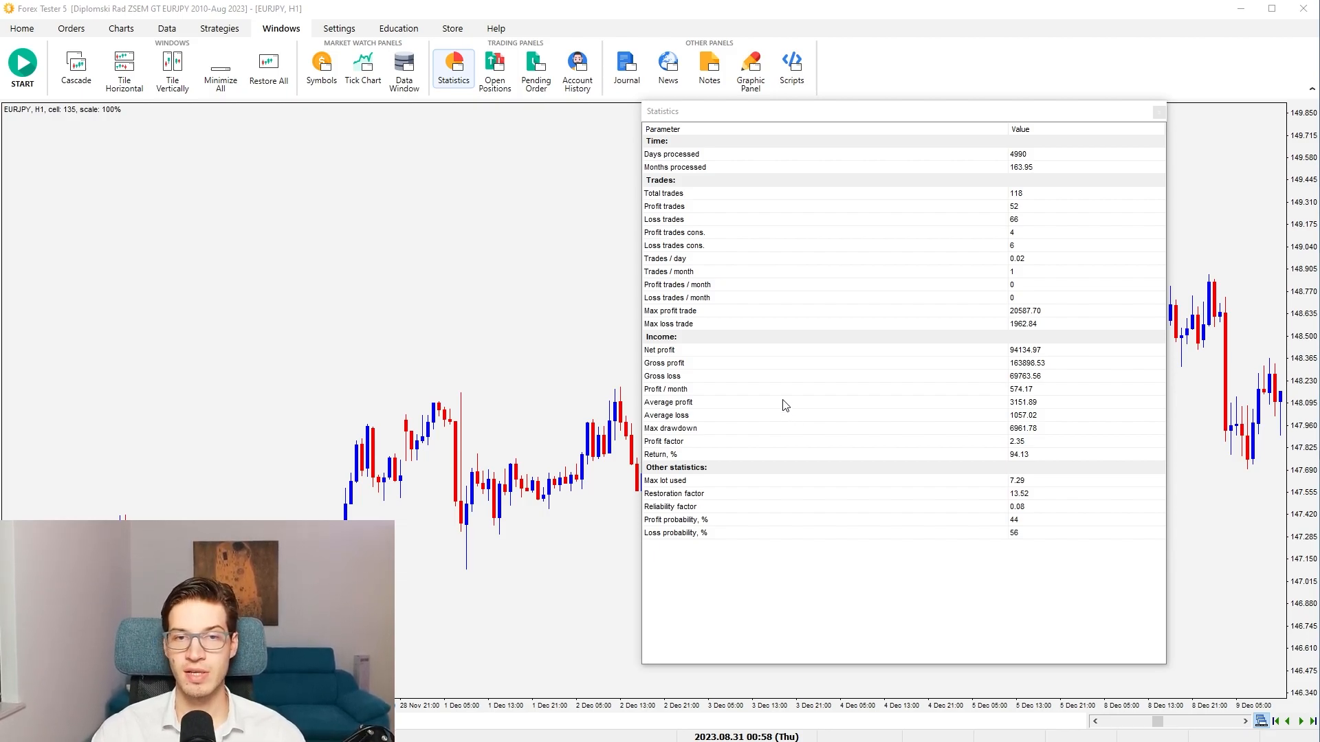
mouse_move(890, 143)
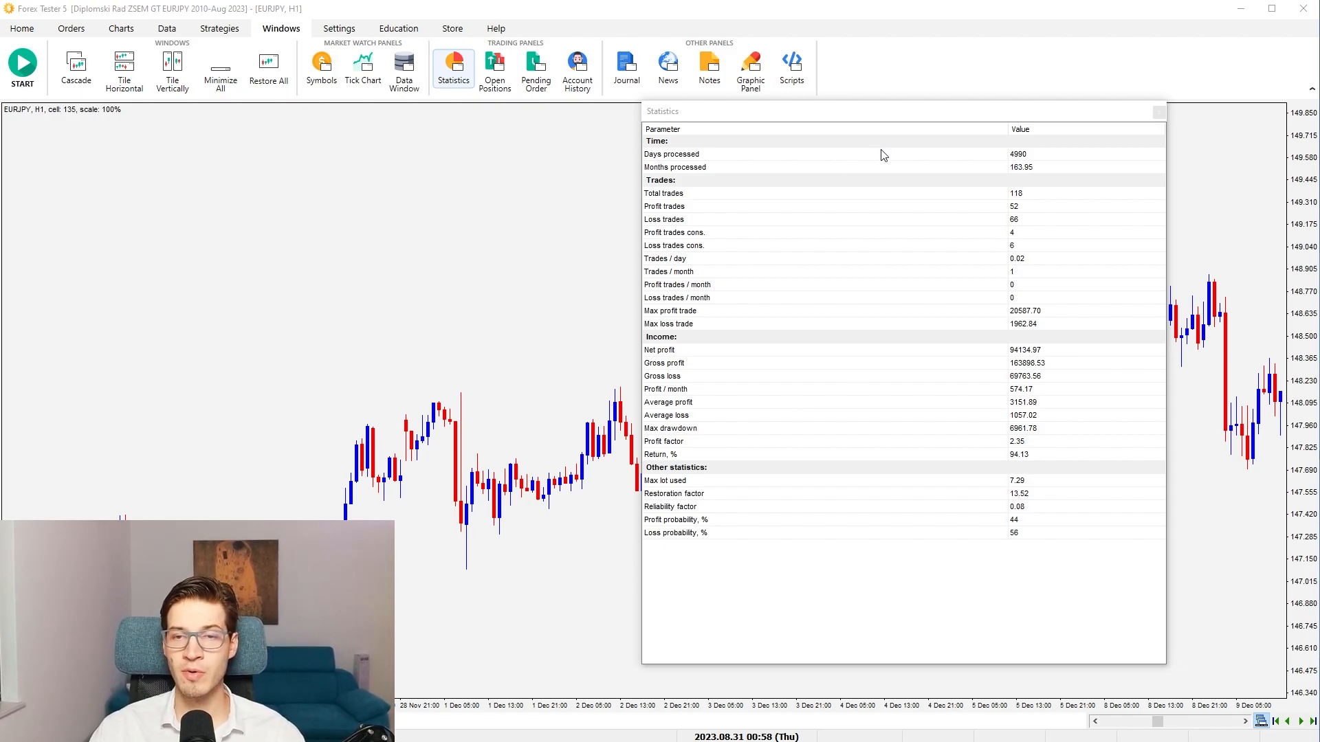
left_click(699, 154)
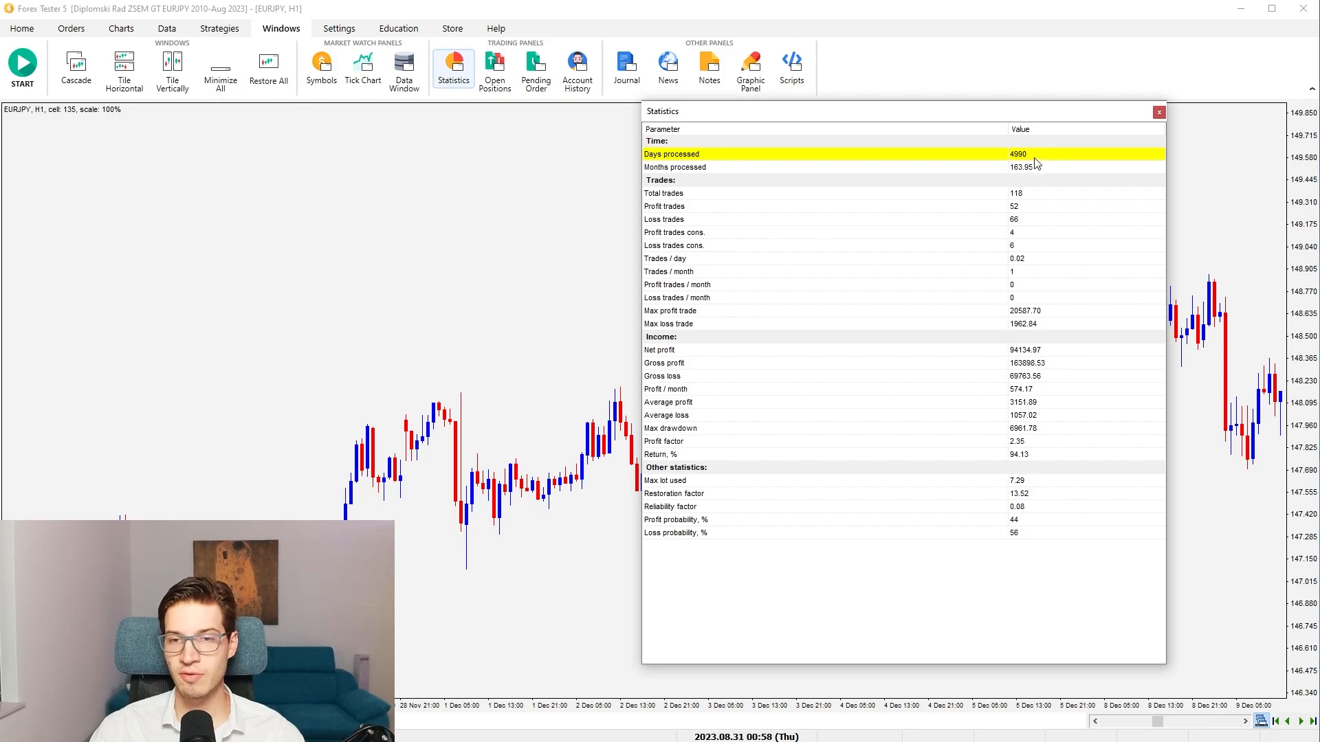
mouse_move(1030, 156)
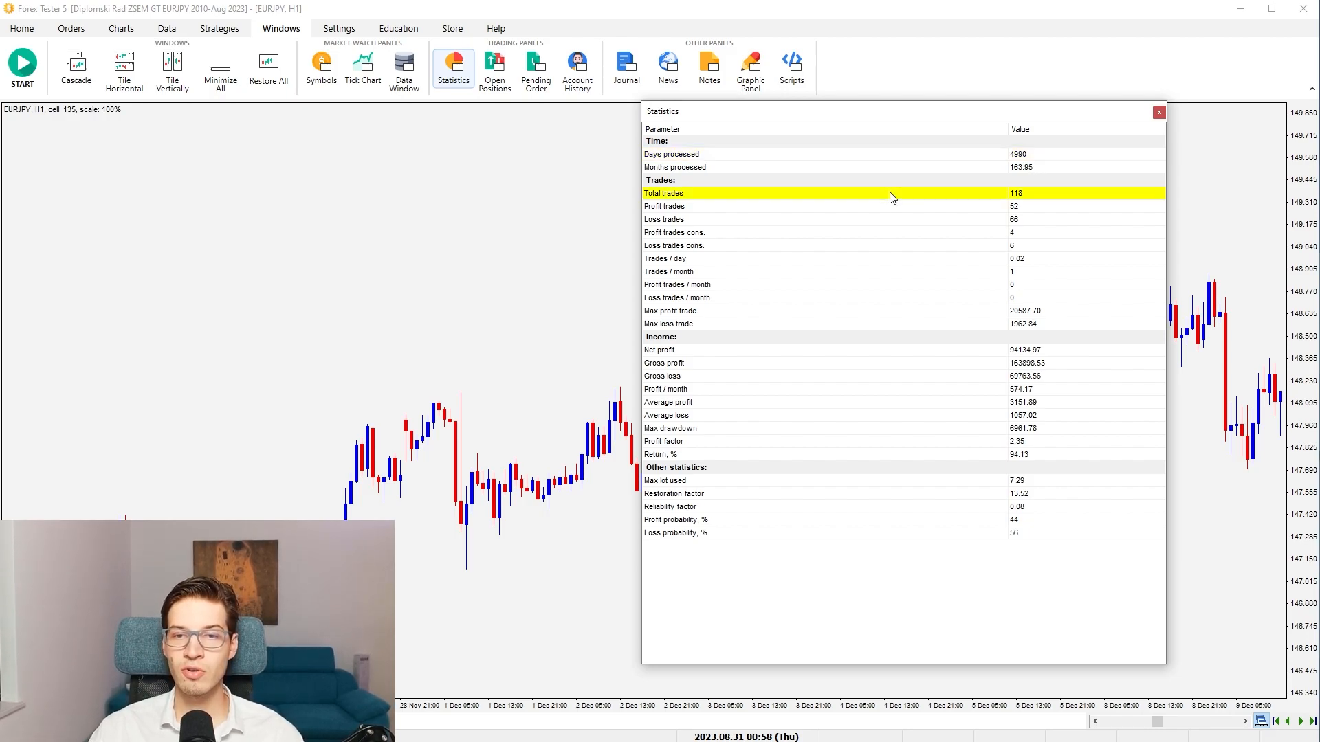
mouse_move(1027, 198)
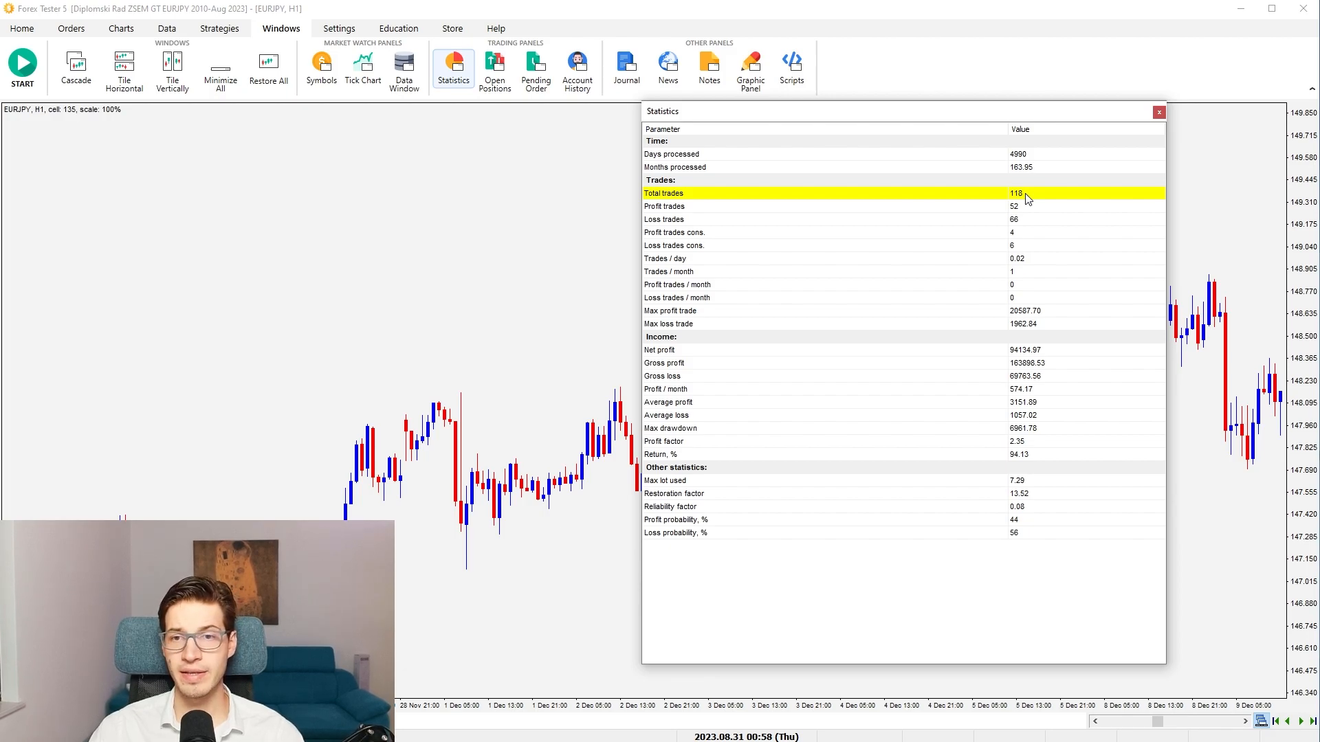
left_click(664, 206)
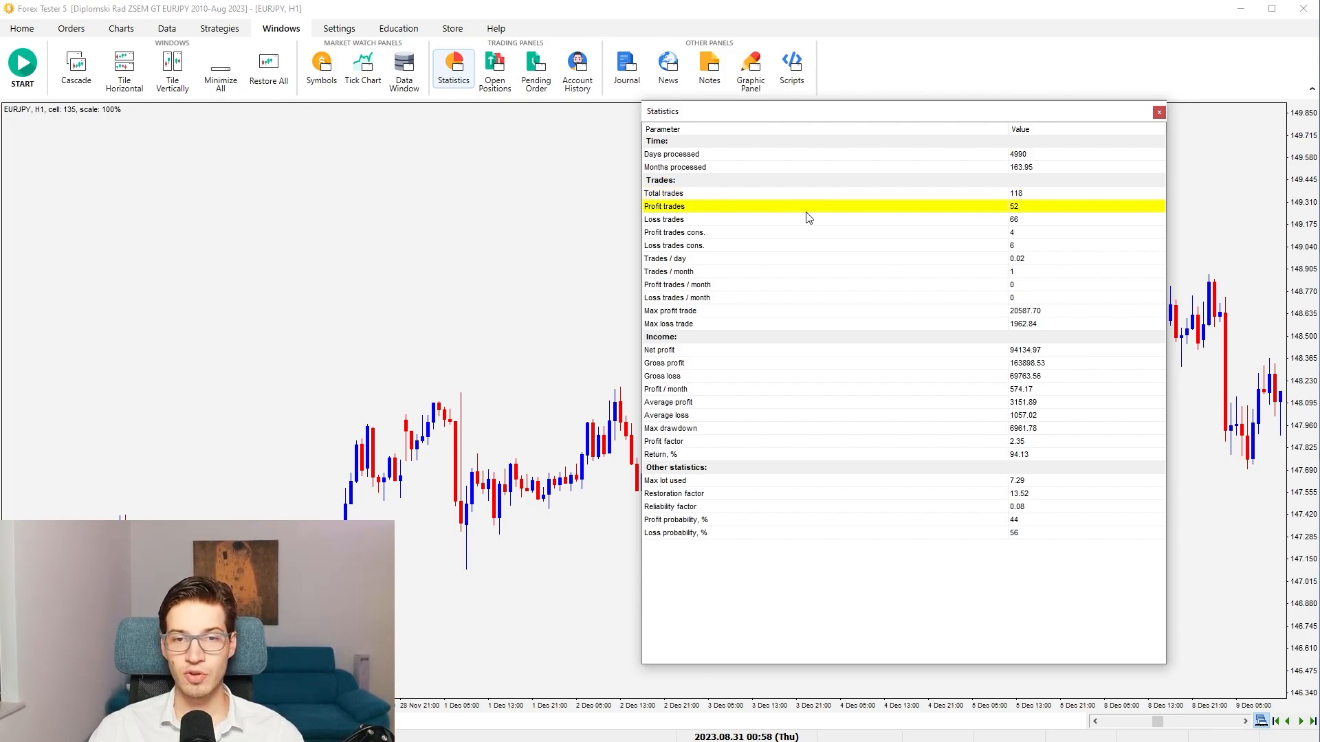
left_click(664, 220)
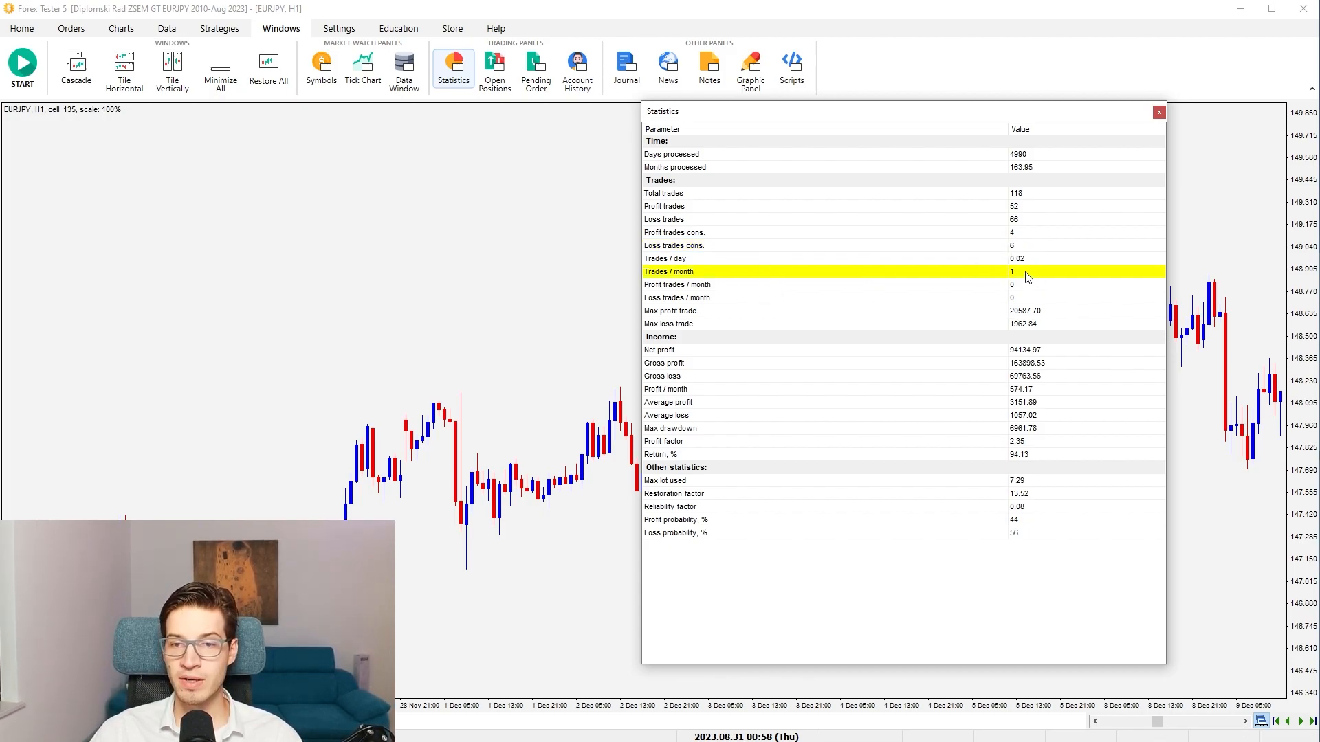
left_click(772, 311)
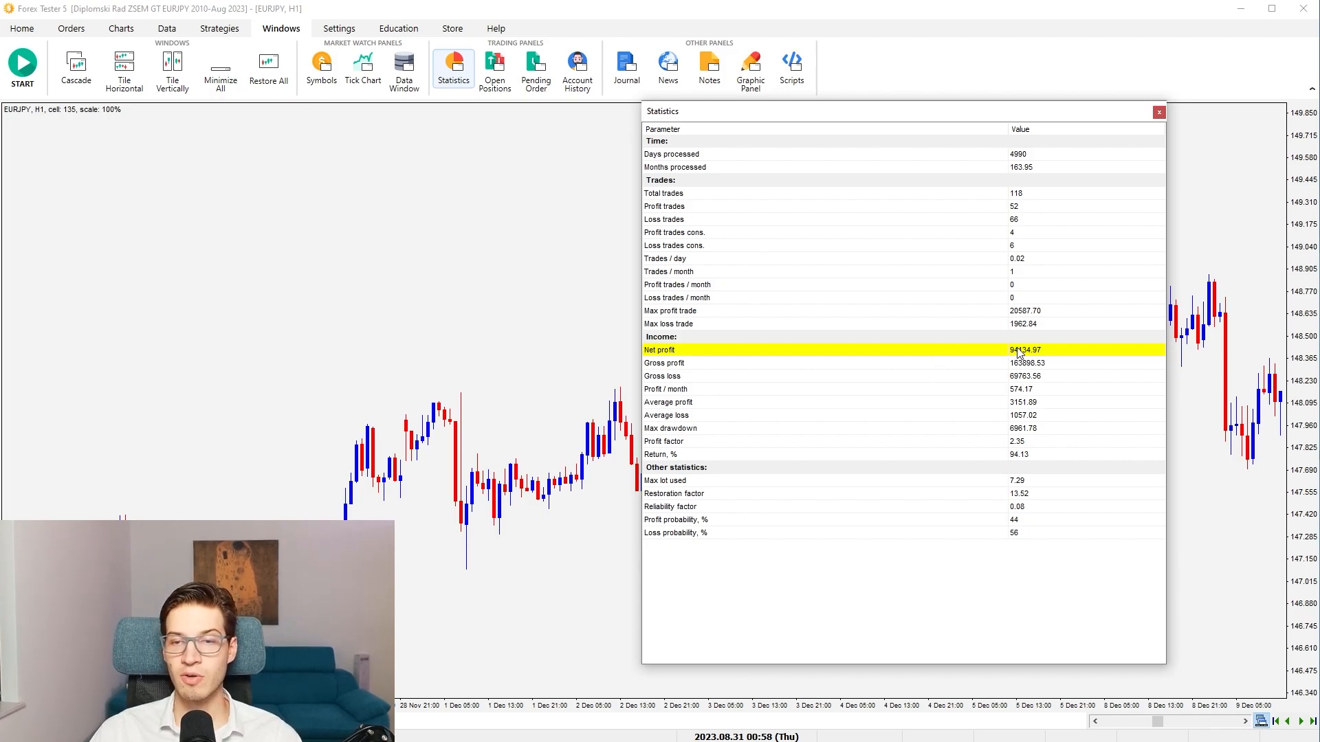
mouse_move(1039, 355)
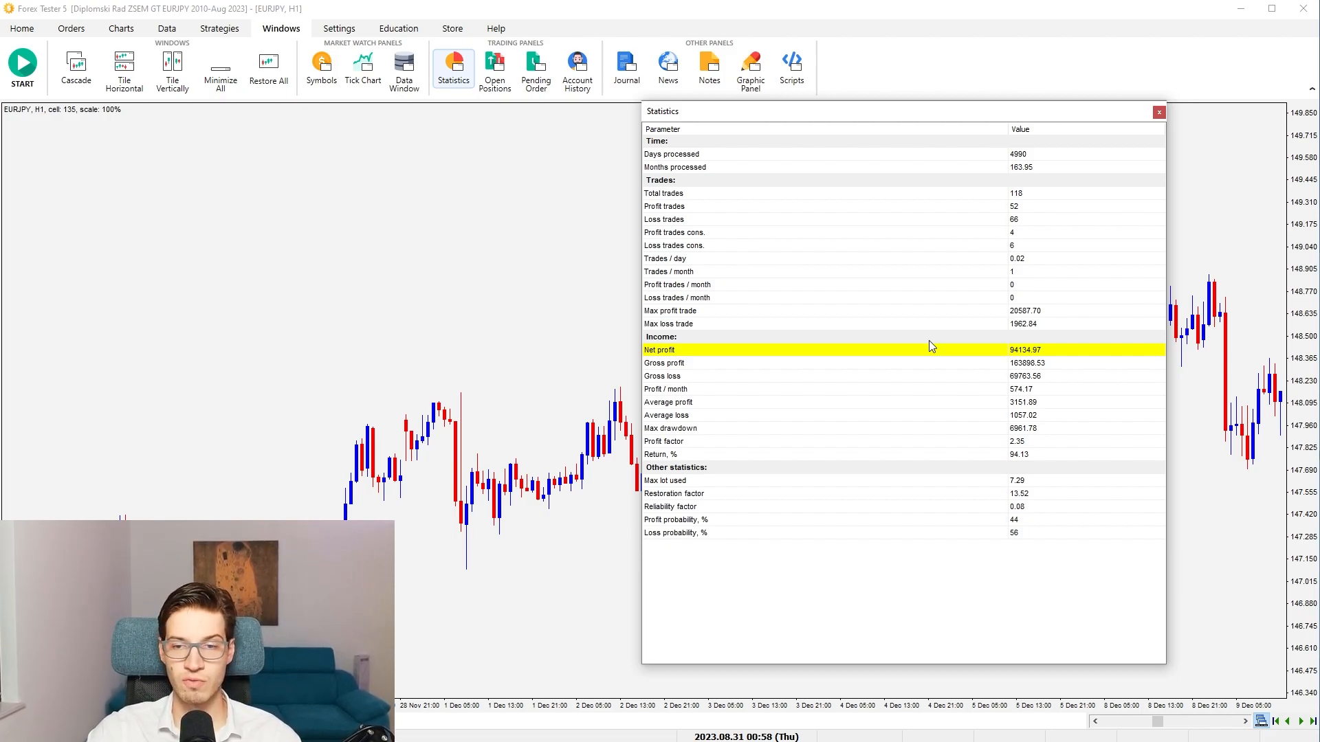
mouse_move(982, 353)
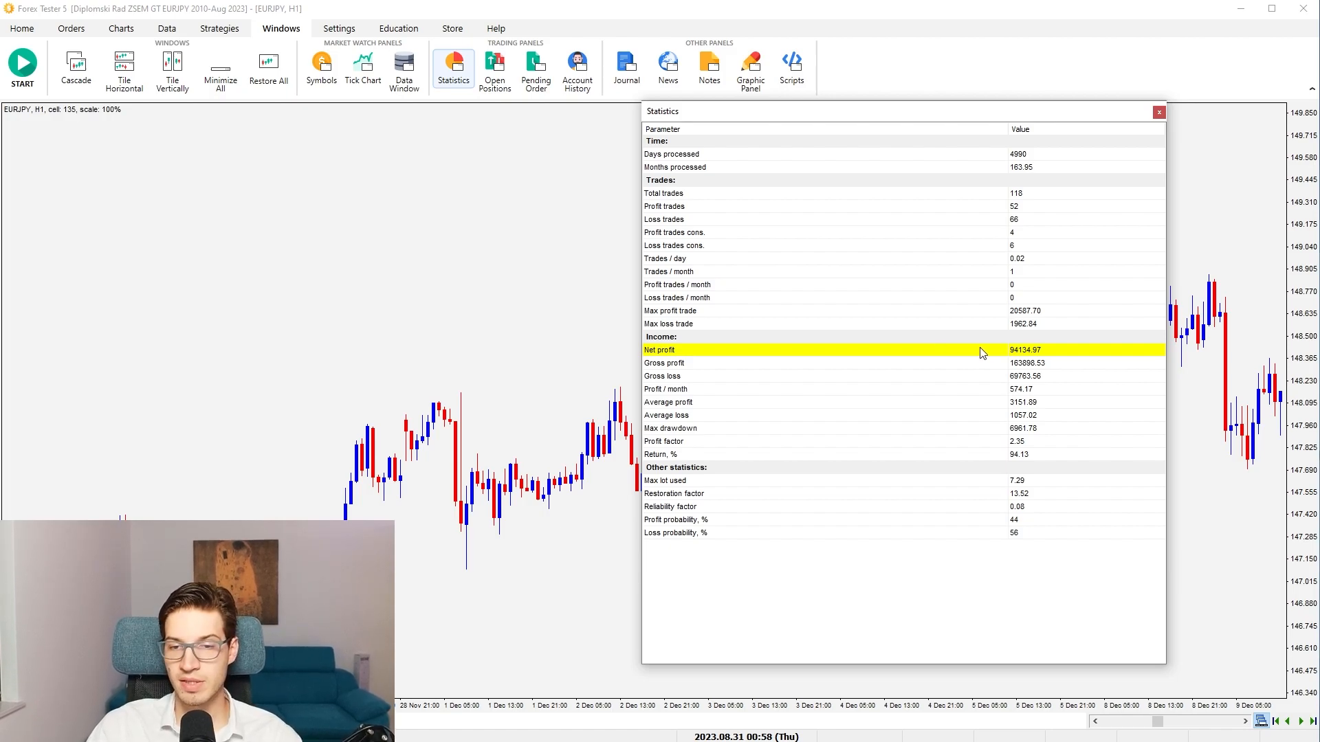
mouse_move(974, 356)
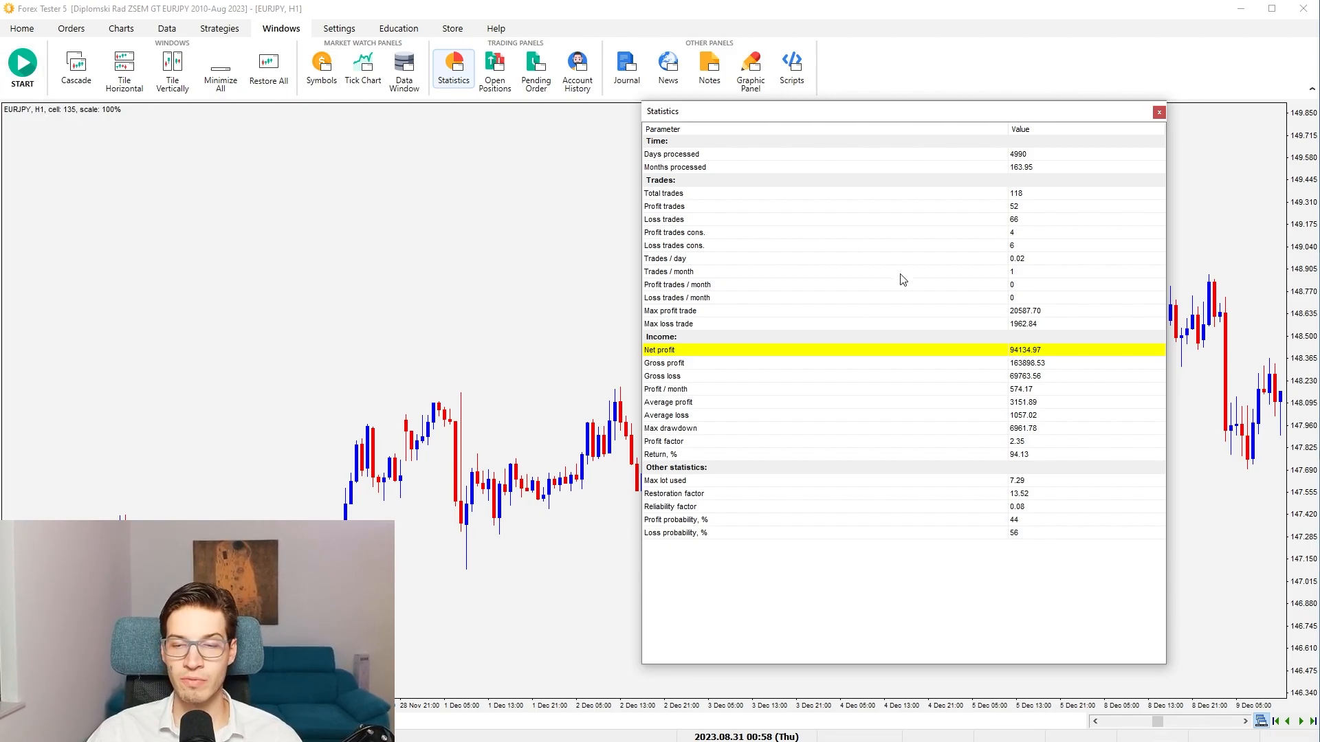
left_click(664, 362)
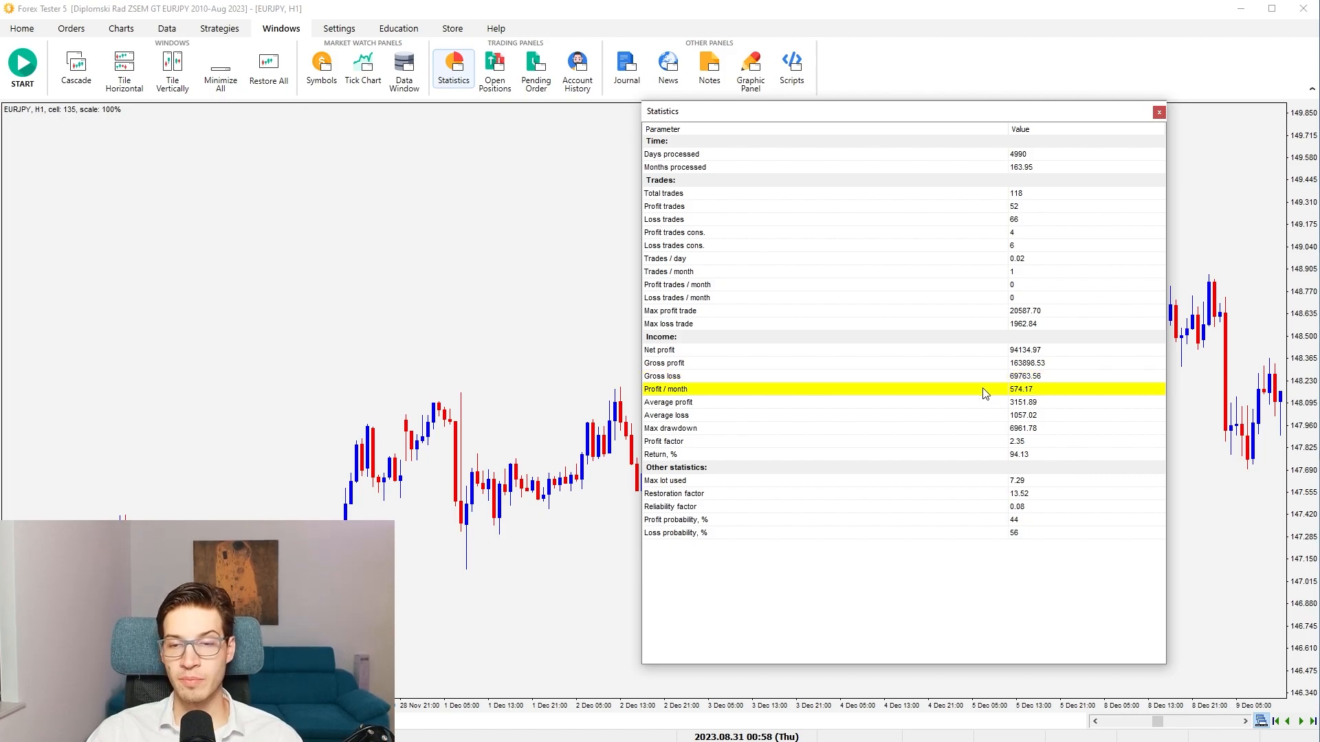
mouse_move(1025, 393)
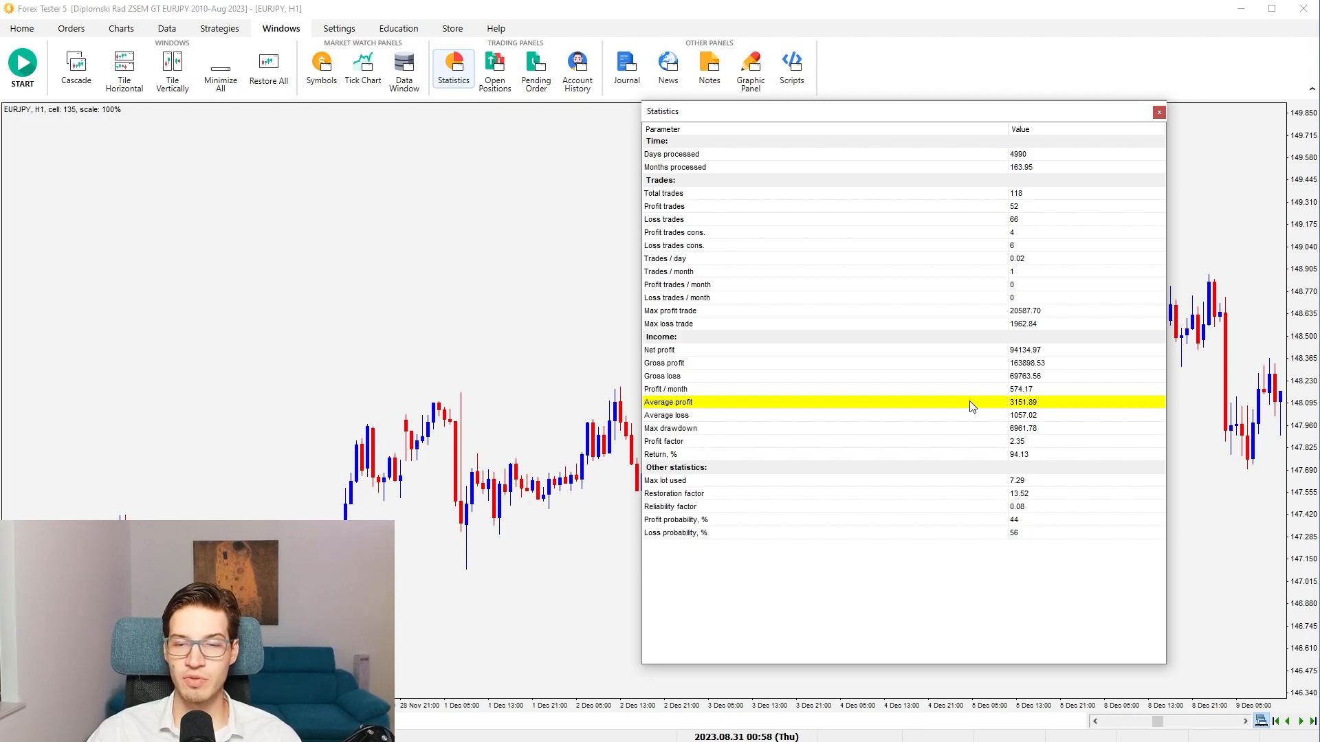
mouse_move(604, 409)
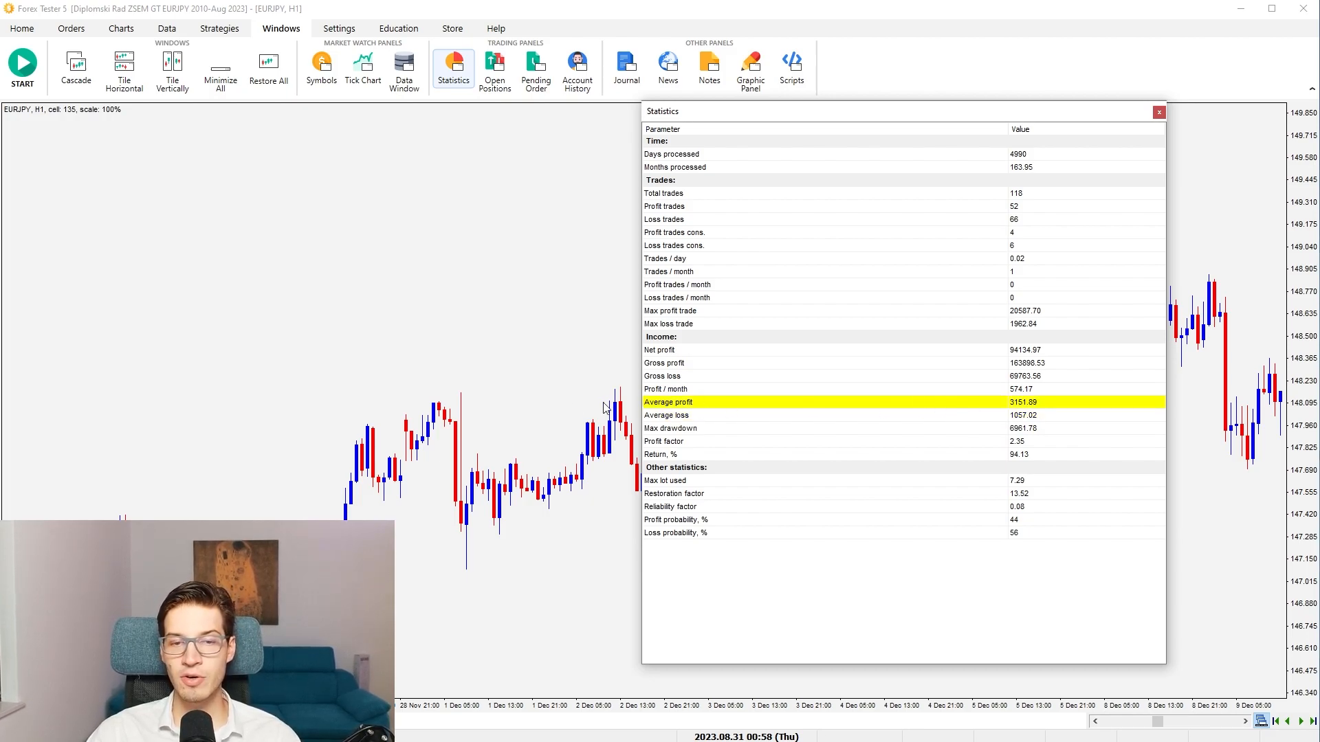
mouse_move(936, 428)
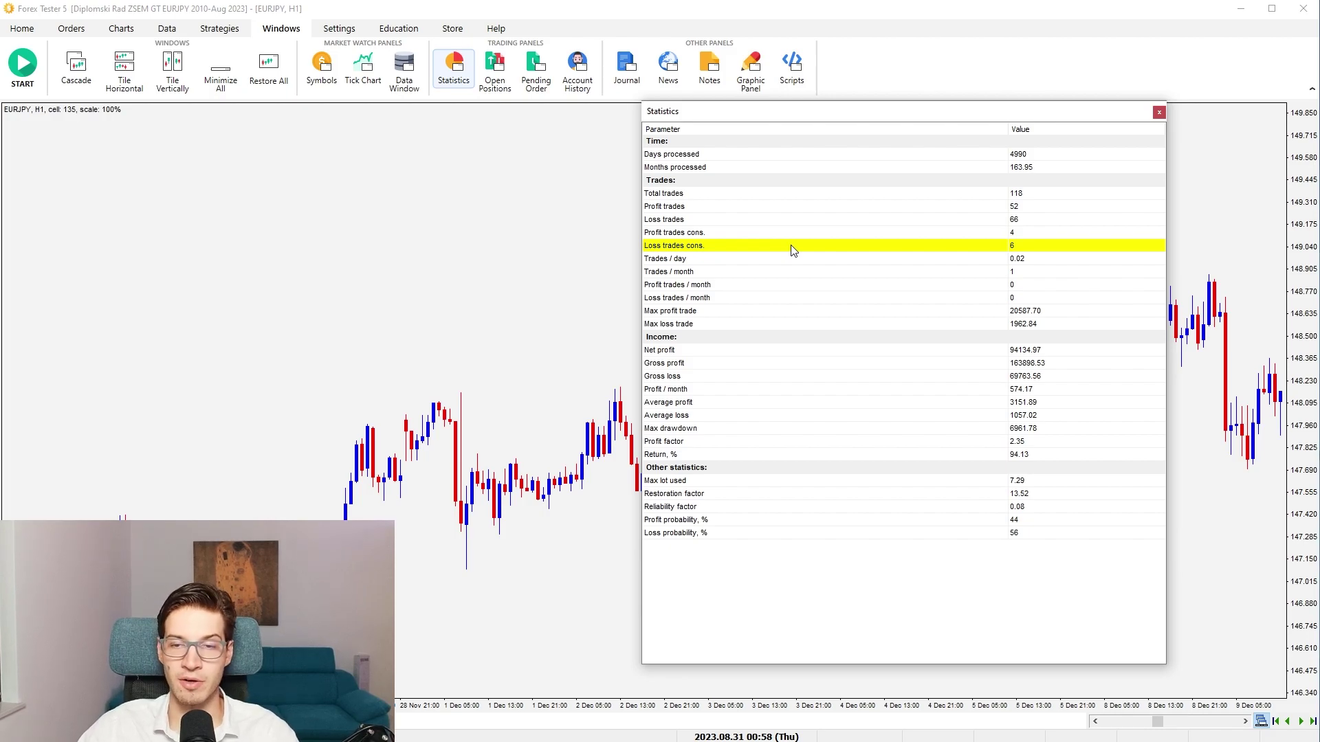
mouse_move(988, 433)
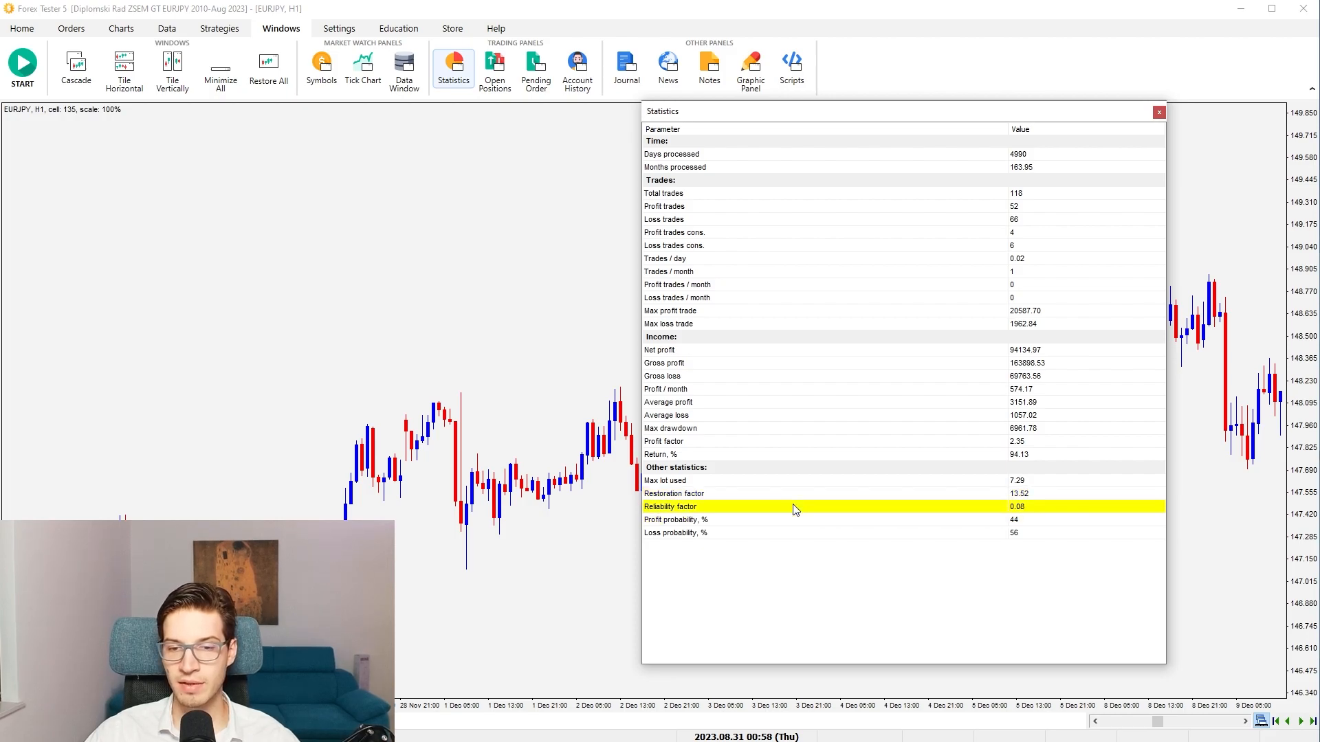
mouse_move(1103, 548)
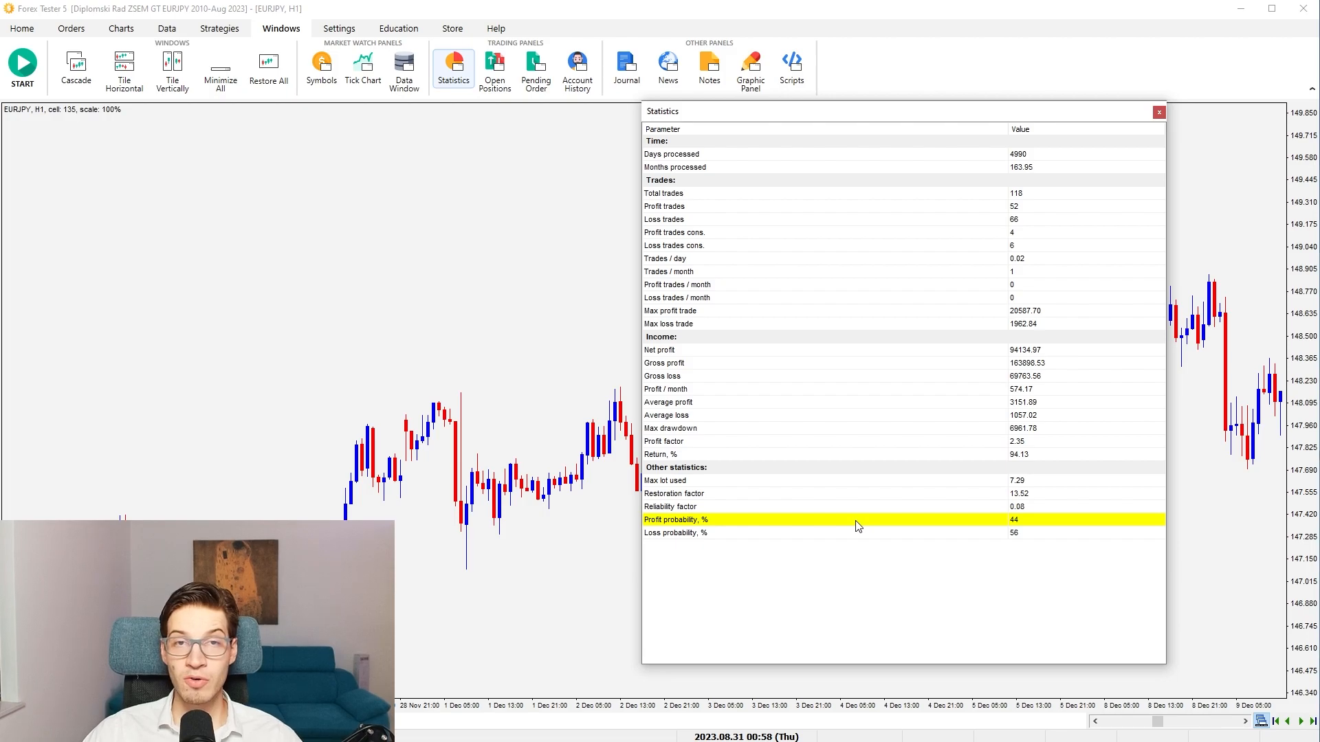
mouse_move(1029, 524)
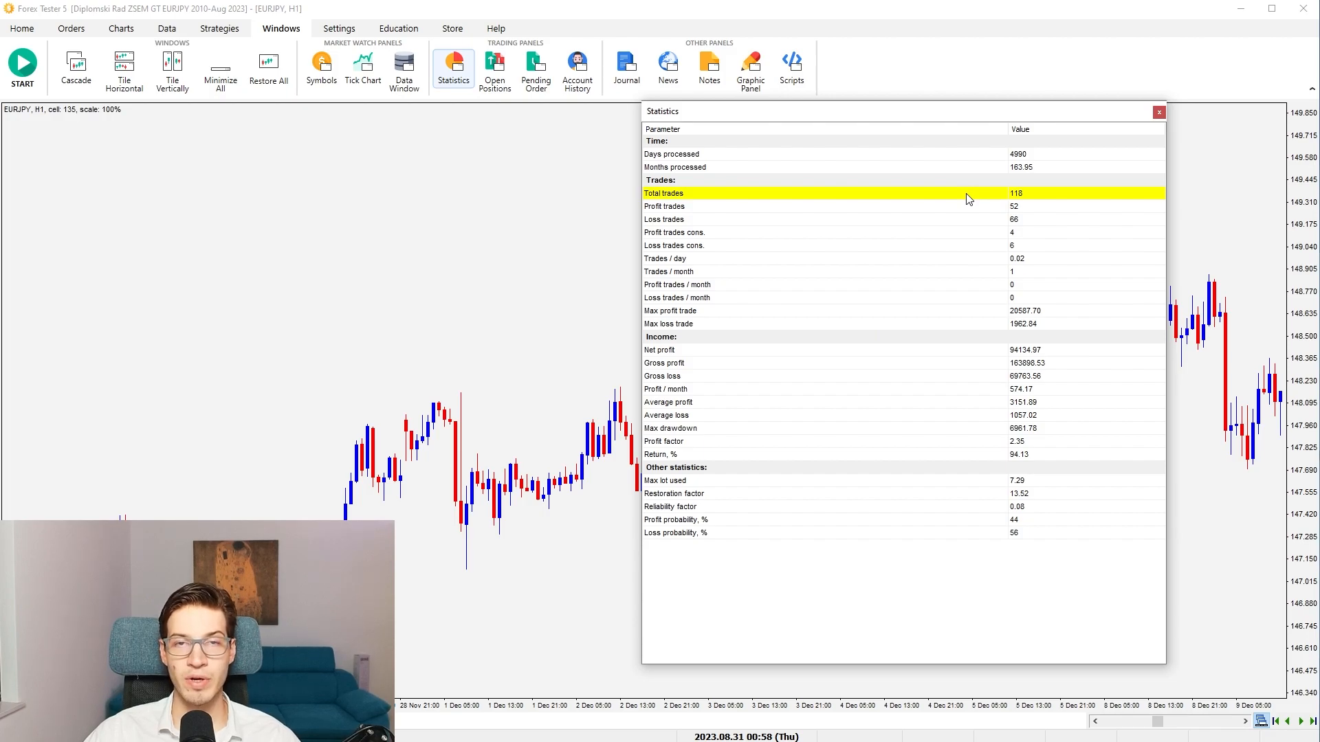
mouse_move(1158, 111)
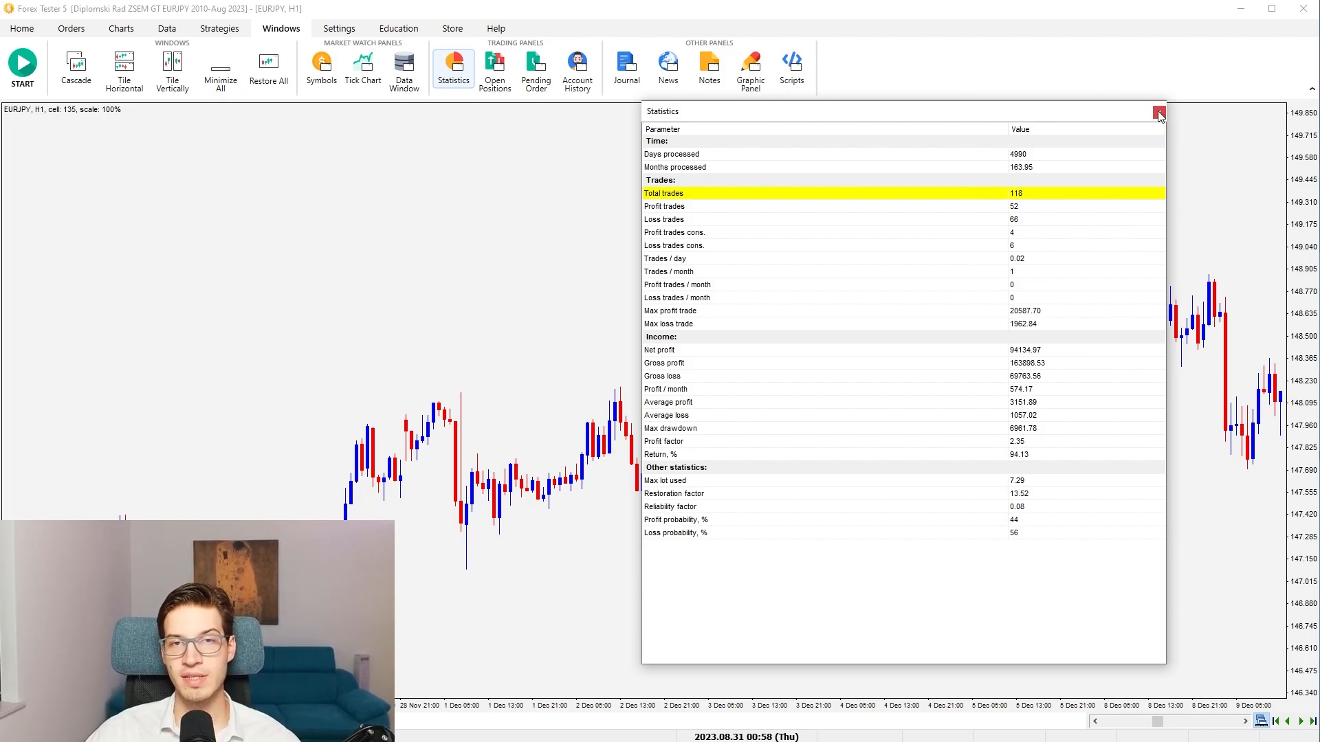
Step: Close the Statistics window after reviewing the remaining rows
left_click(1155, 114)
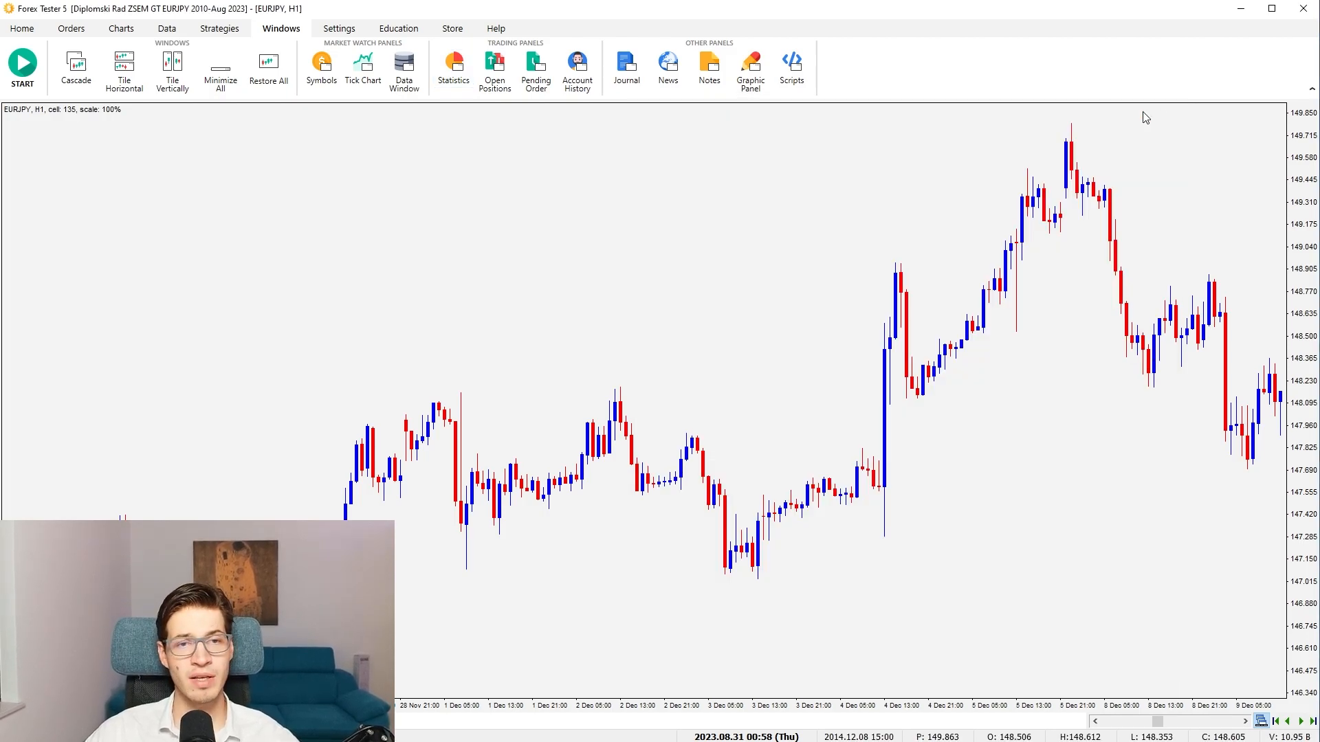
Step: Open Account History and scroll down through the list of closed trades
left_click(576, 65)
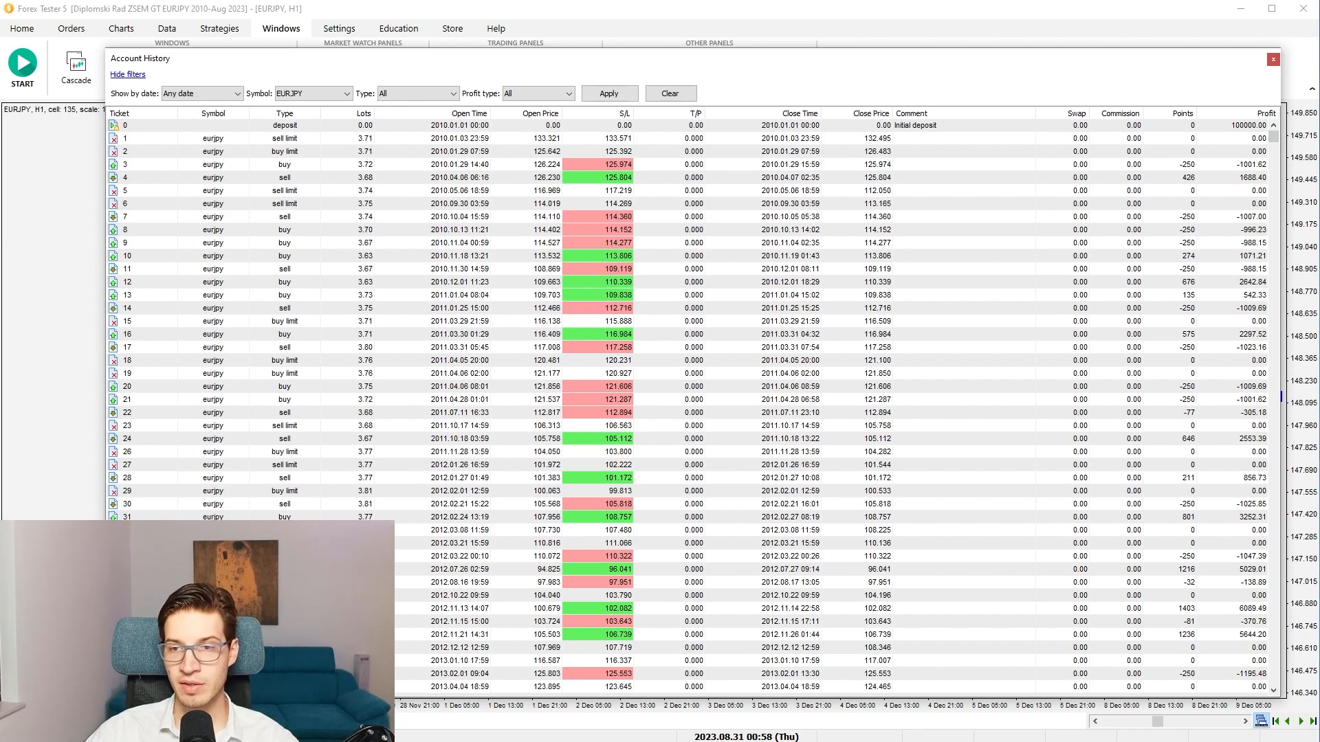
mouse_move(1224, 154)
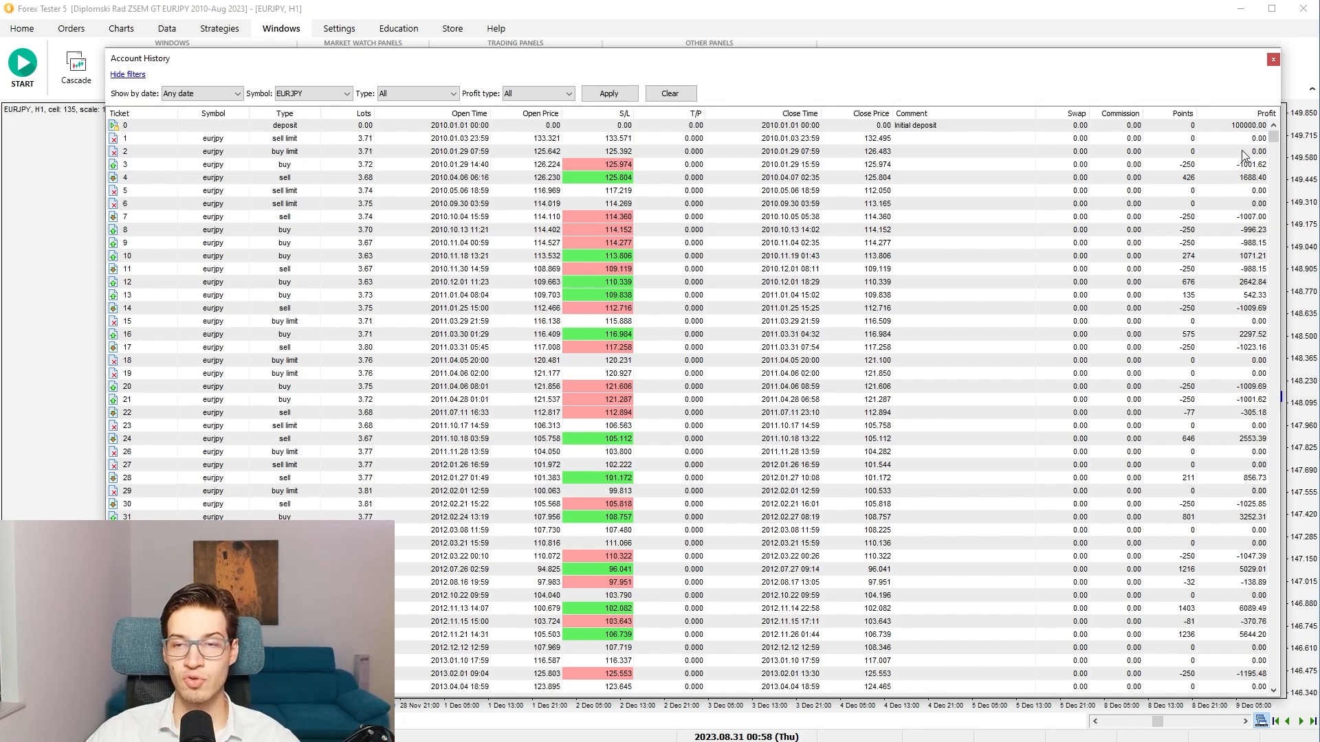
mouse_move(1234, 172)
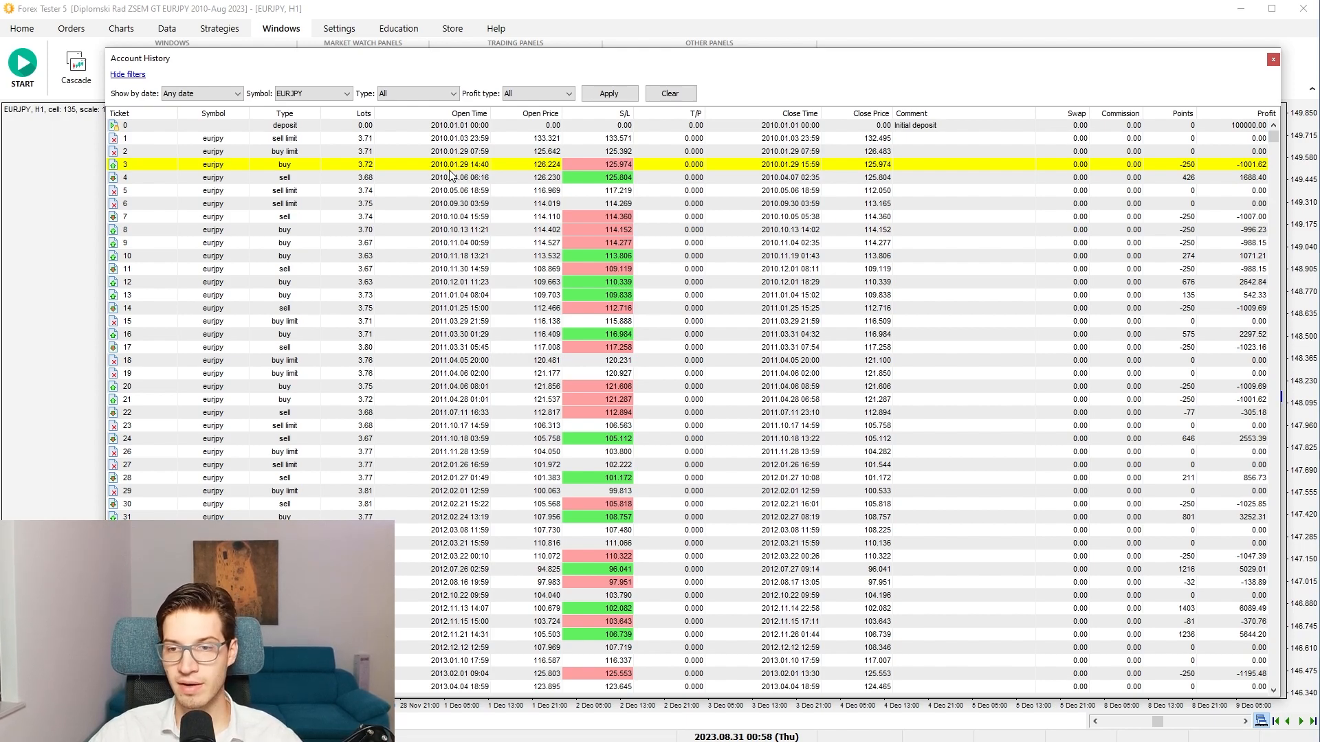
scroll("down", 3)
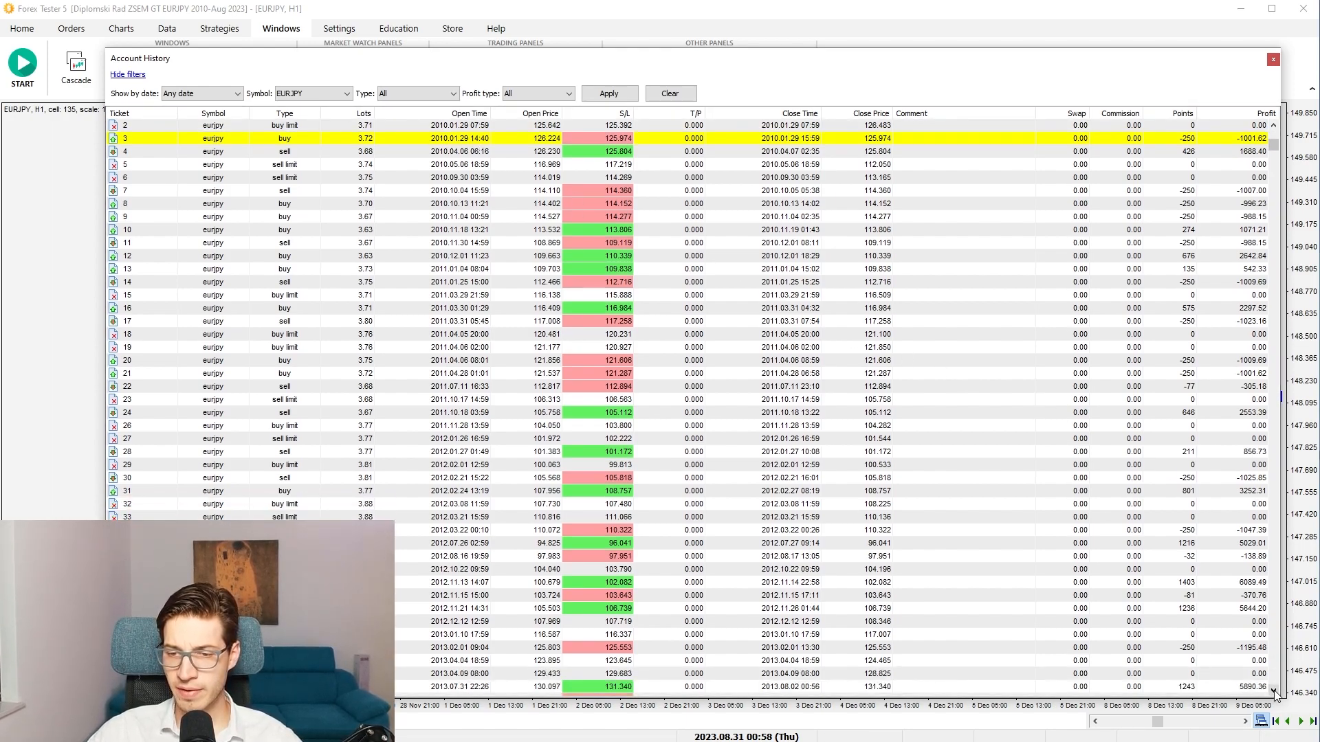
scroll("down", 3)
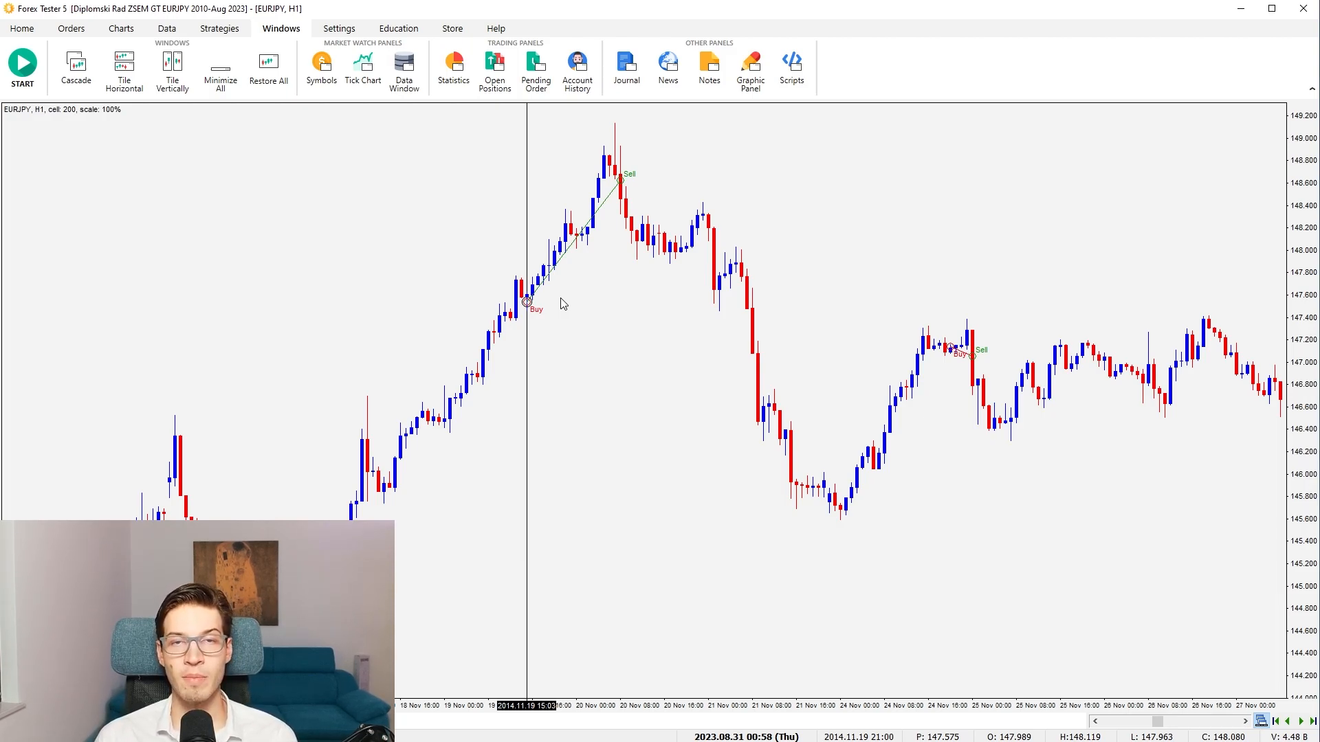
Step: Chart the 2023.01.11 trade from Account History, then reopen and close the history
left_click(577, 67)
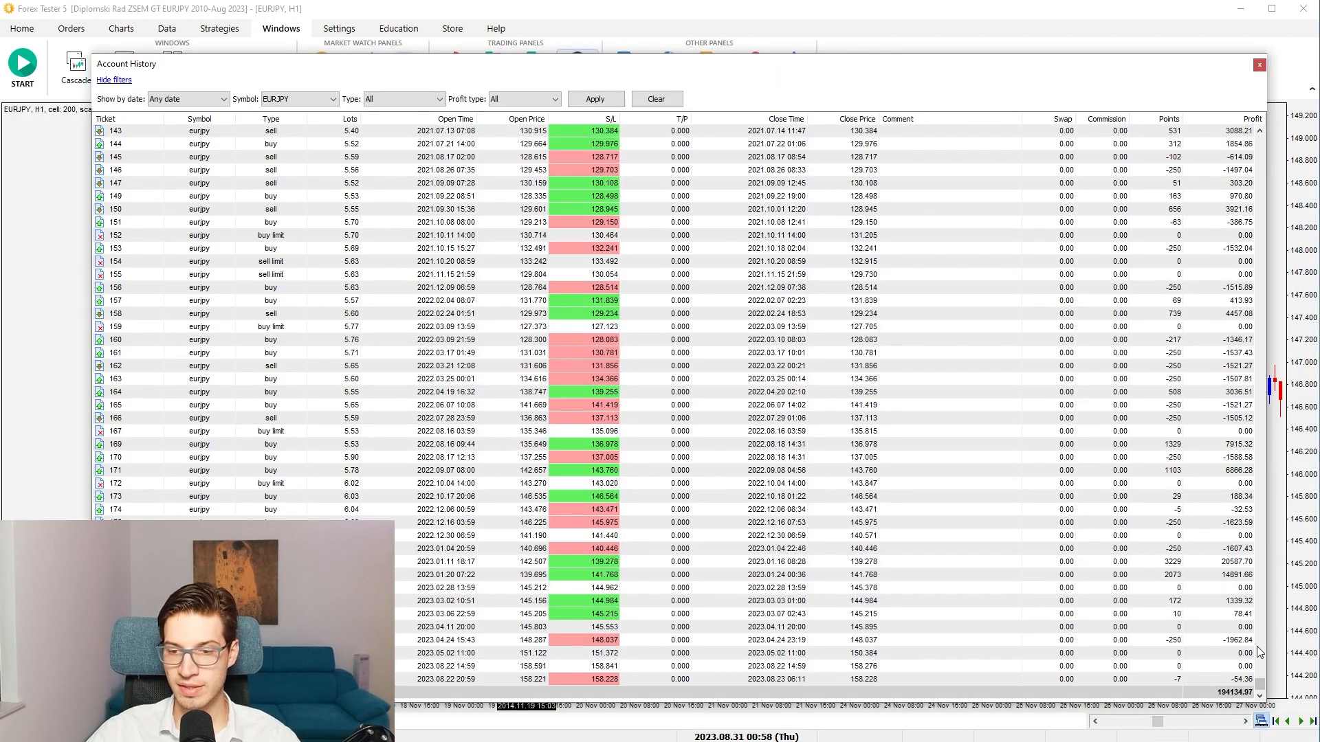
left_click(758, 563)
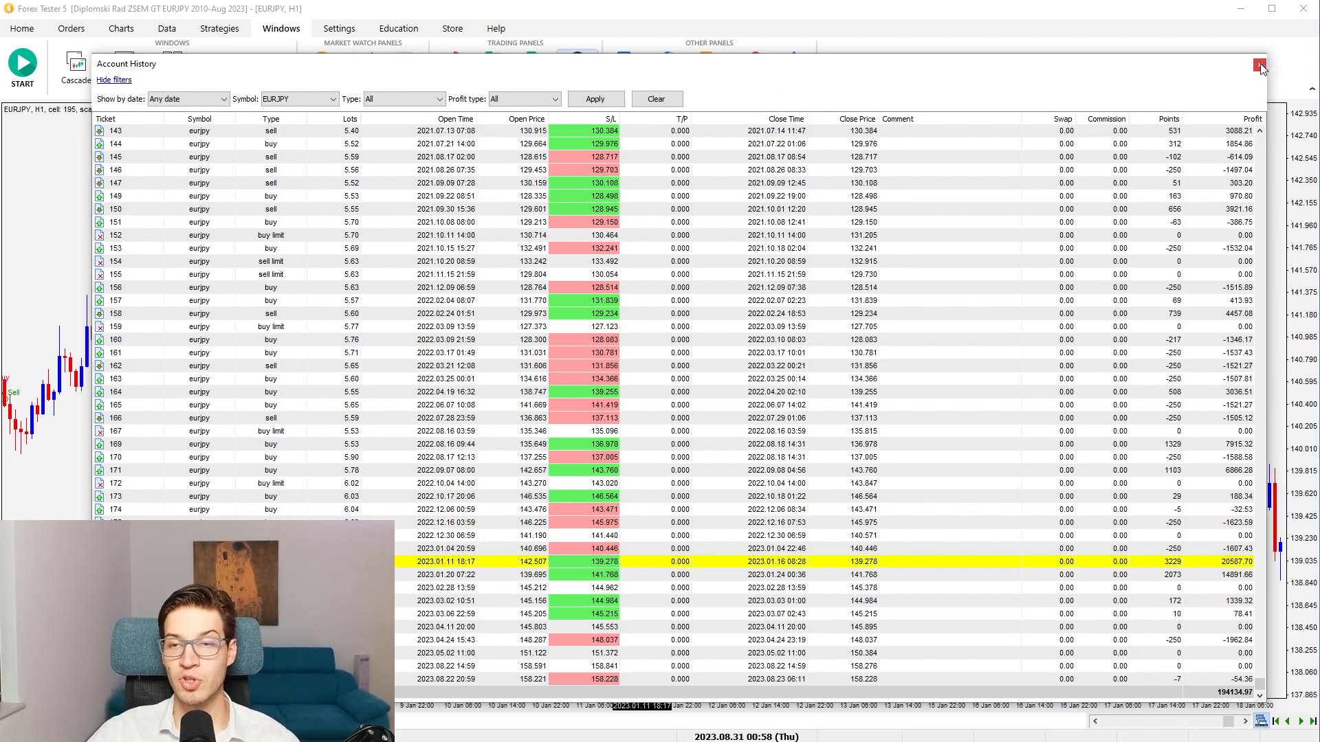
left_click(1258, 66)
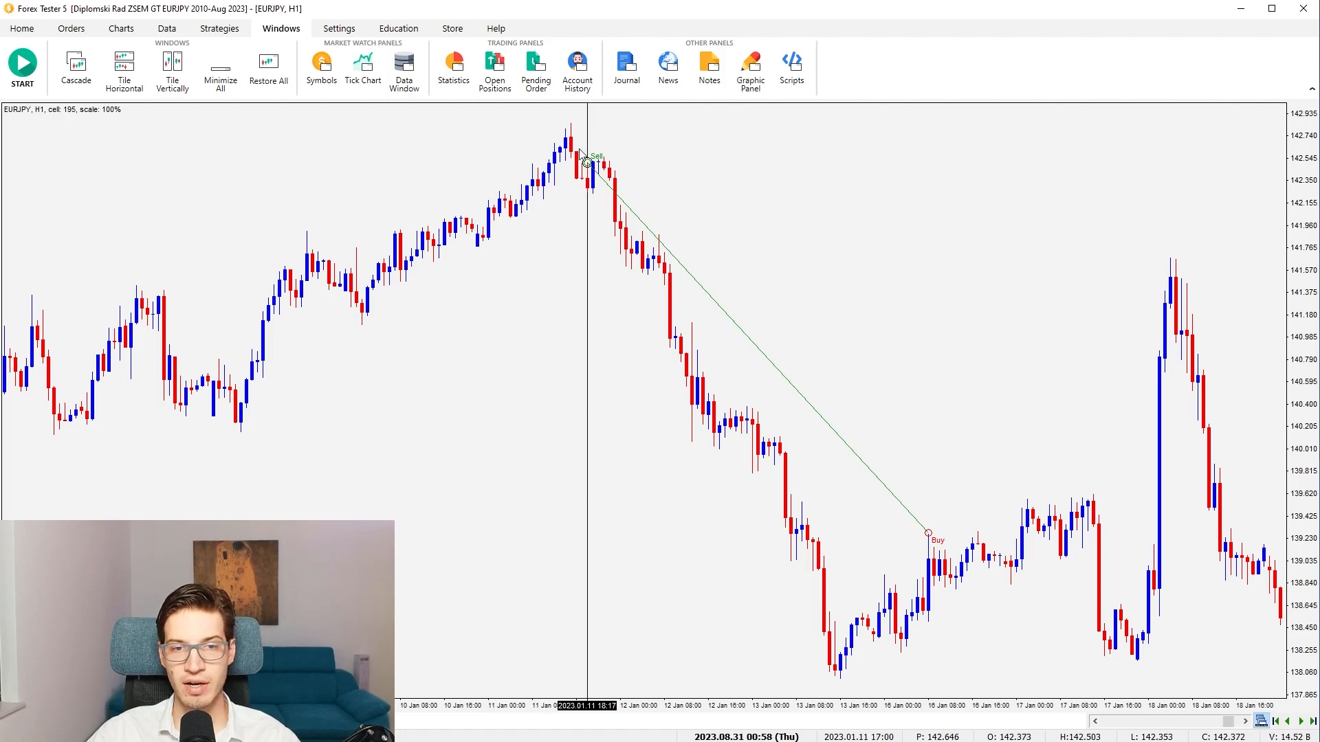
left_click(586, 164)
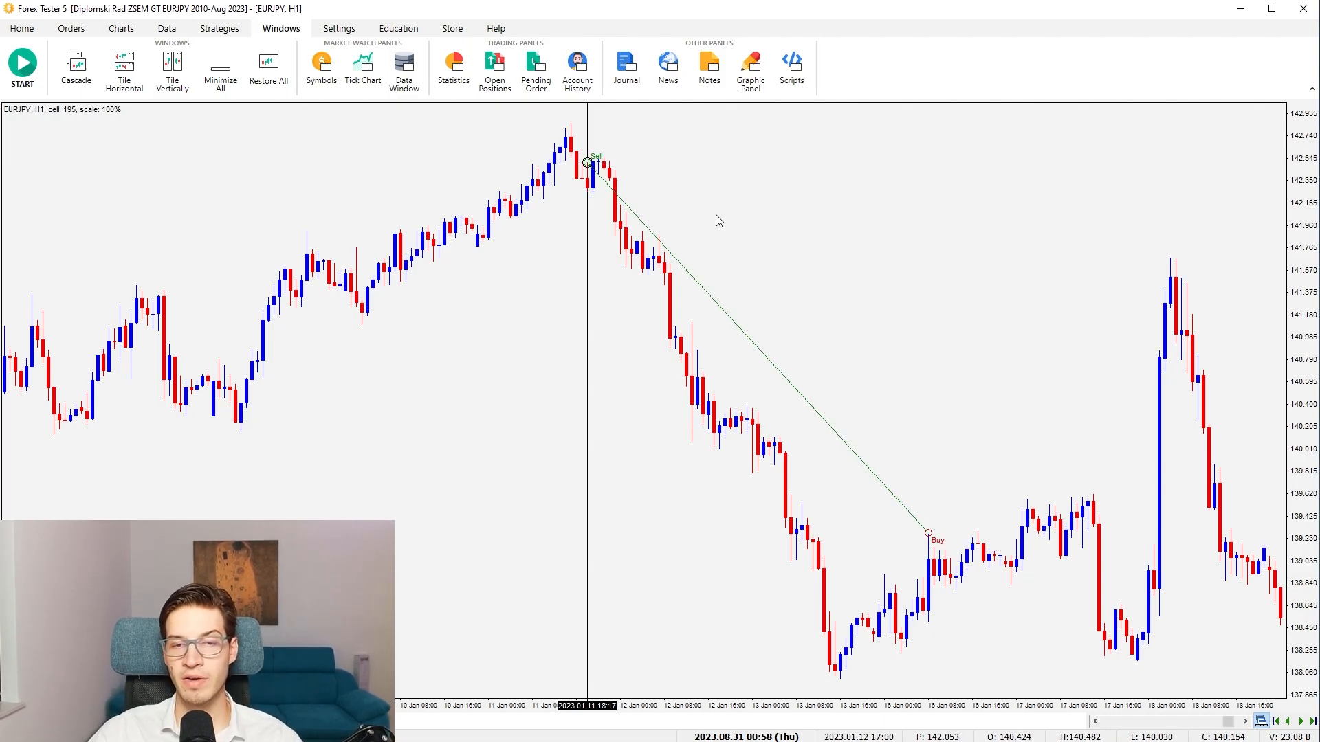
left_click(577, 66)
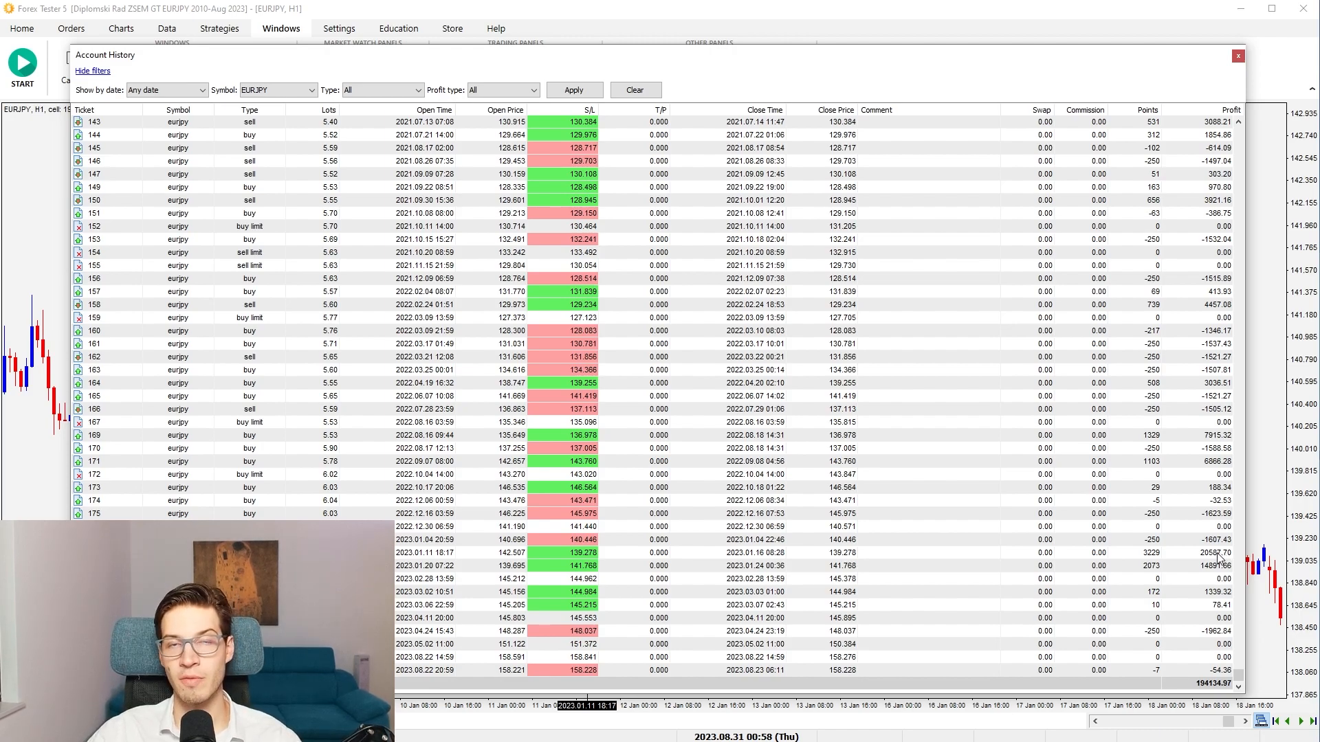
left_click(1236, 57)
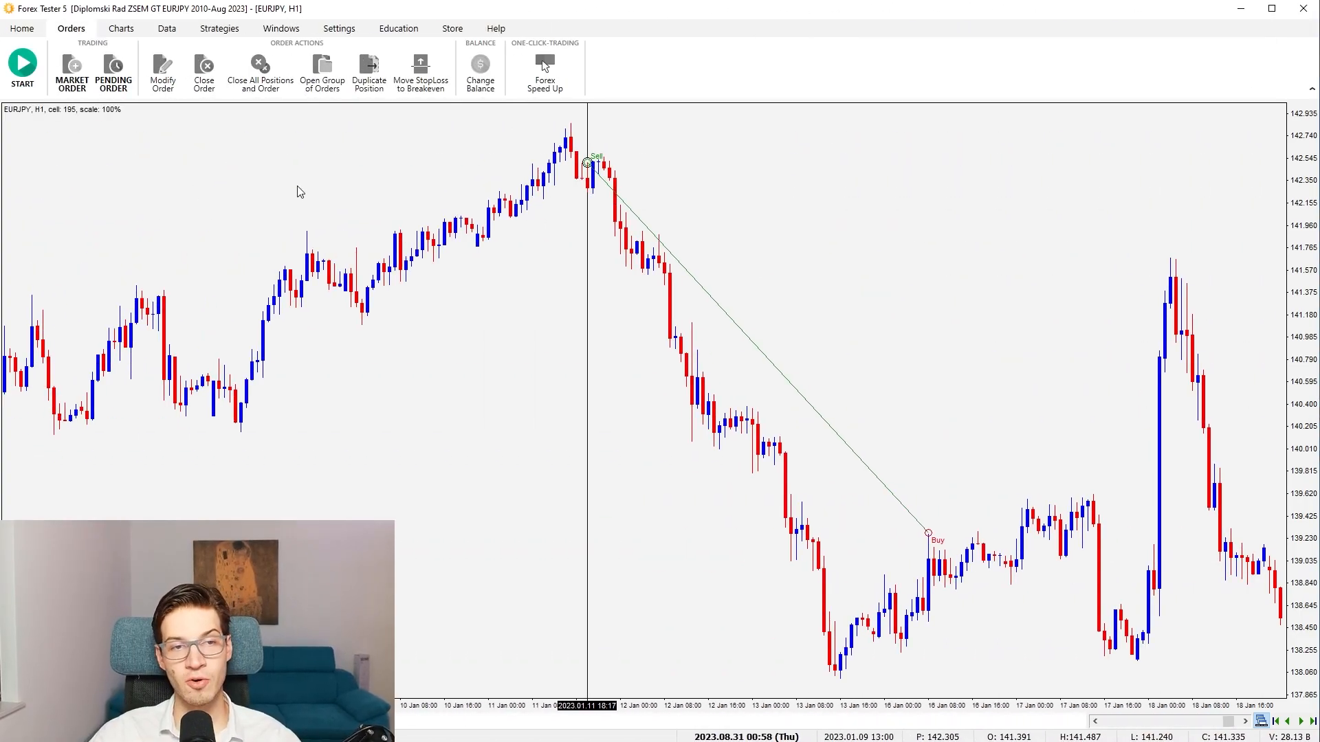
mouse_move(298, 209)
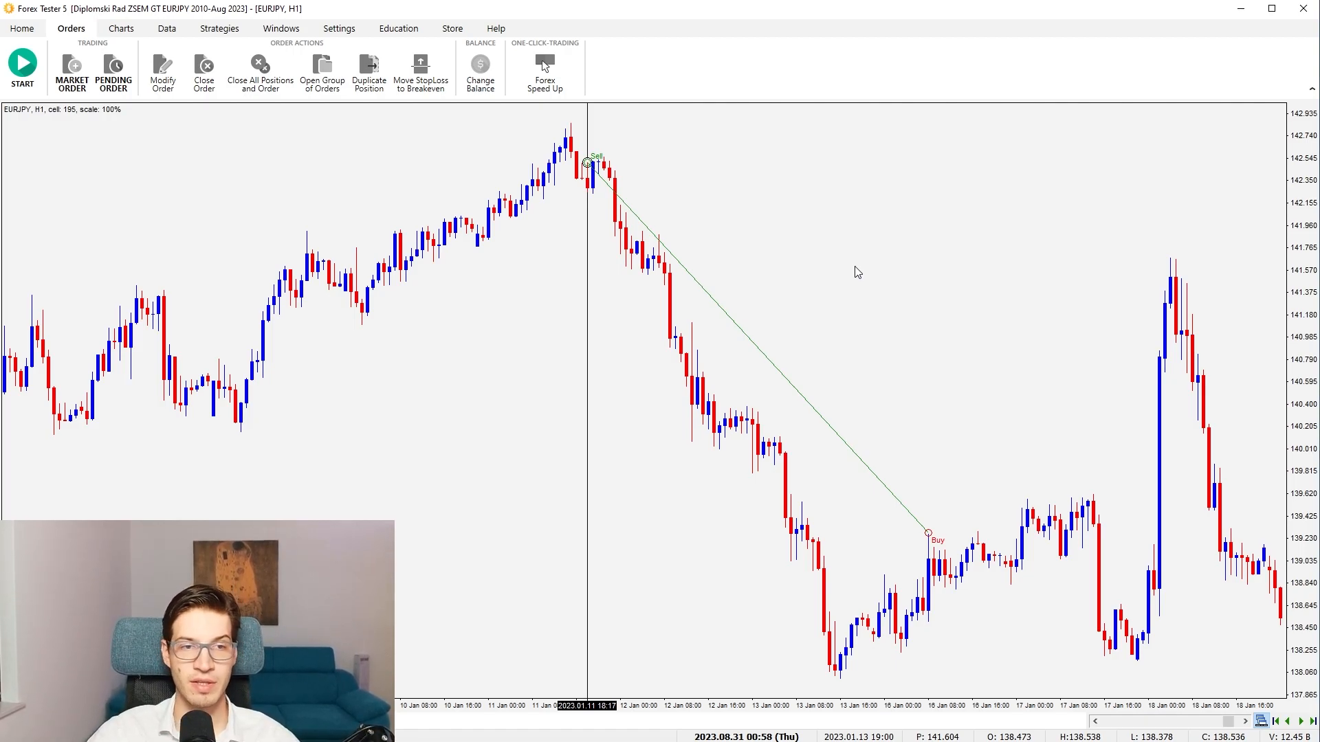
mouse_move(219, 31)
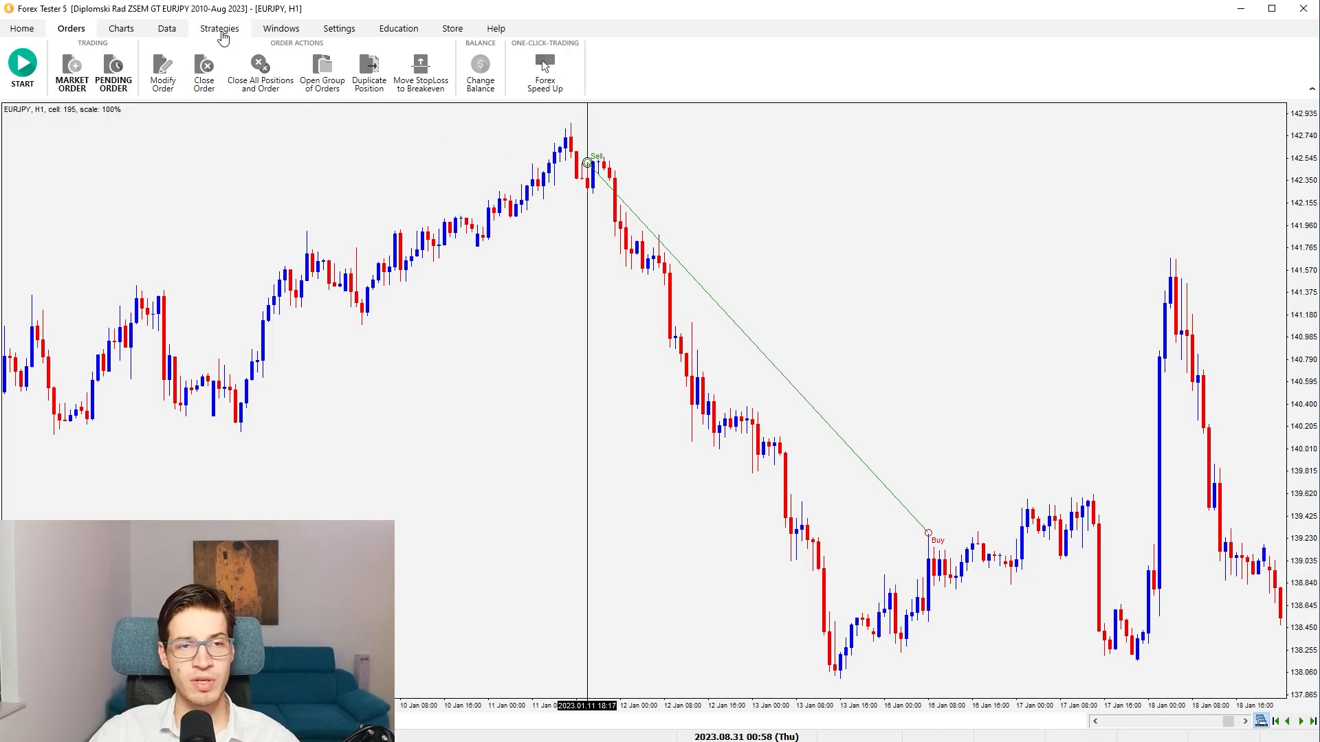
left_click(280, 28)
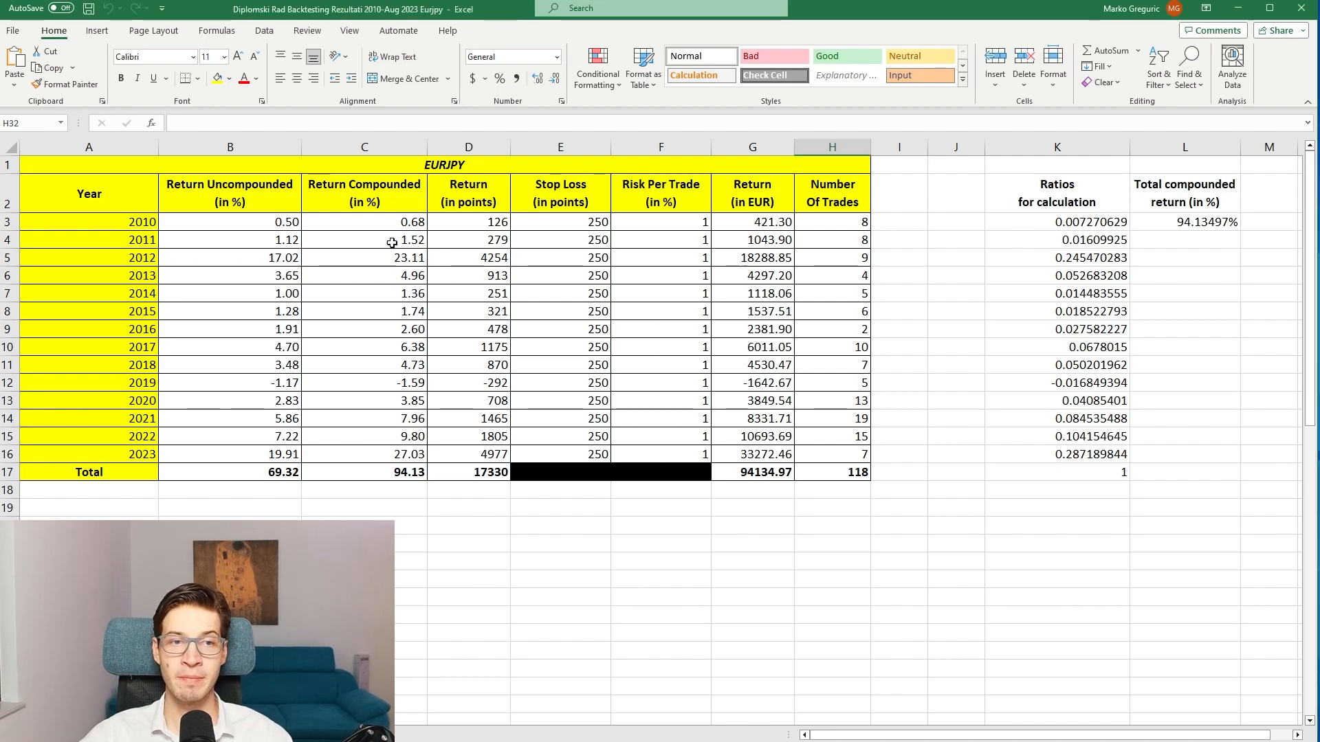
mouse_move(434, 367)
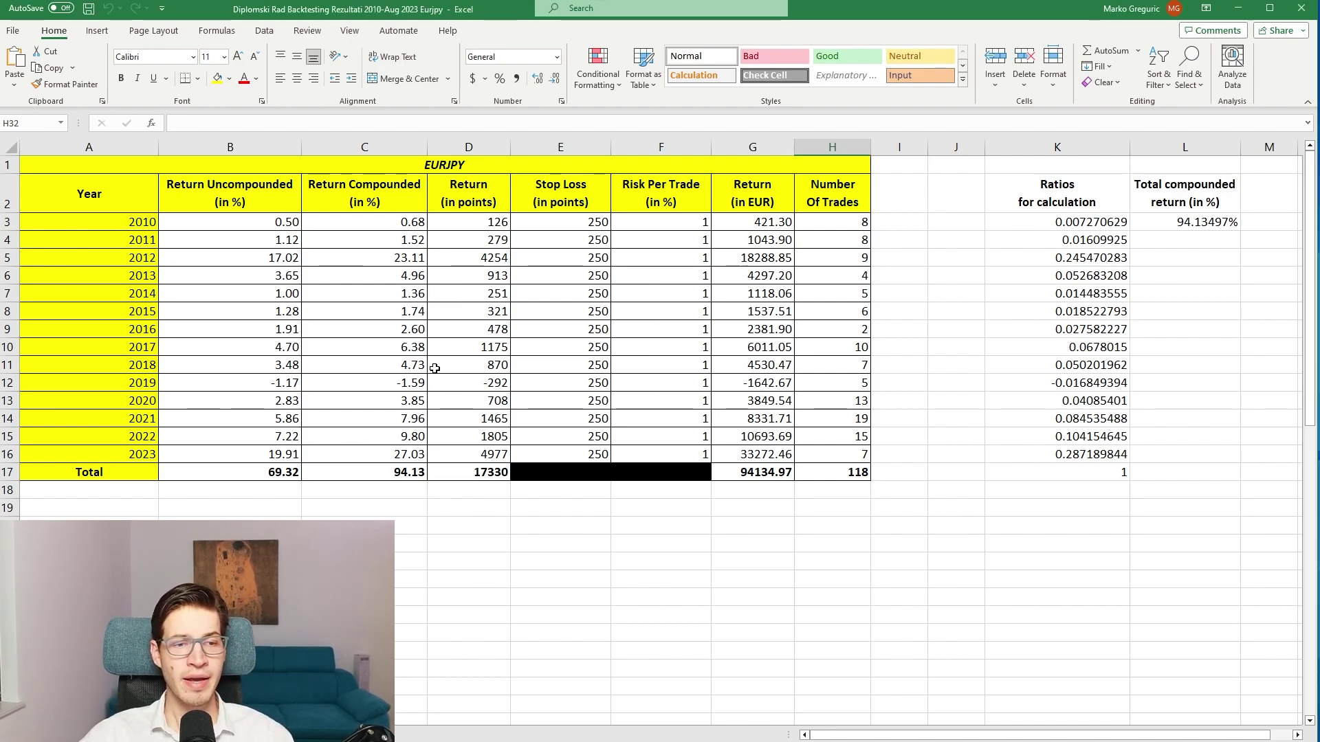
Step: In Excel, review the EURJPY results table, selecting title cell A1 and the Return Uncompounded column
scroll("down", 3)
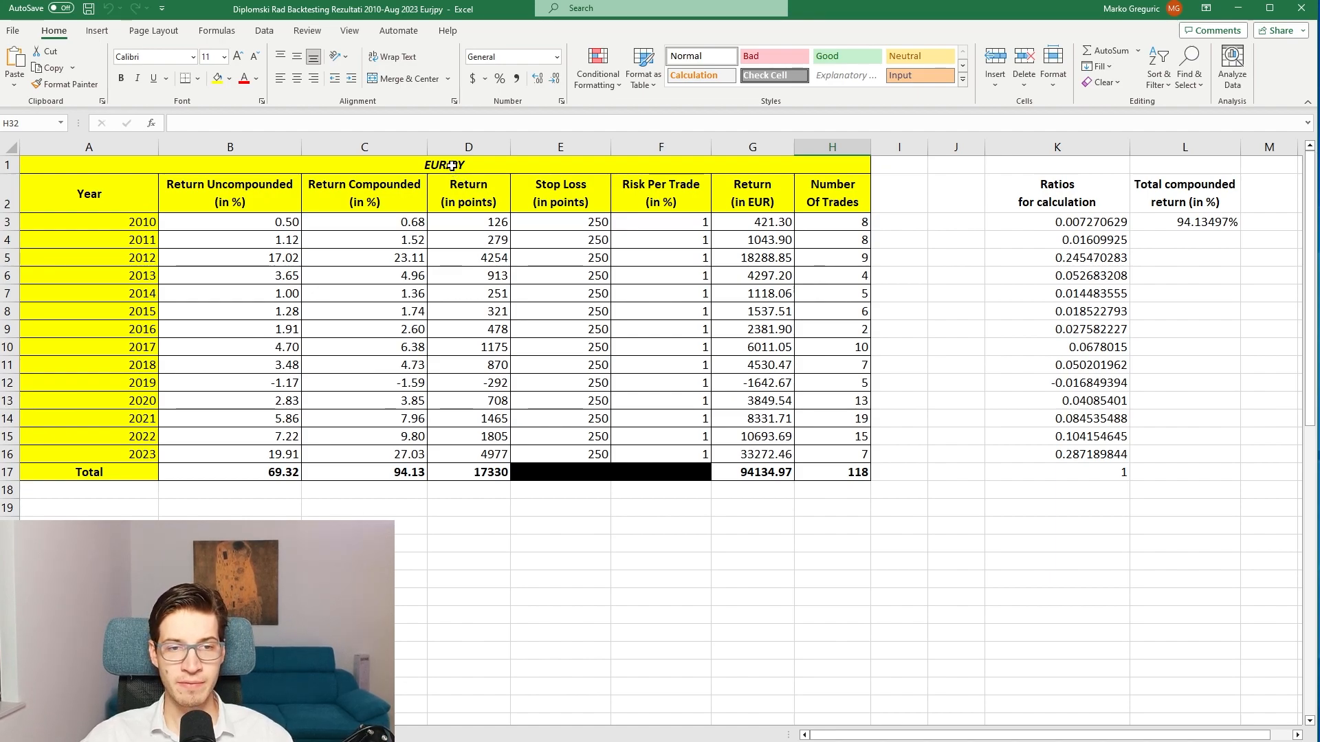
left_click(452, 165)
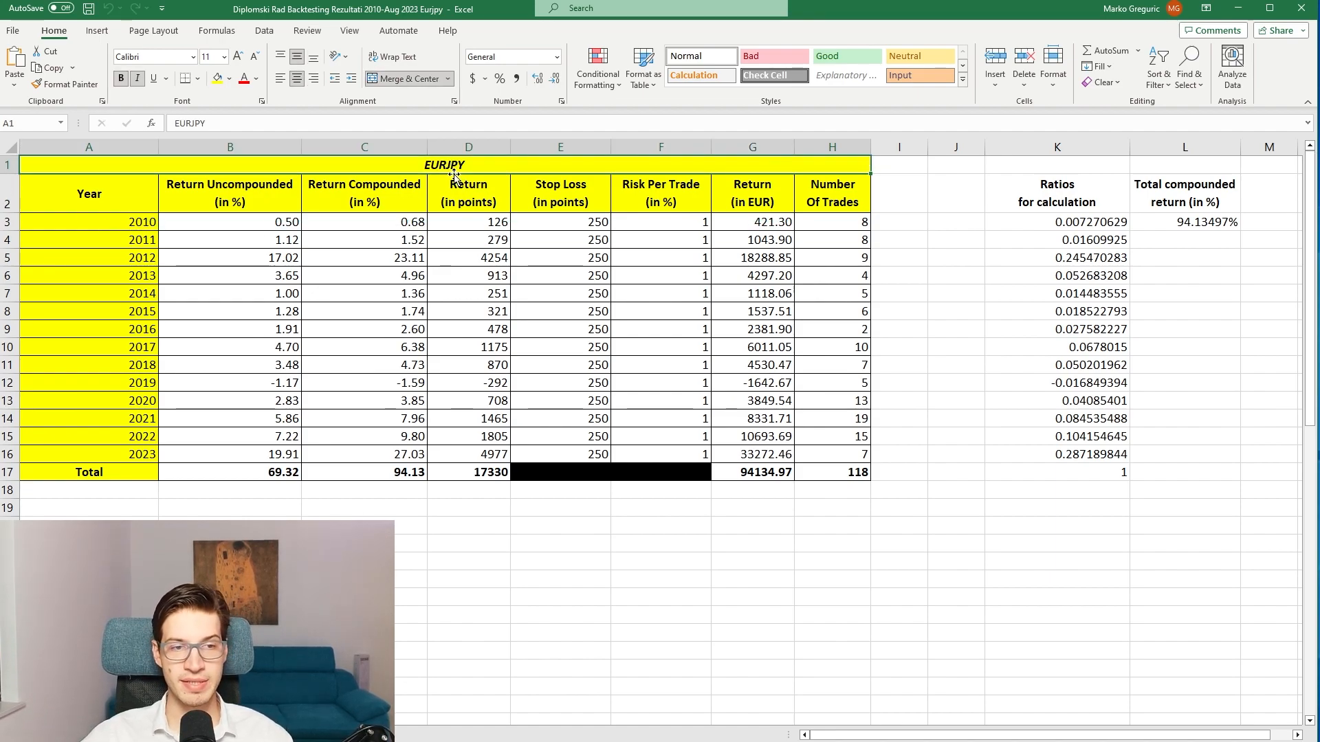
mouse_move(442, 385)
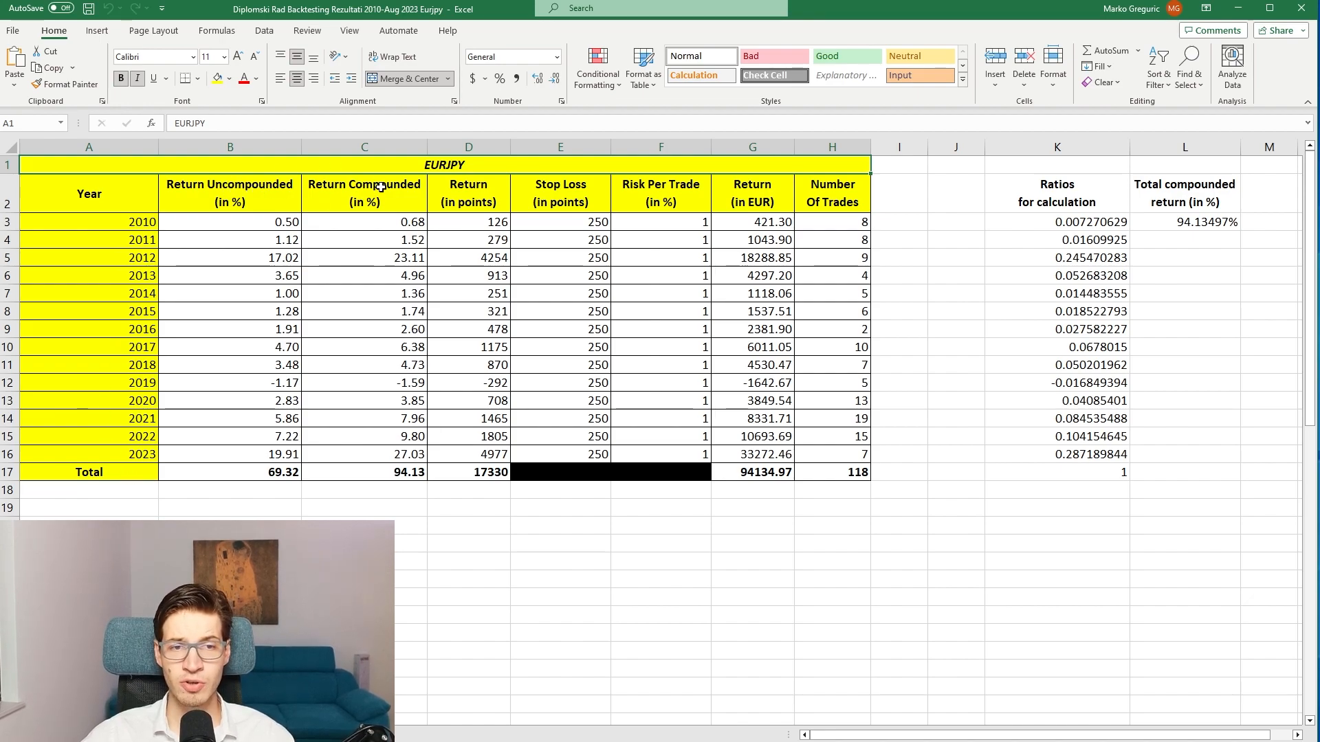
mouse_move(502, 212)
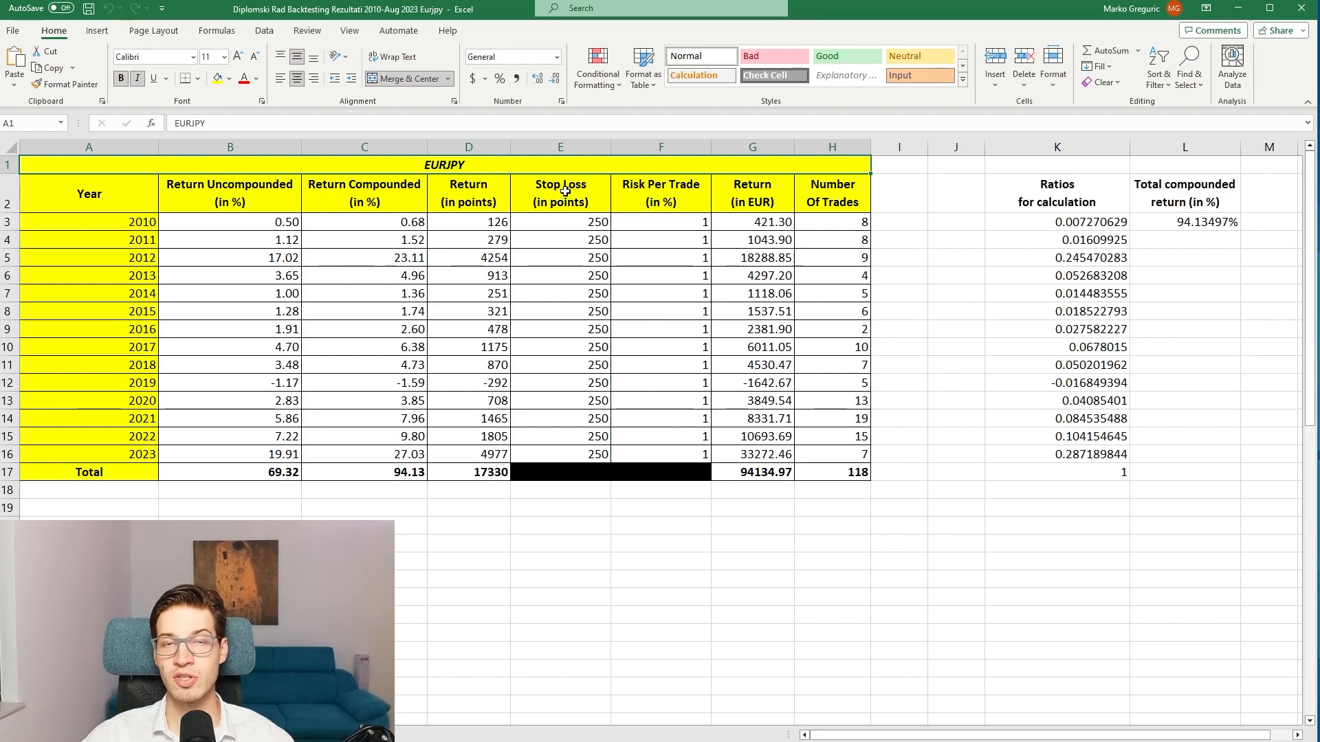
mouse_move(747, 199)
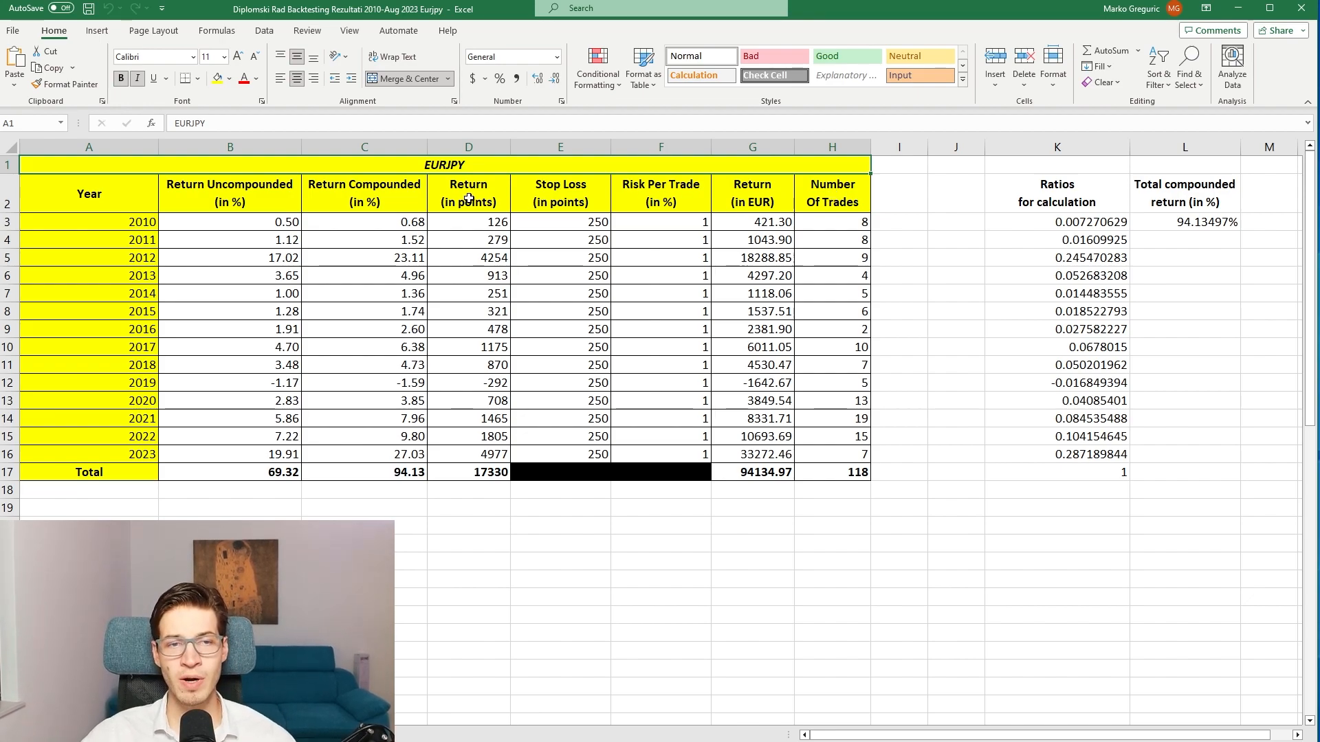
left_click(229, 147)
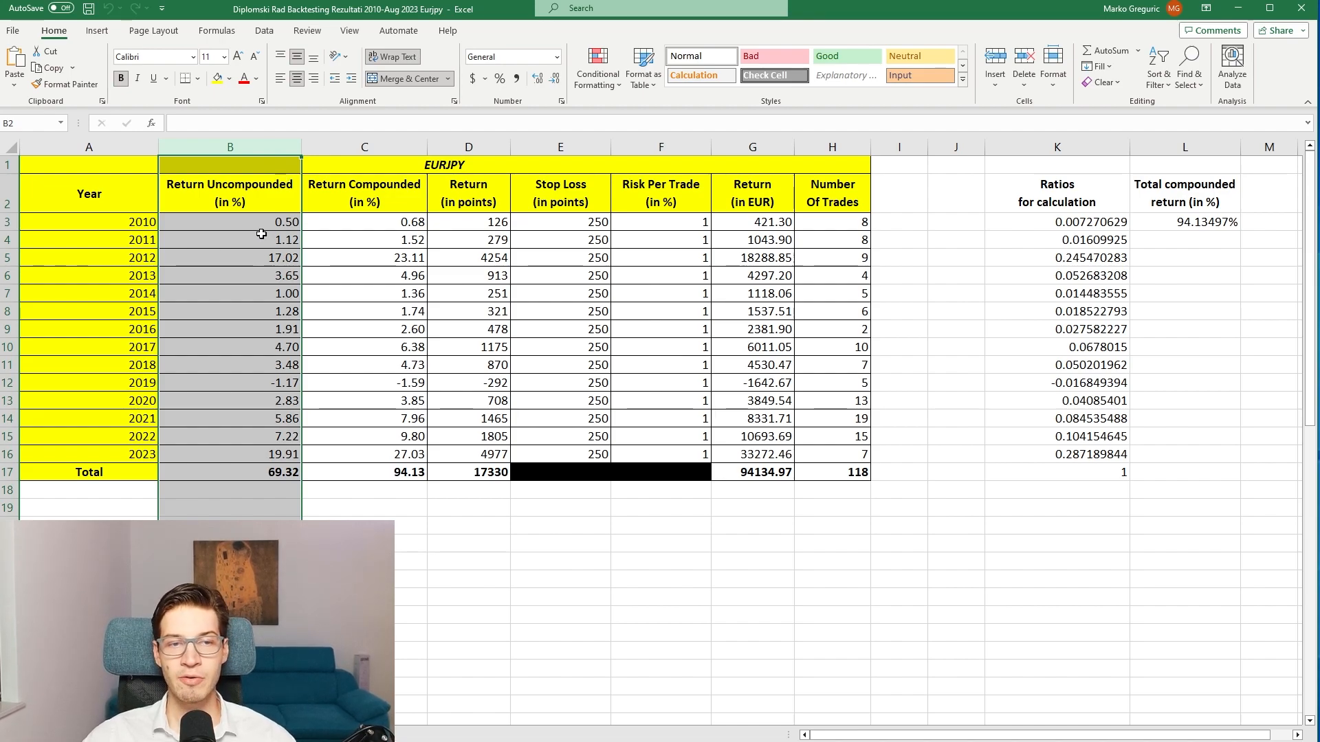
left_click(263, 383)
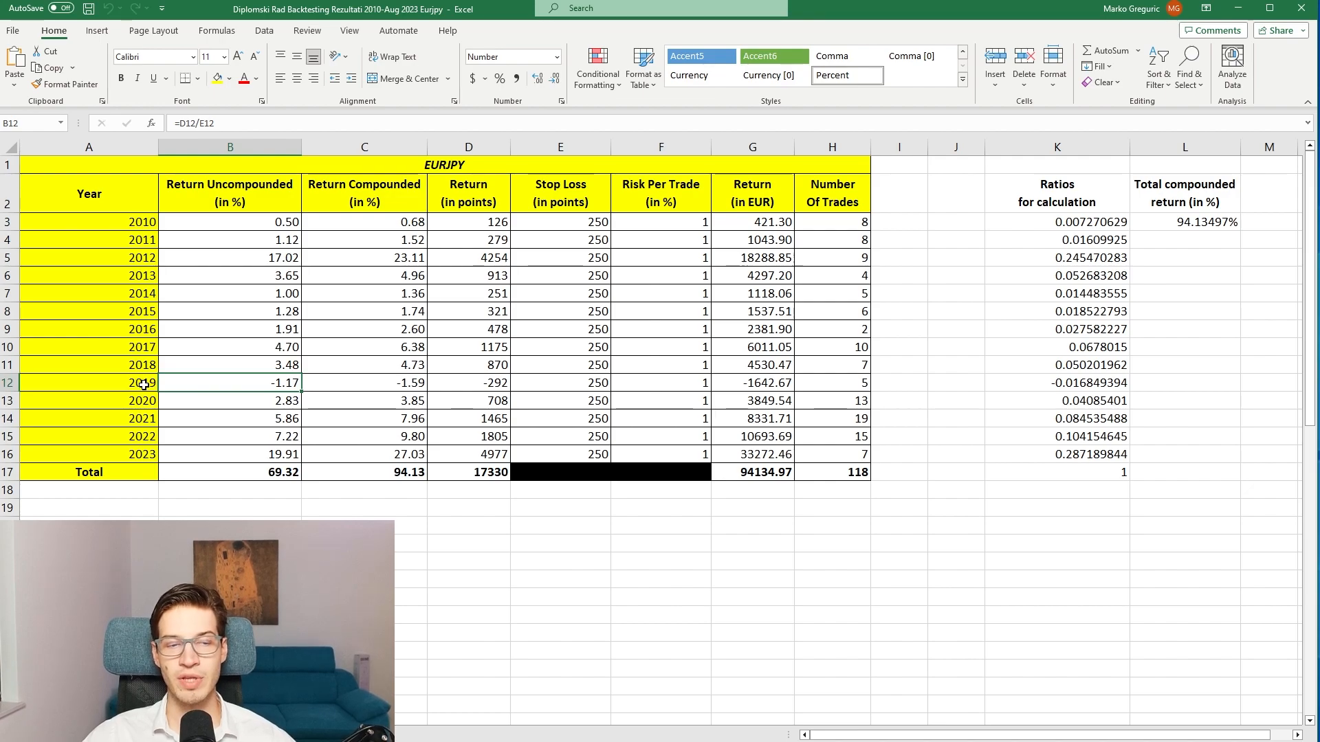
mouse_move(248, 387)
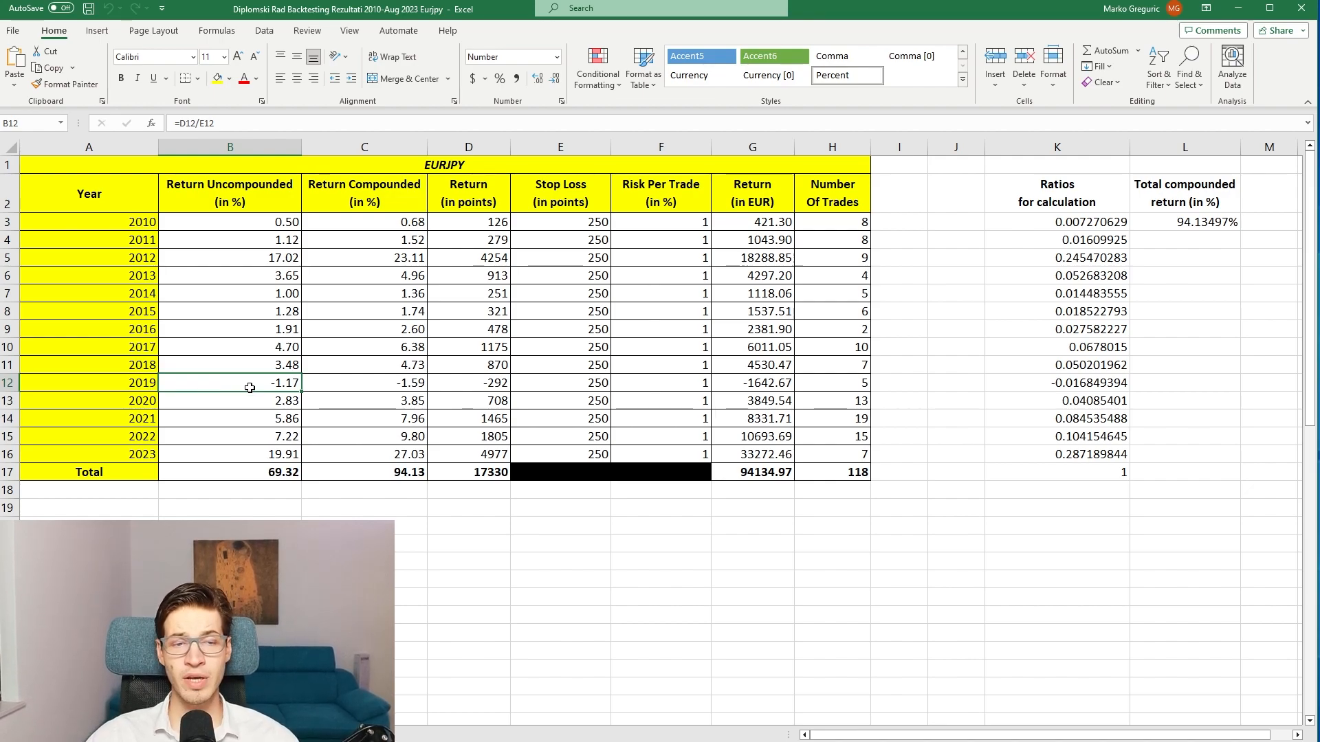
mouse_move(241, 383)
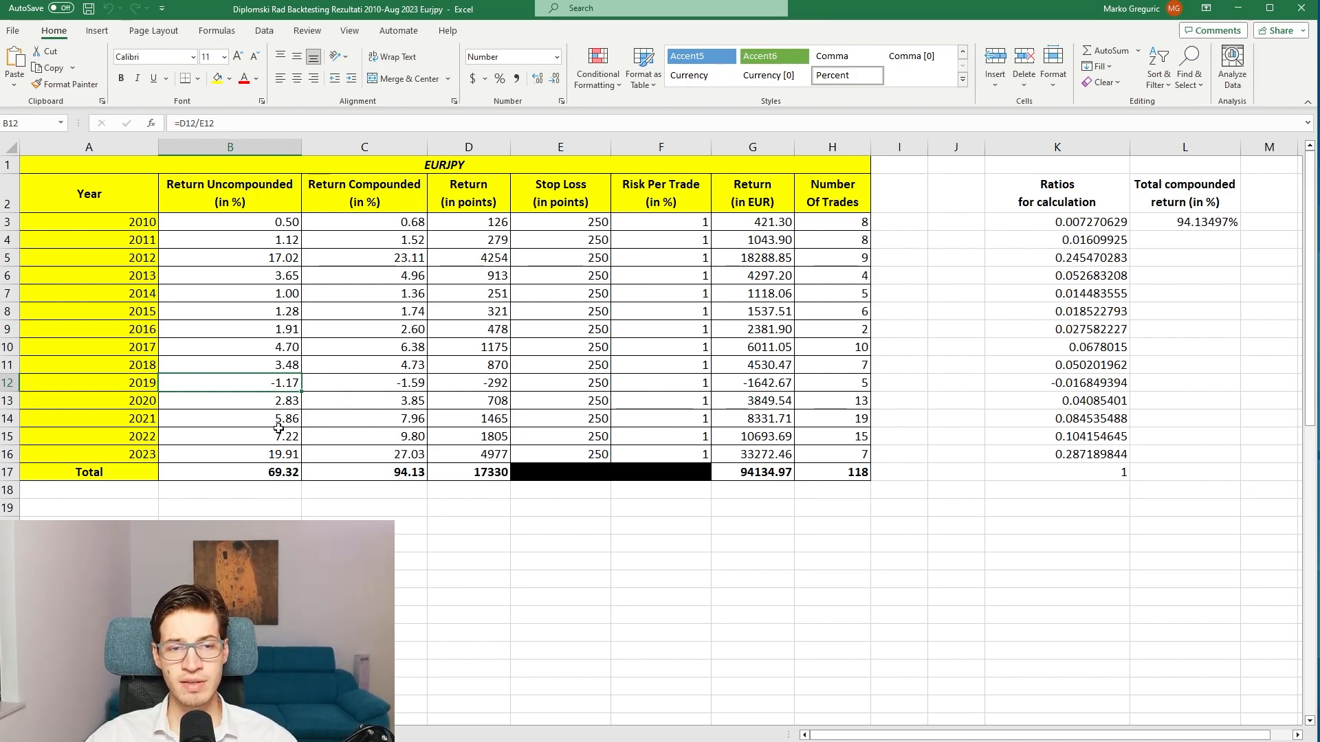
left_click(230, 473)
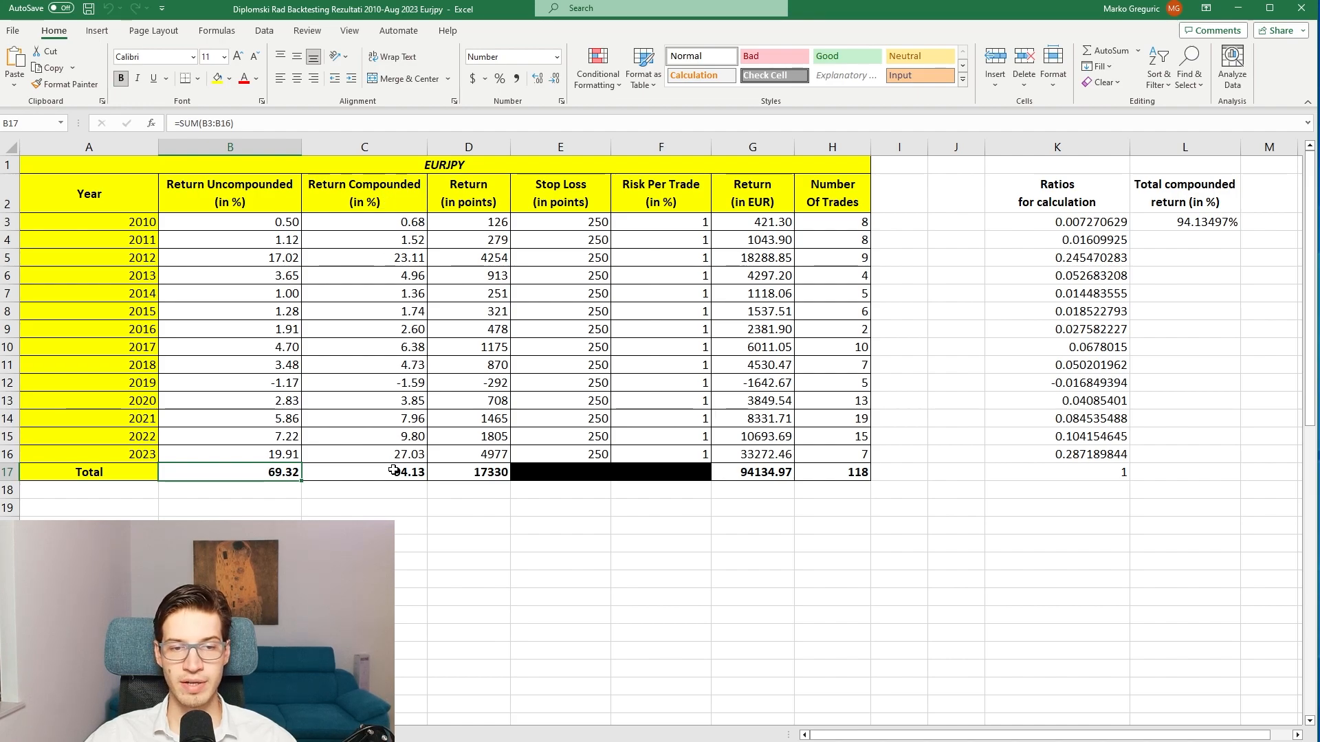
left_click(394, 471)
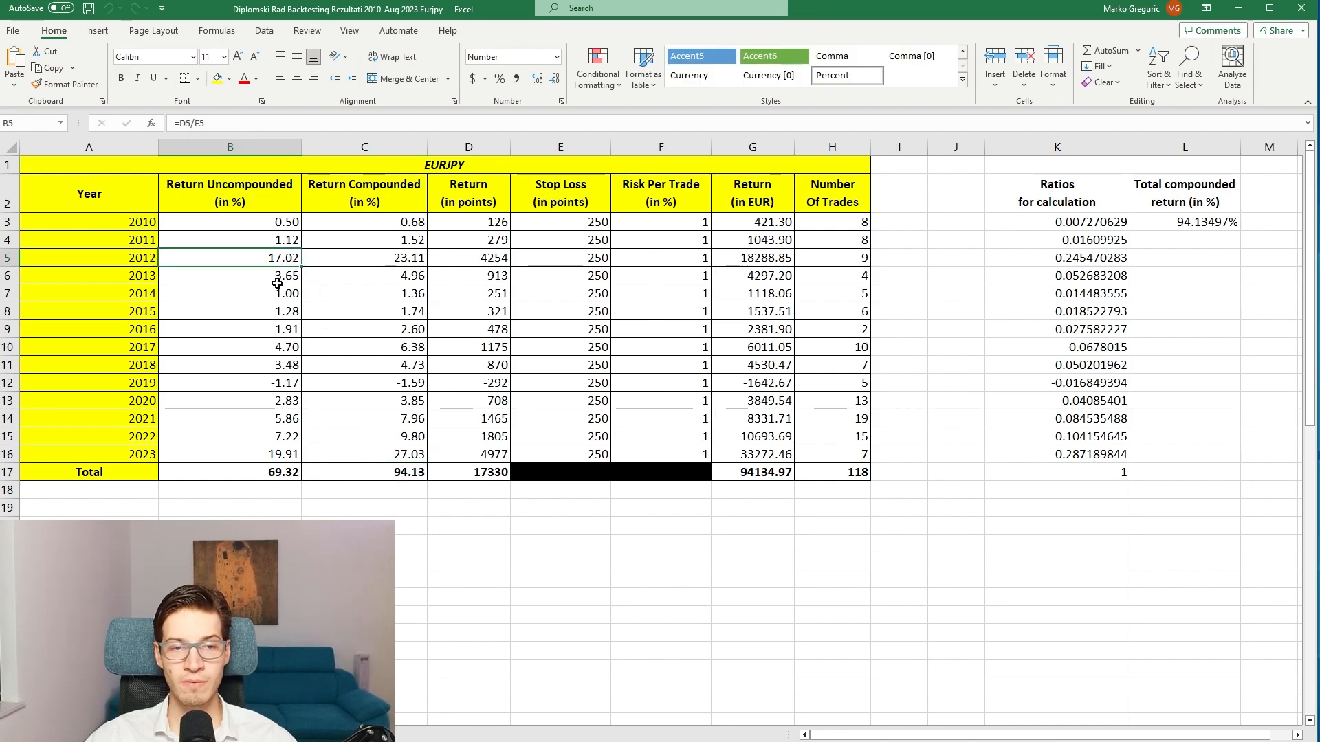
left_click(268, 453)
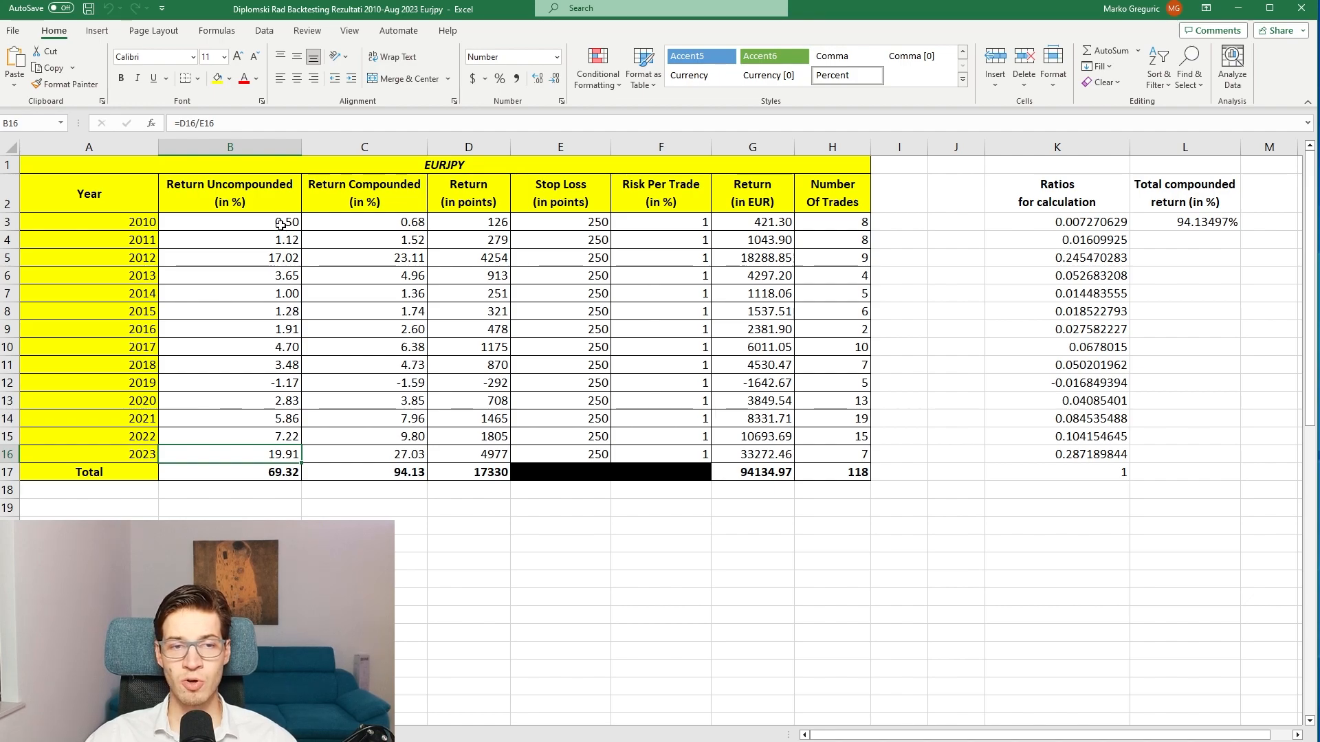
left_click(229, 240)
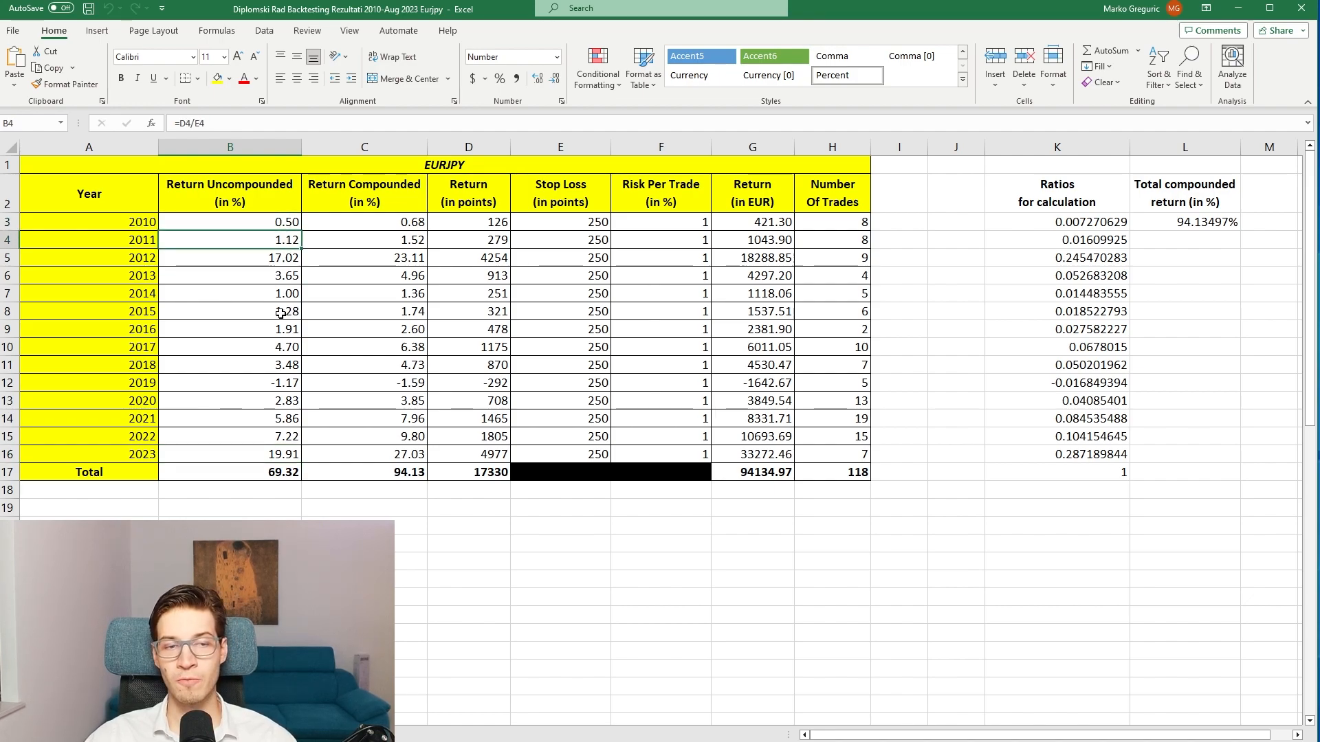
left_click(230, 275)
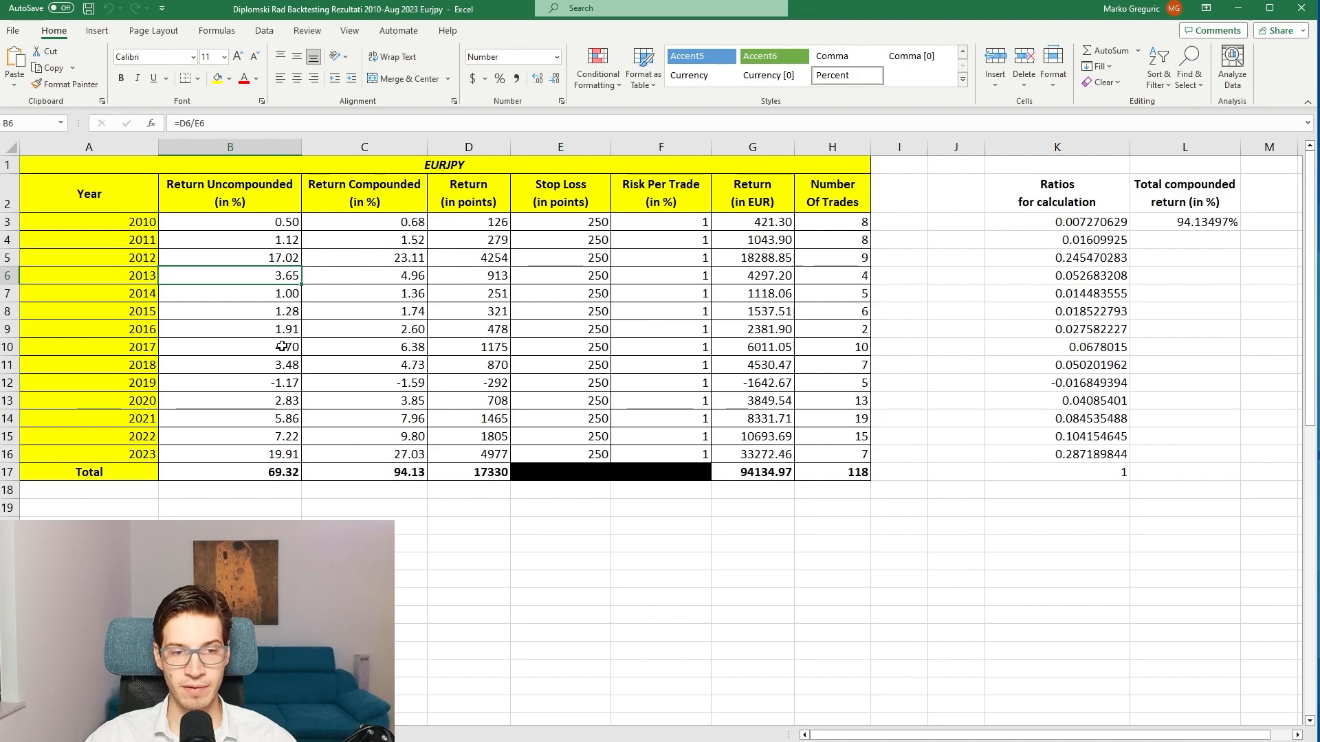
left_click(230, 347)
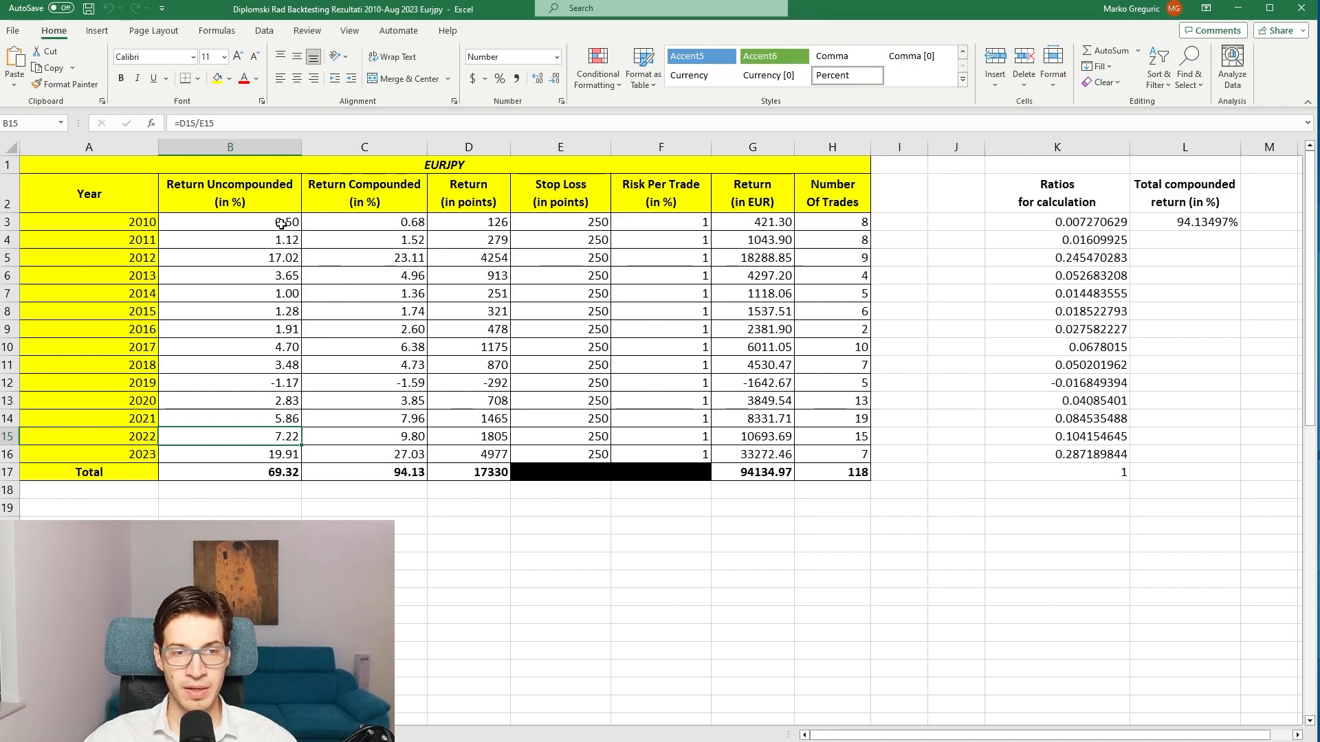
left_click(229, 222)
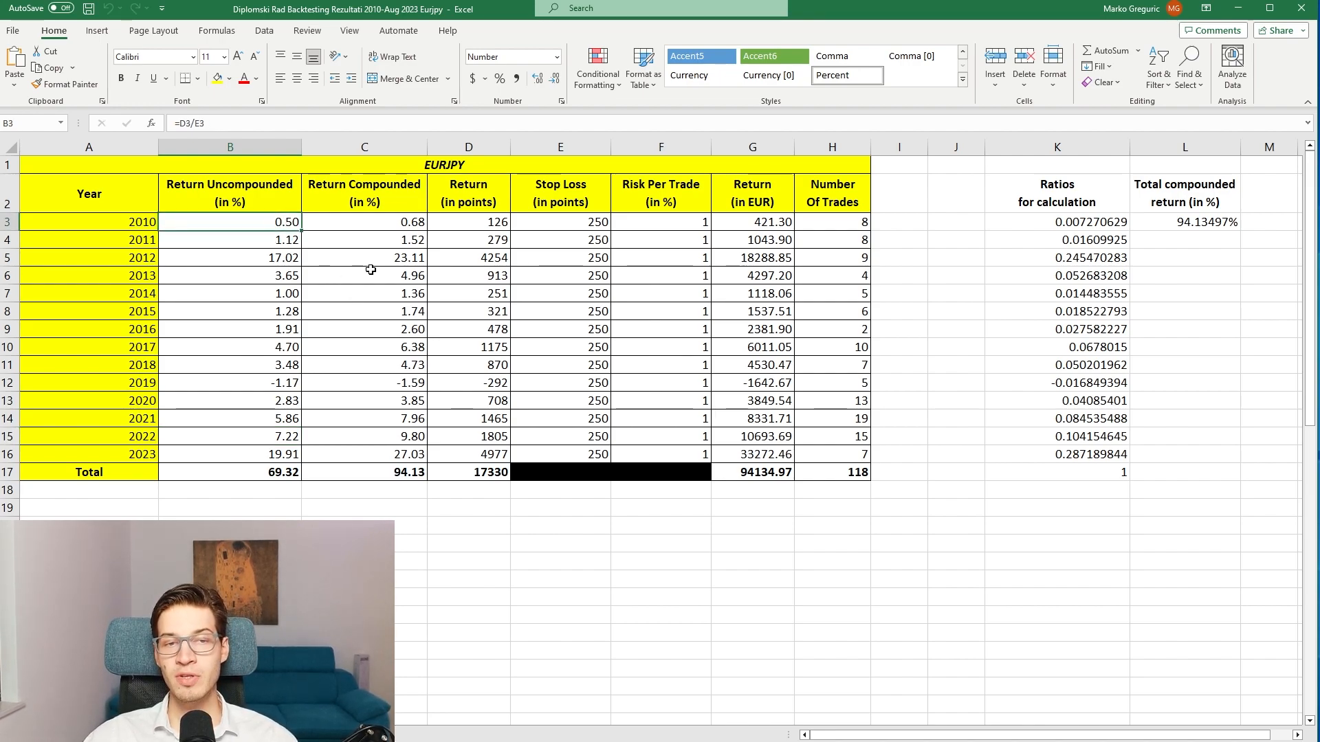
mouse_move(374, 231)
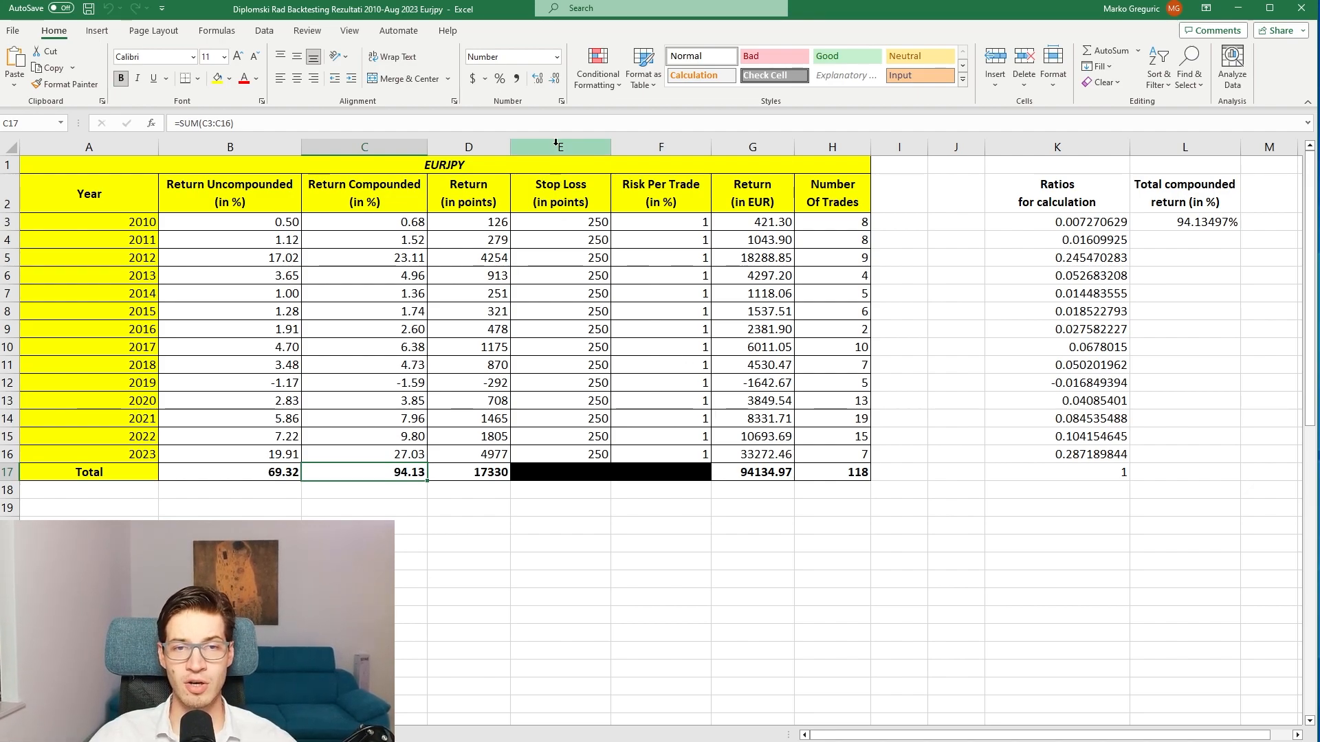
left_click(590, 221)
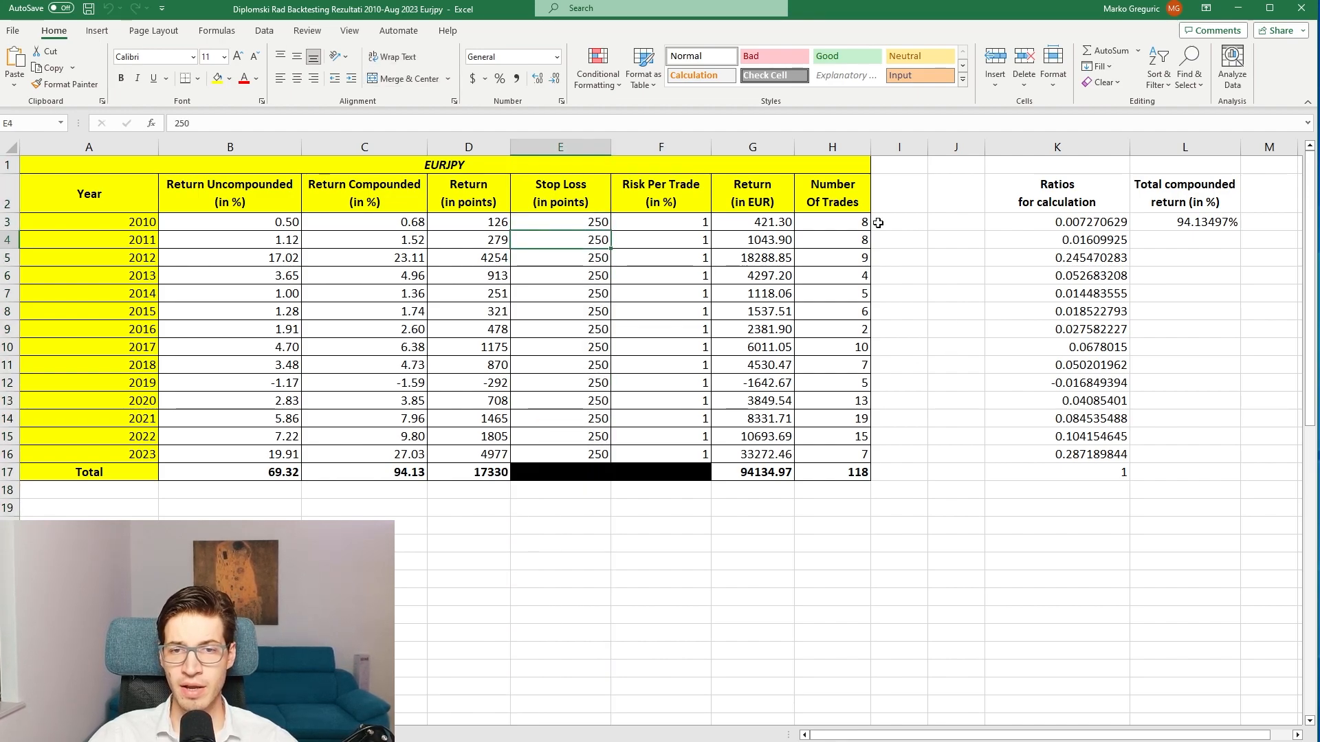
left_click(835, 472)
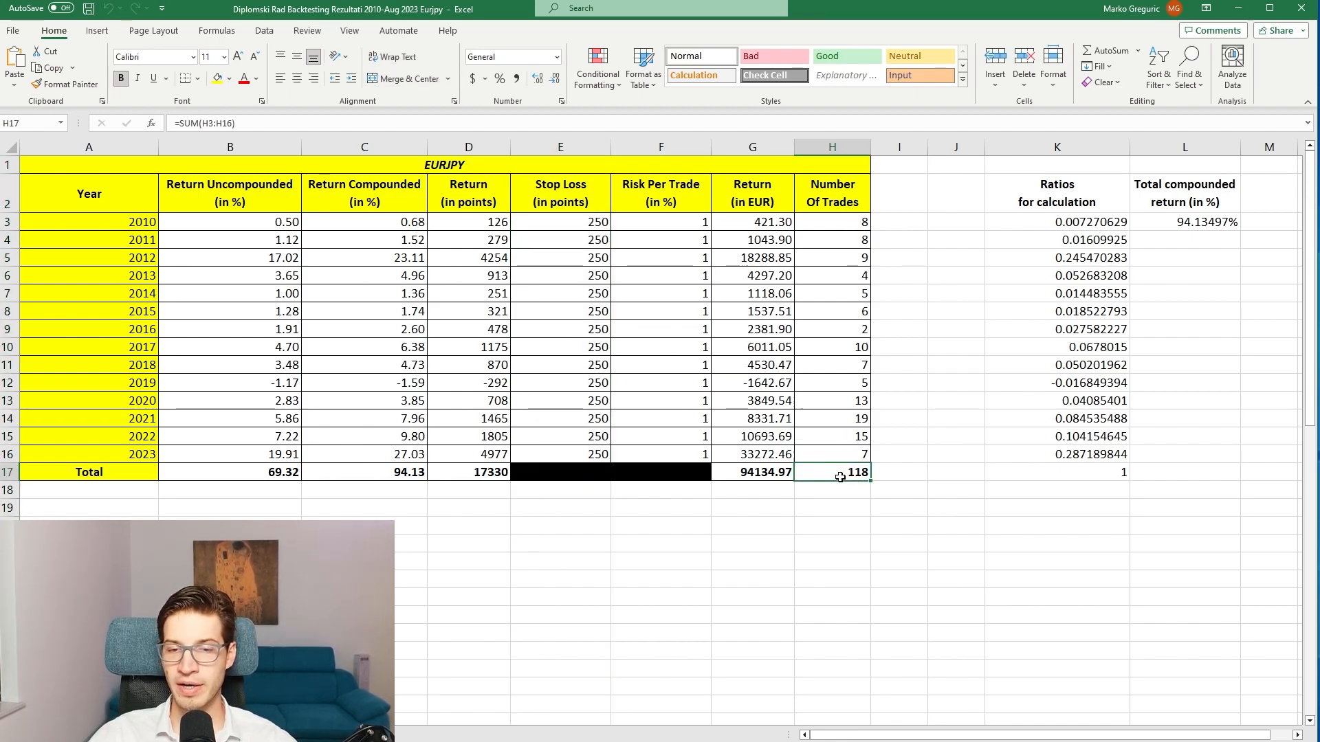
left_click(903, 472)
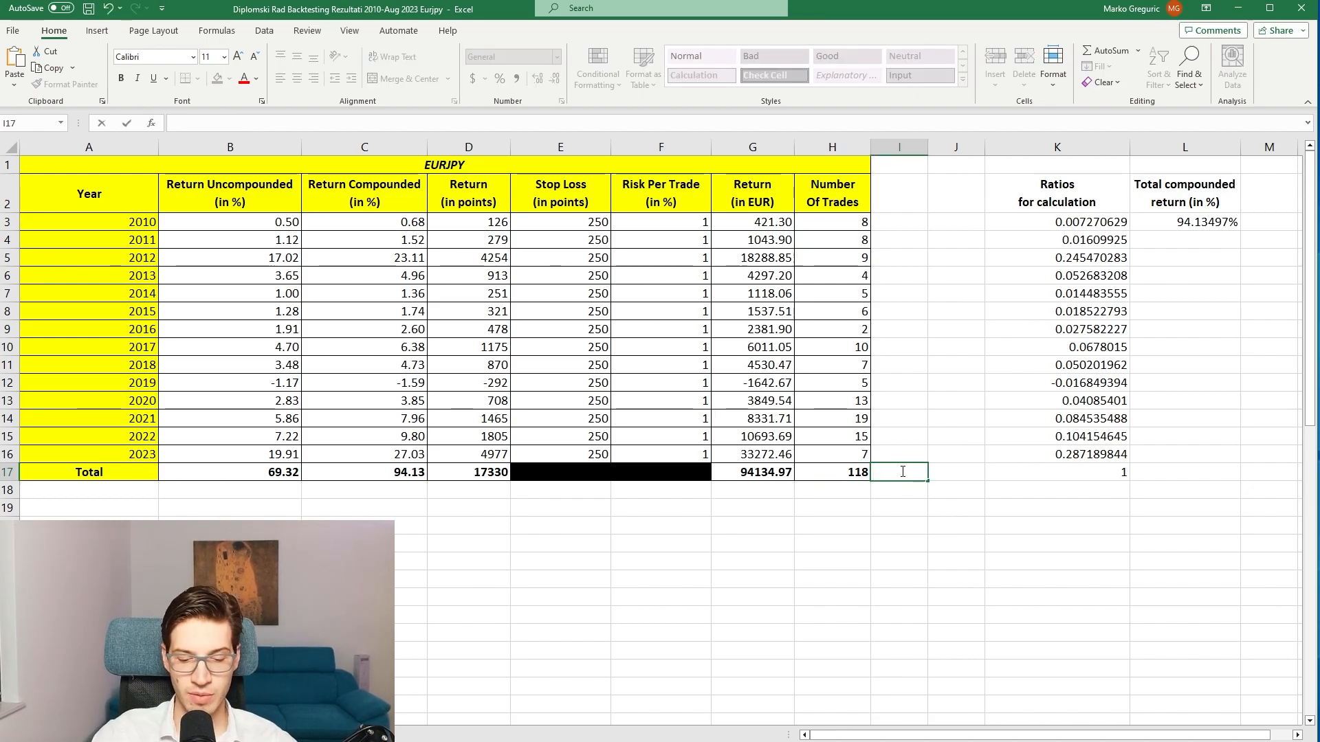
type("=ave")
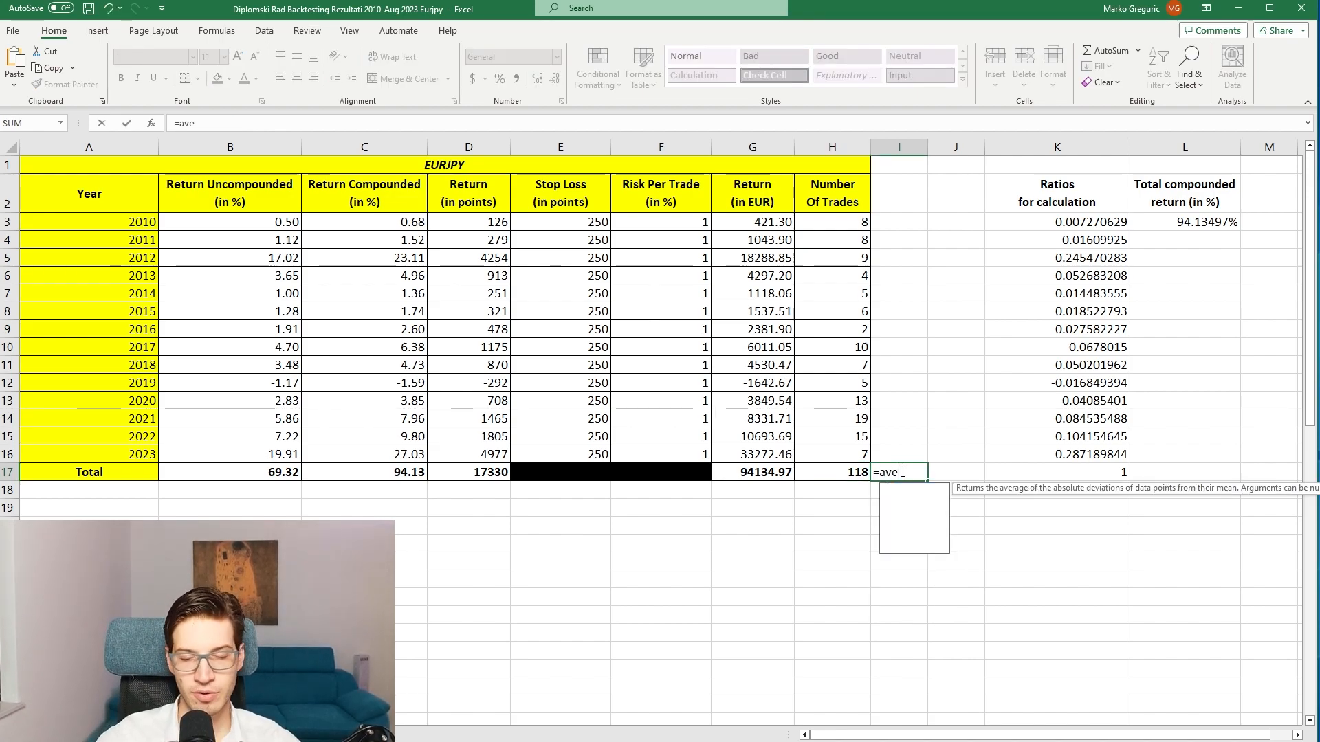
type("ra")
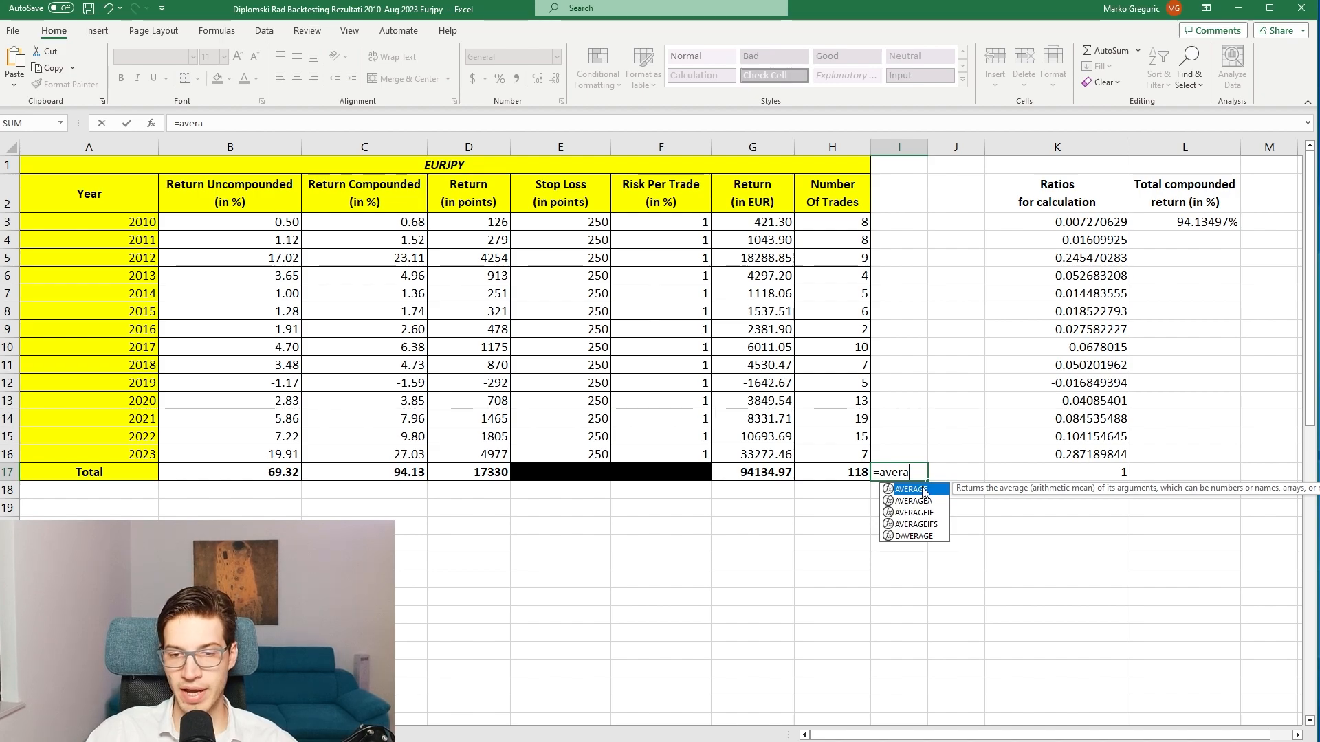
left_click_drag(831, 222, 832, 454)
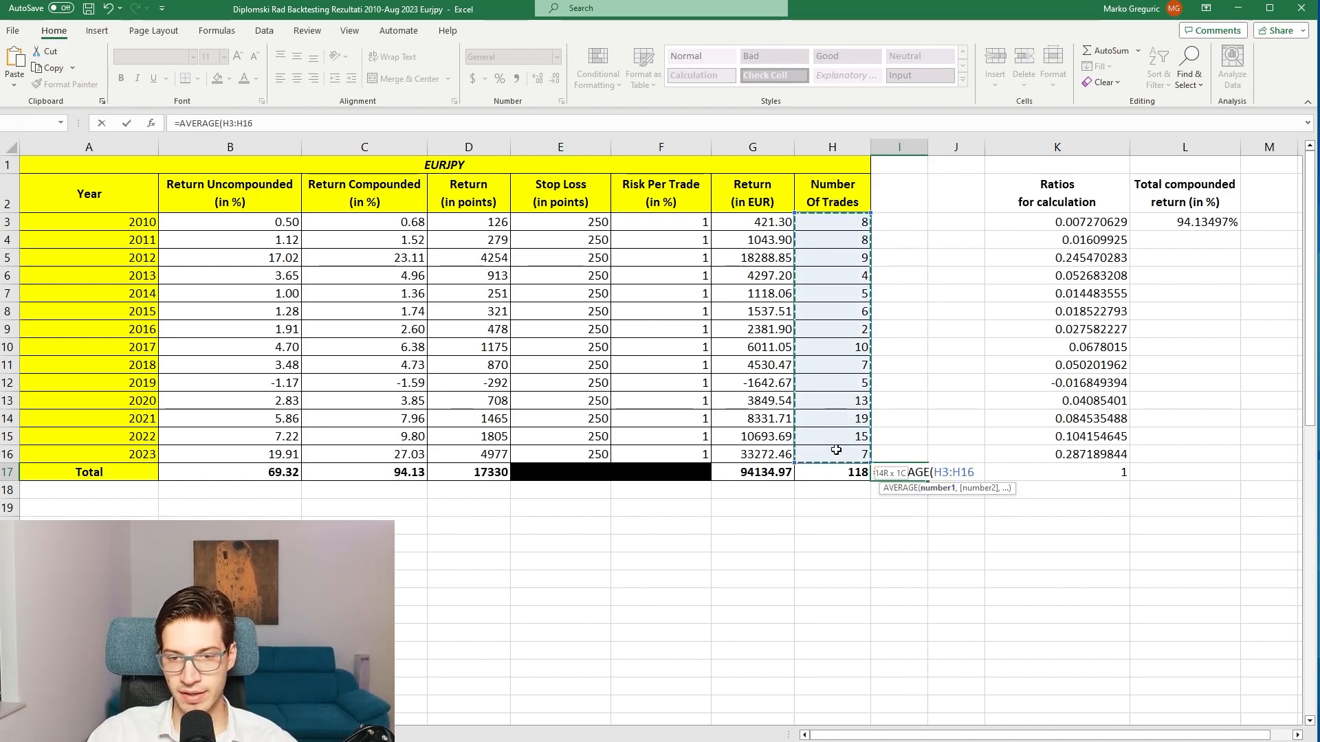
key("Enter")
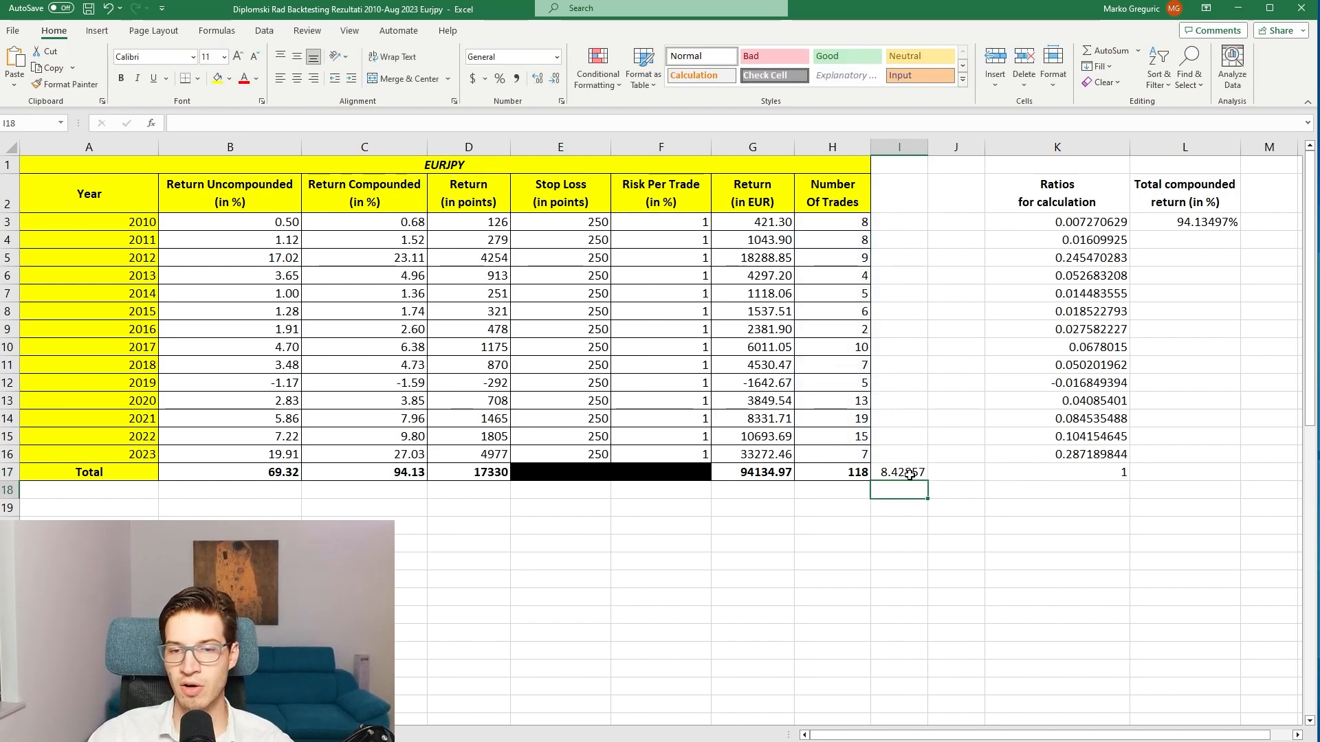
left_click(902, 472)
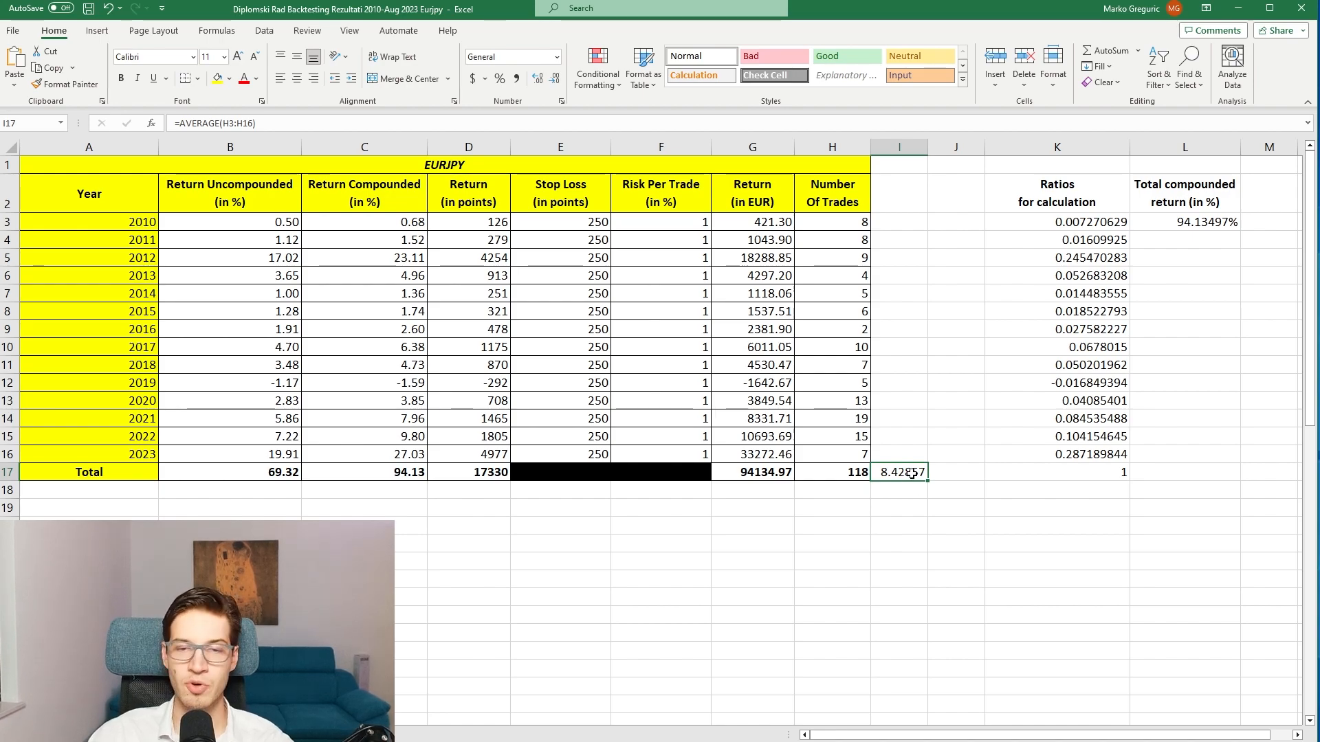
key("Delete")
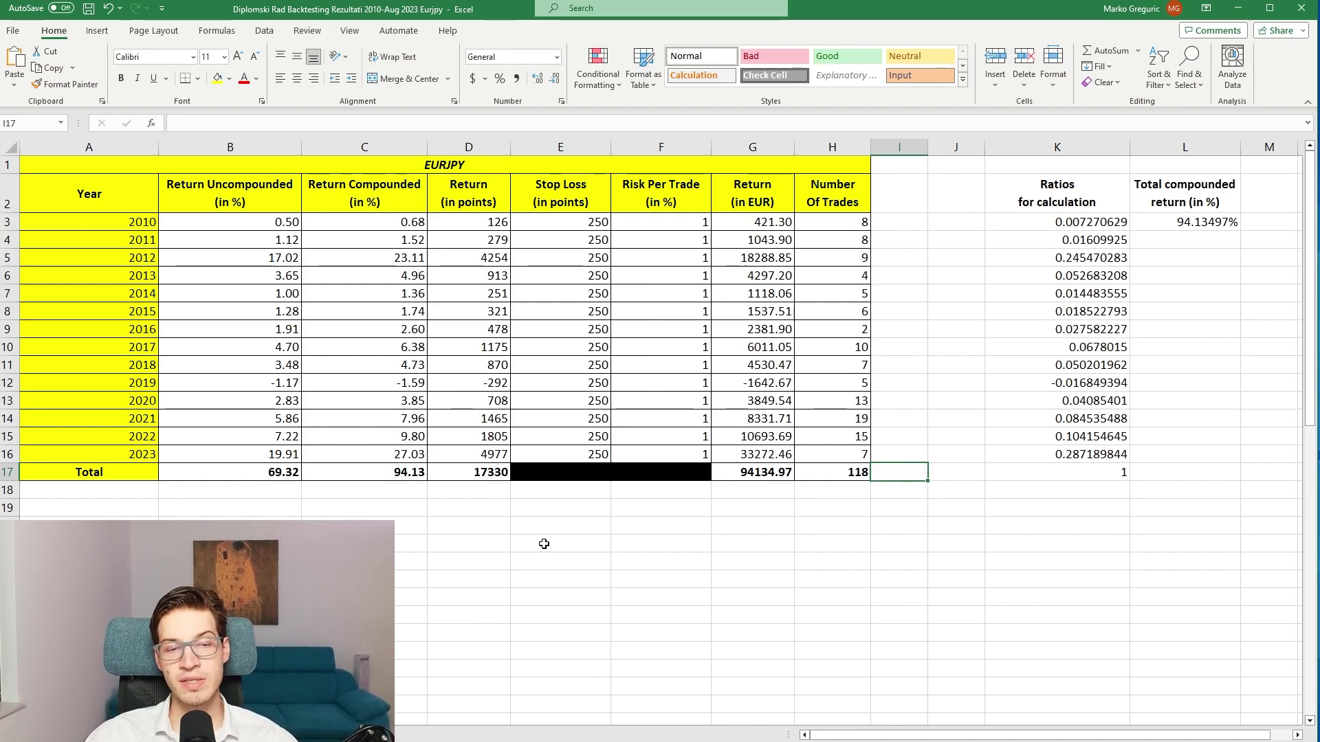
Step: Inspect the compounded return, average risk-to-reward formula and risk-per-trade values in the Statistics table
scroll("down", 3)
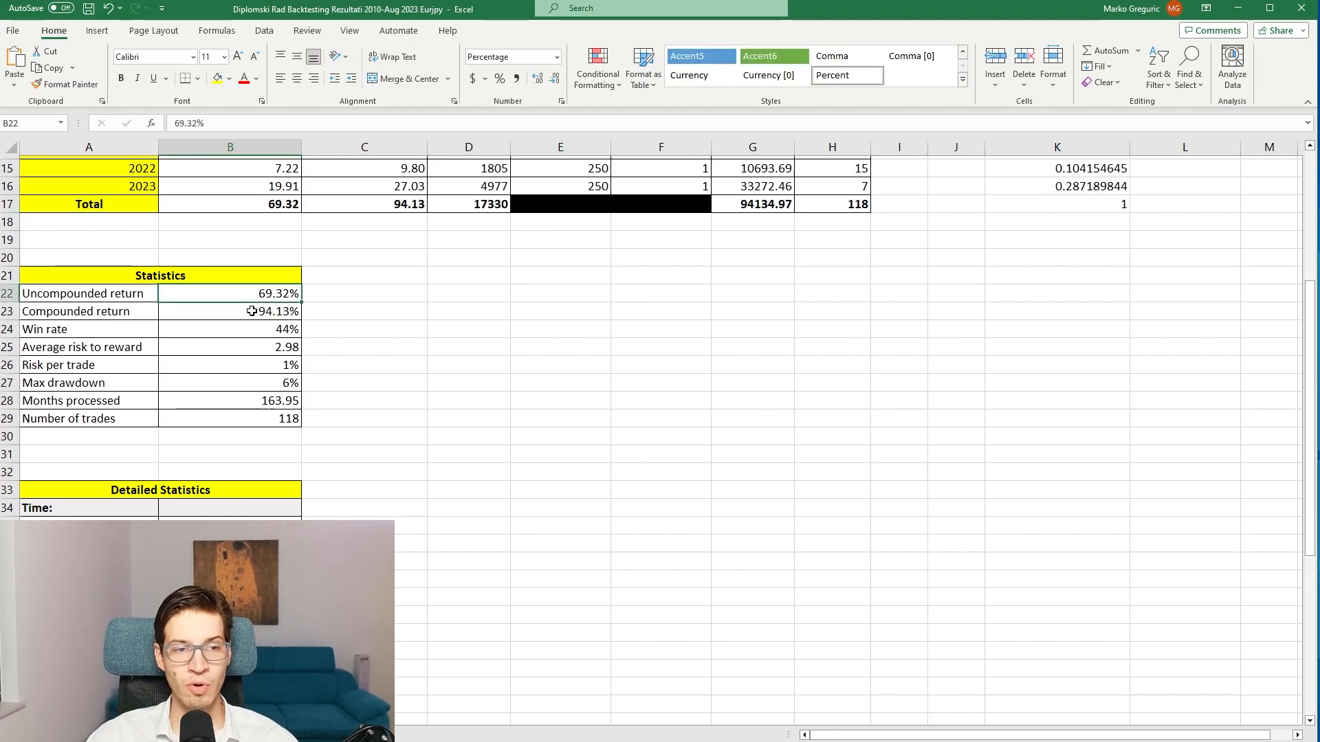
left_click(229, 311)
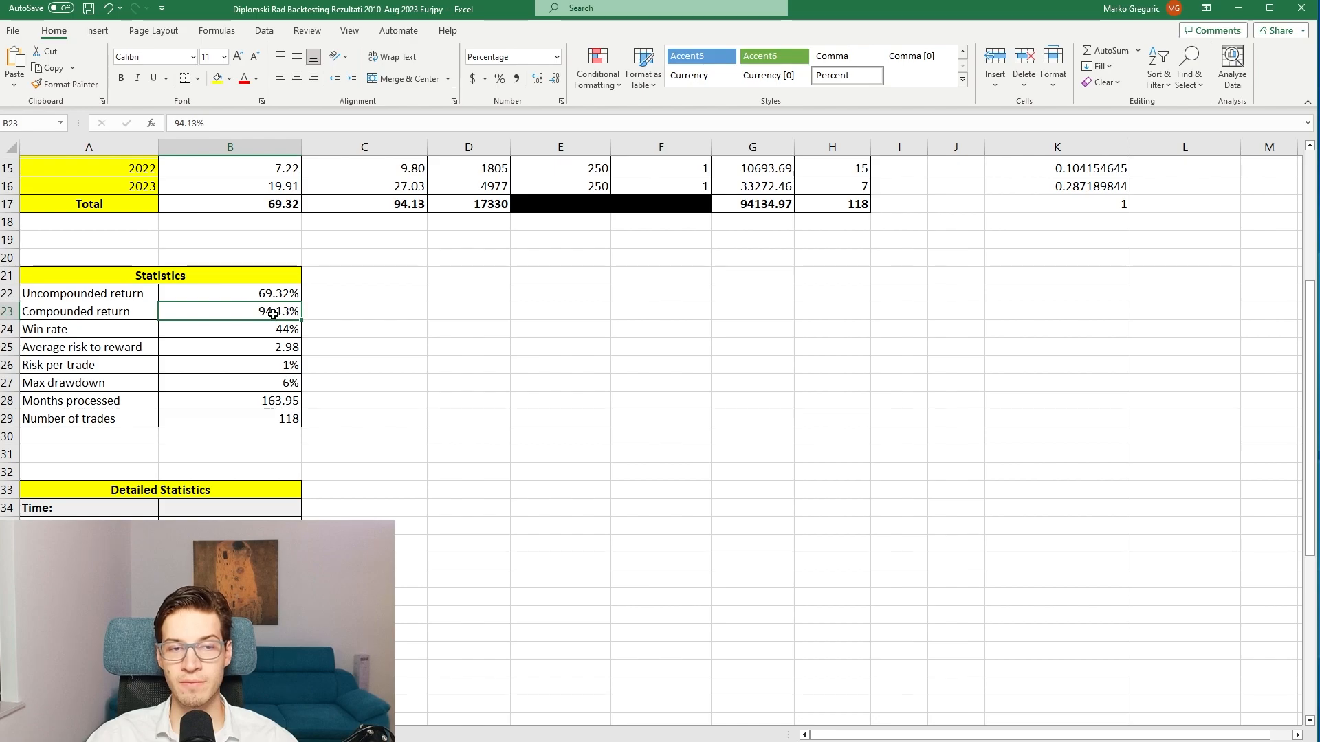
left_click(268, 329)
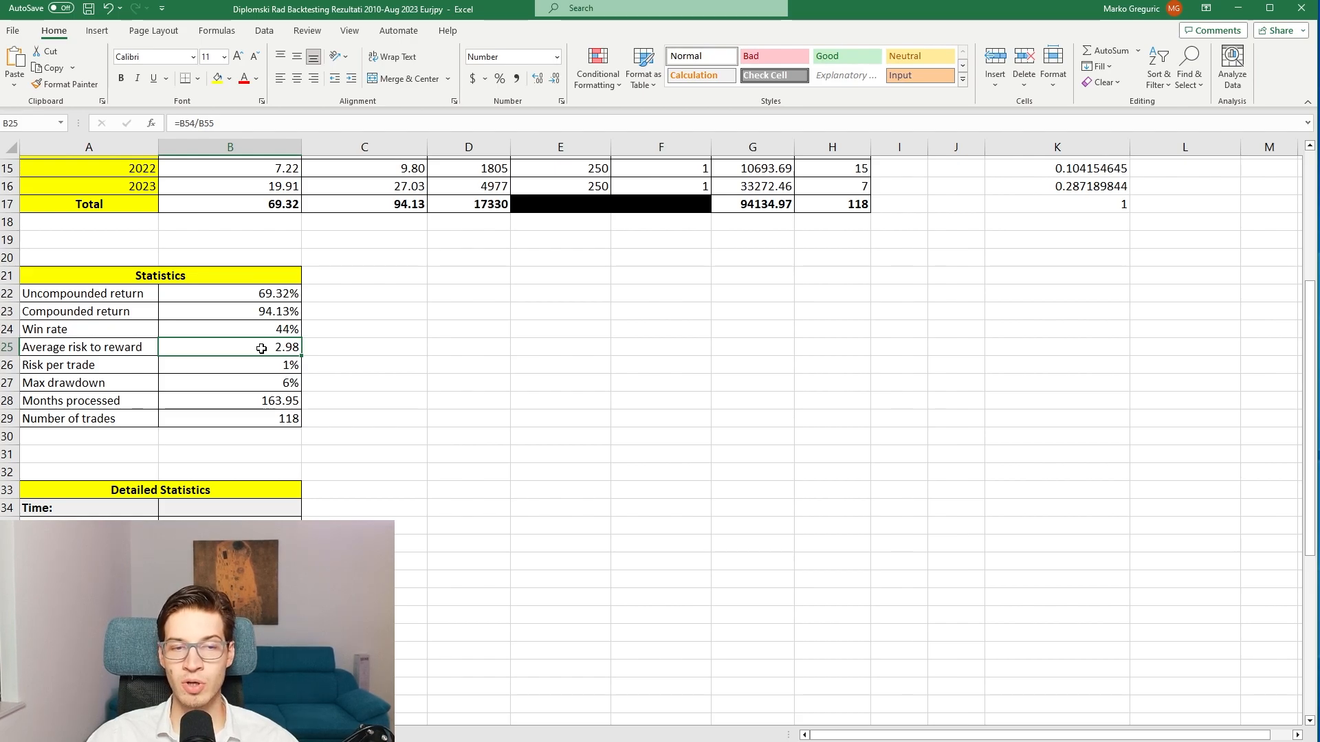
double_click(231, 347)
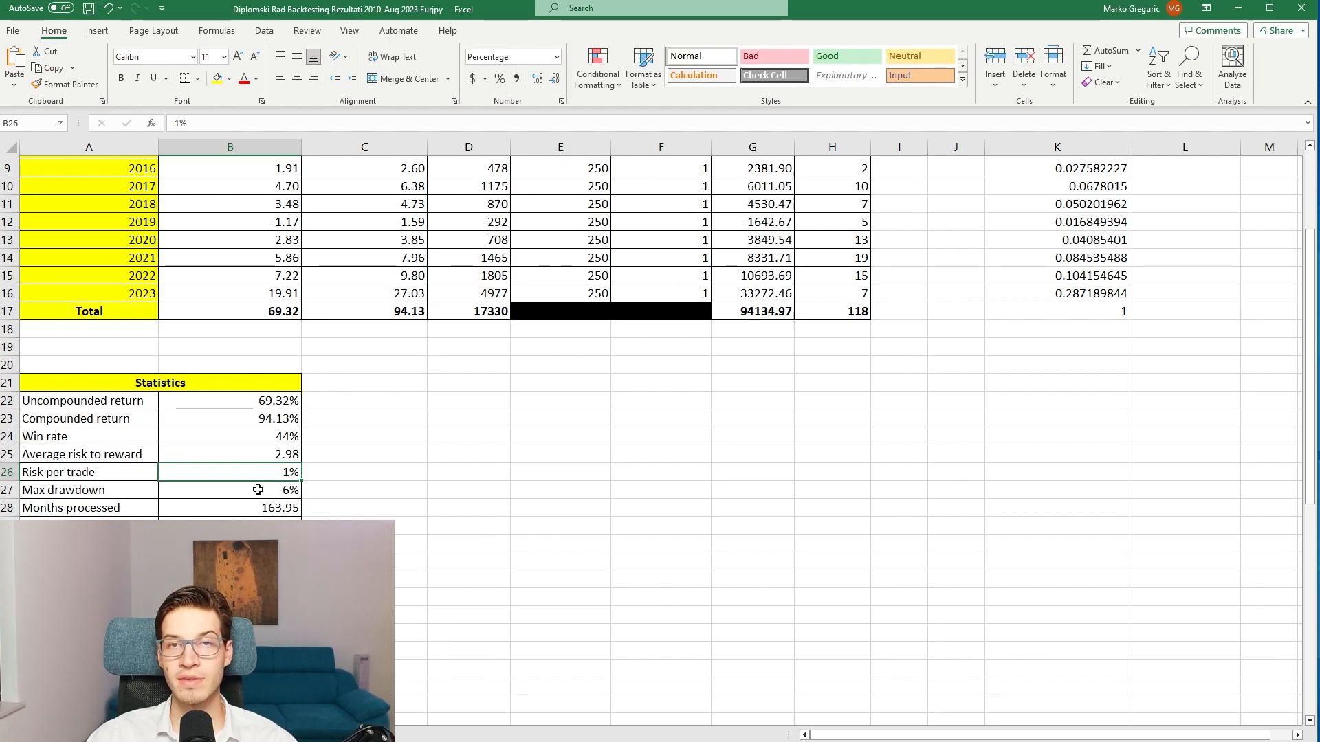
left_click(229, 490)
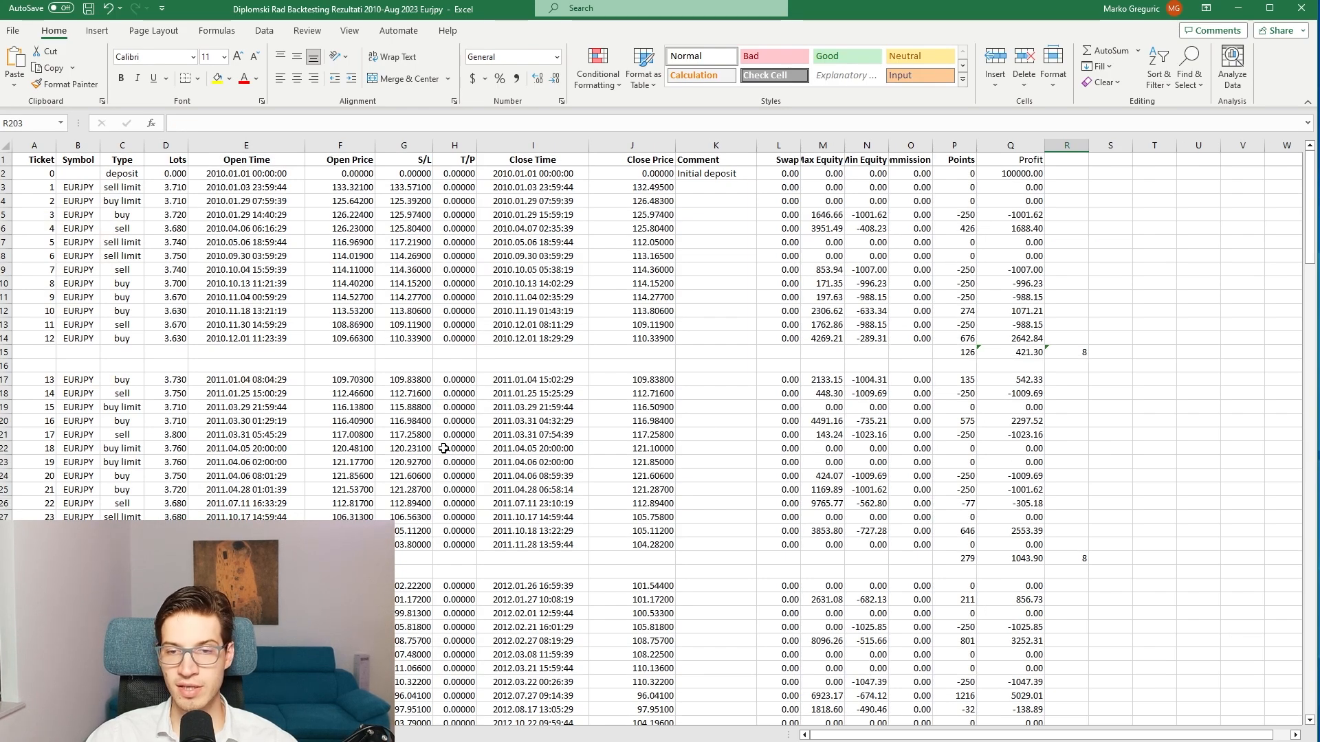
Step: Scroll down through the EURJPY trade list
scroll("down", 3)
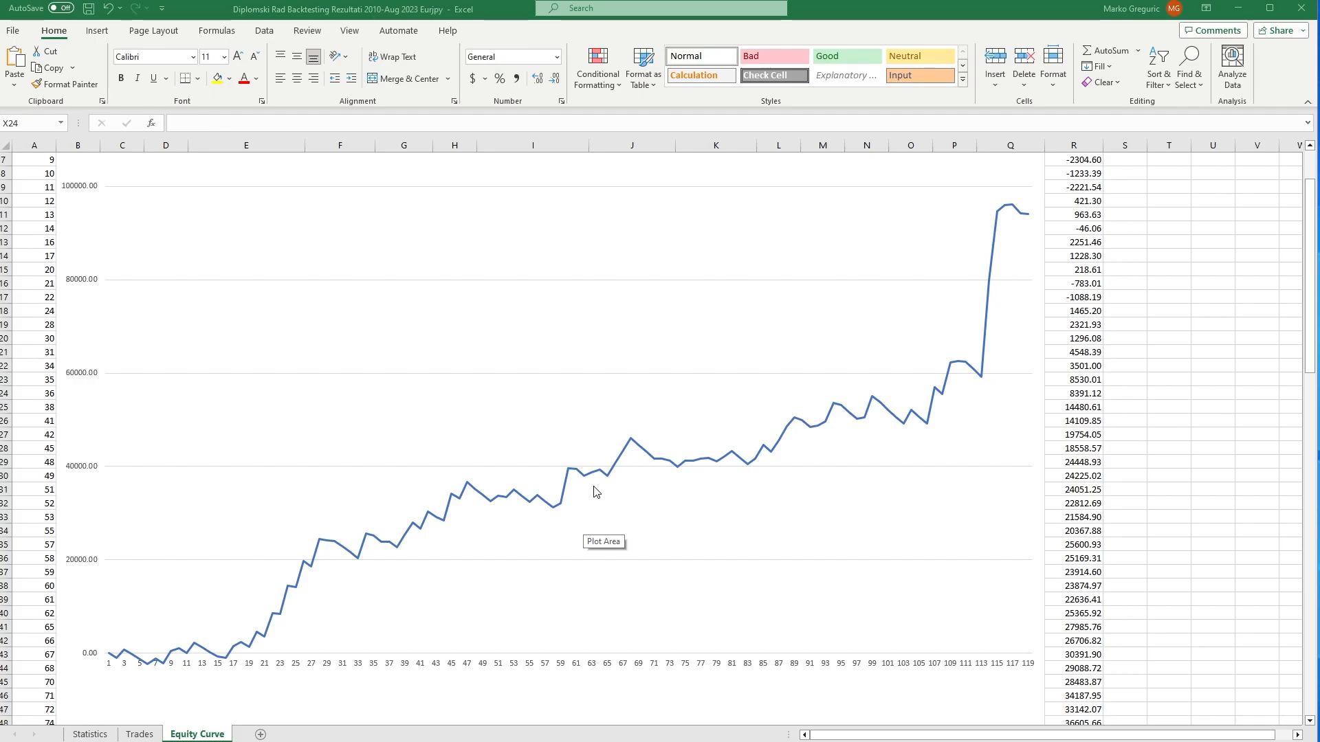
mouse_move(543, 508)
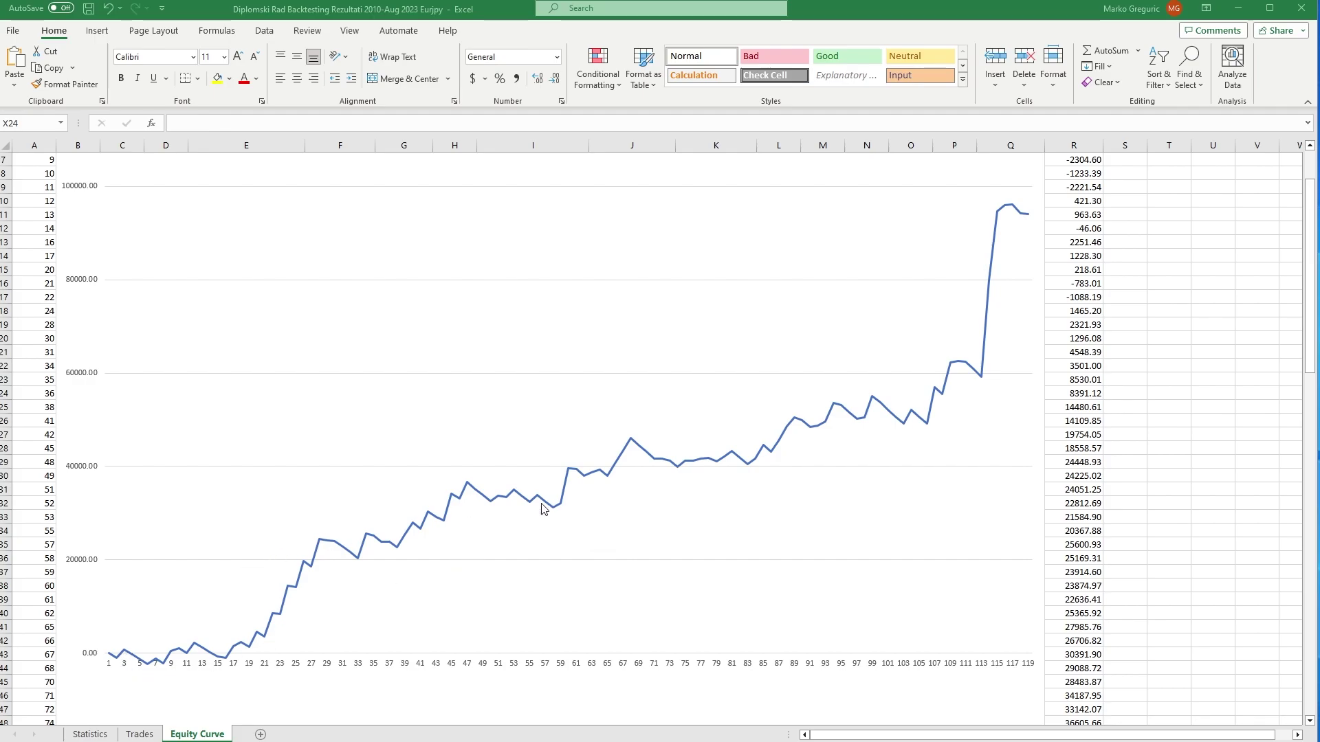
mouse_move(112, 680)
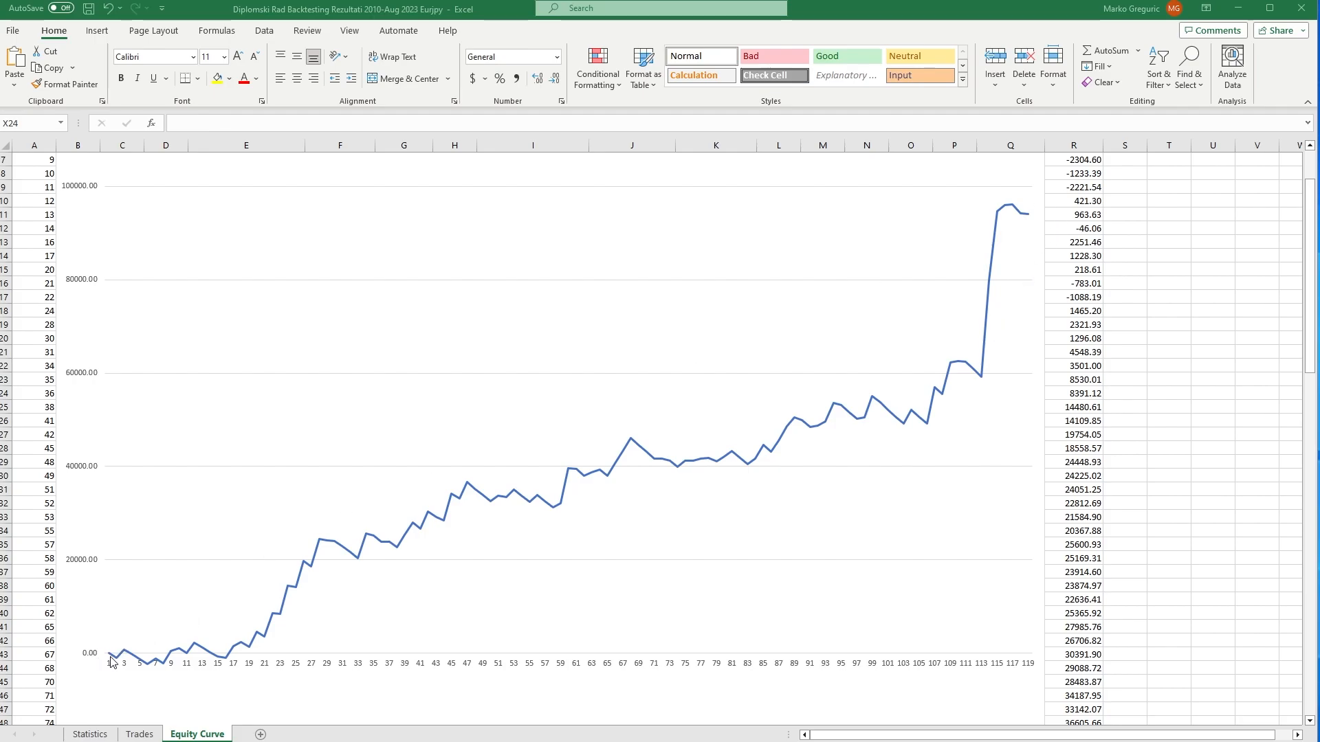
mouse_move(1033, 217)
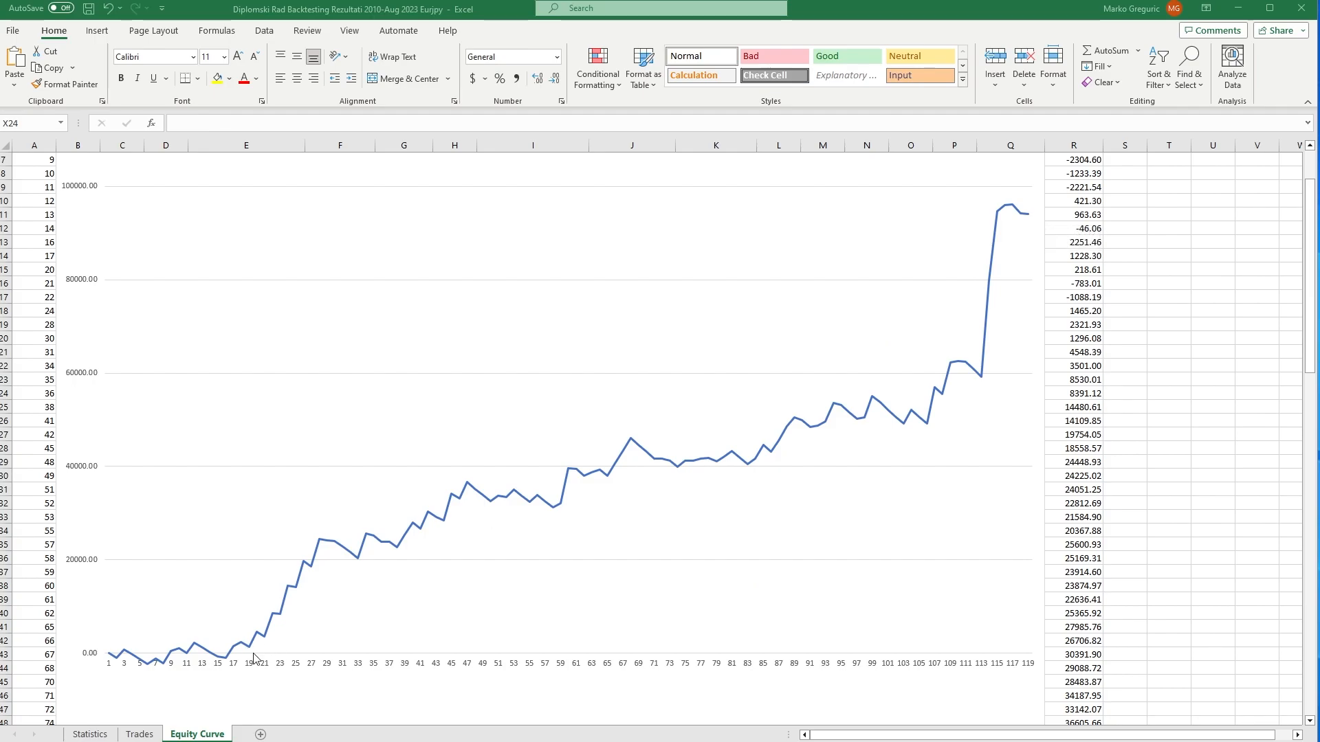
mouse_move(264, 659)
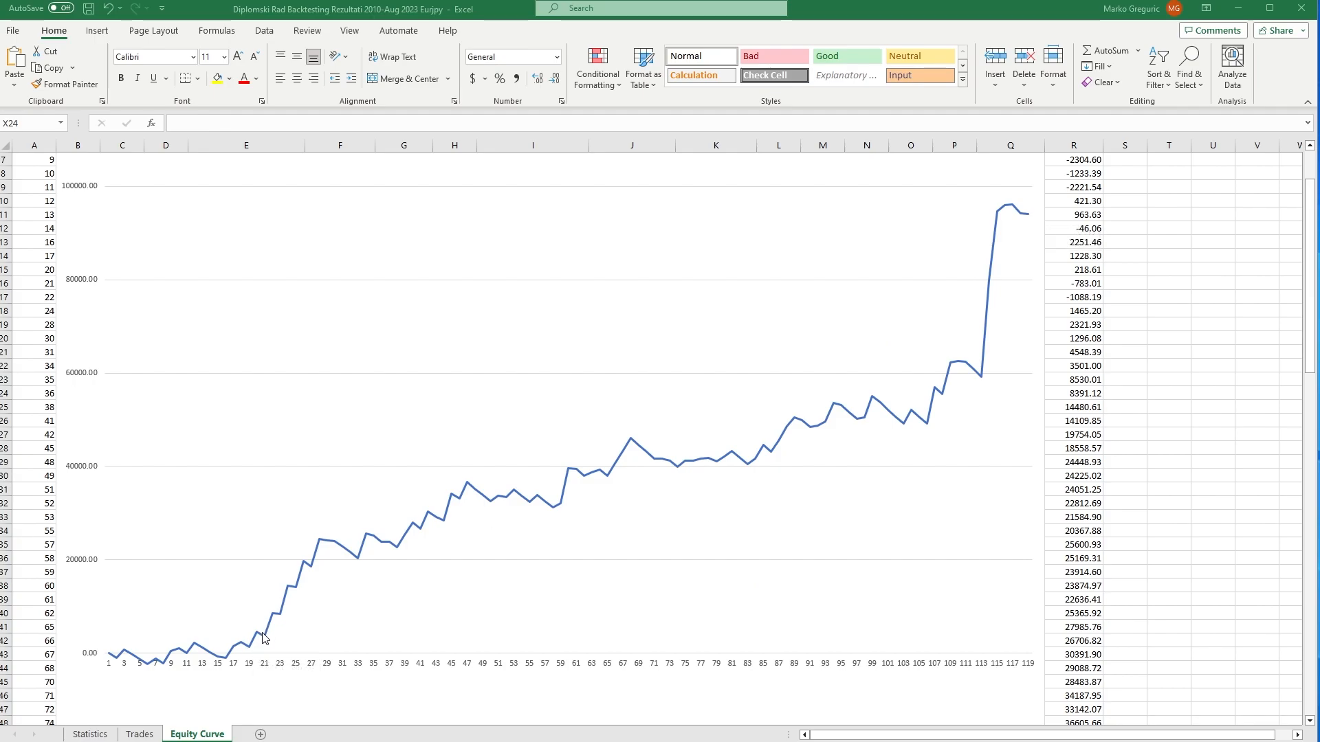
mouse_move(1016, 353)
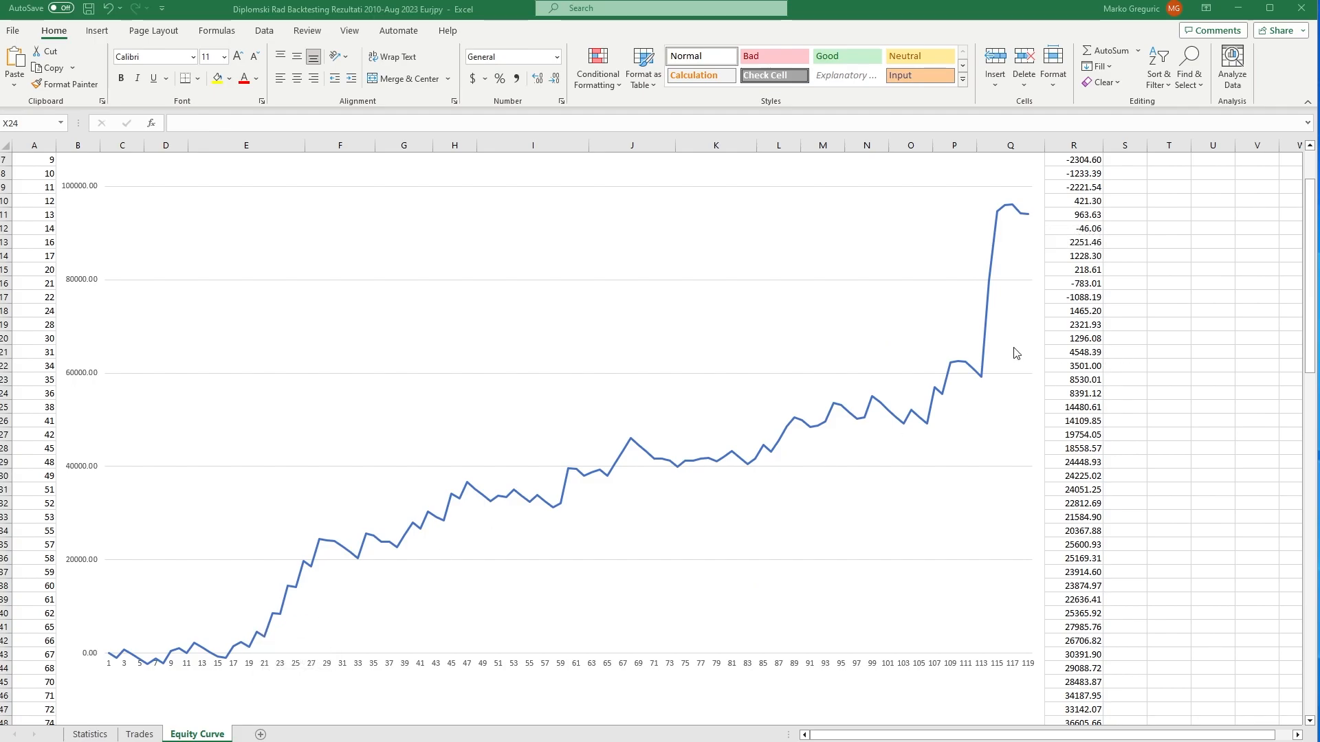
mouse_move(468, 491)
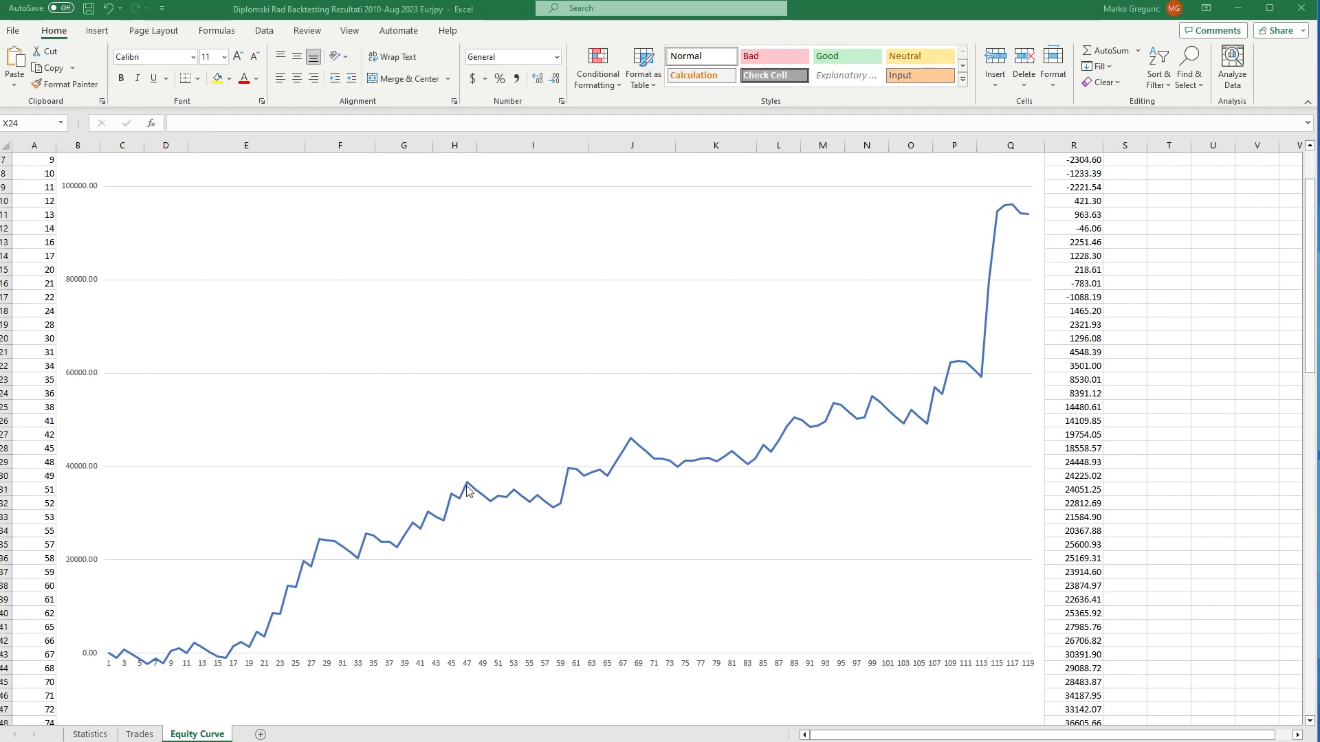
mouse_move(692, 460)
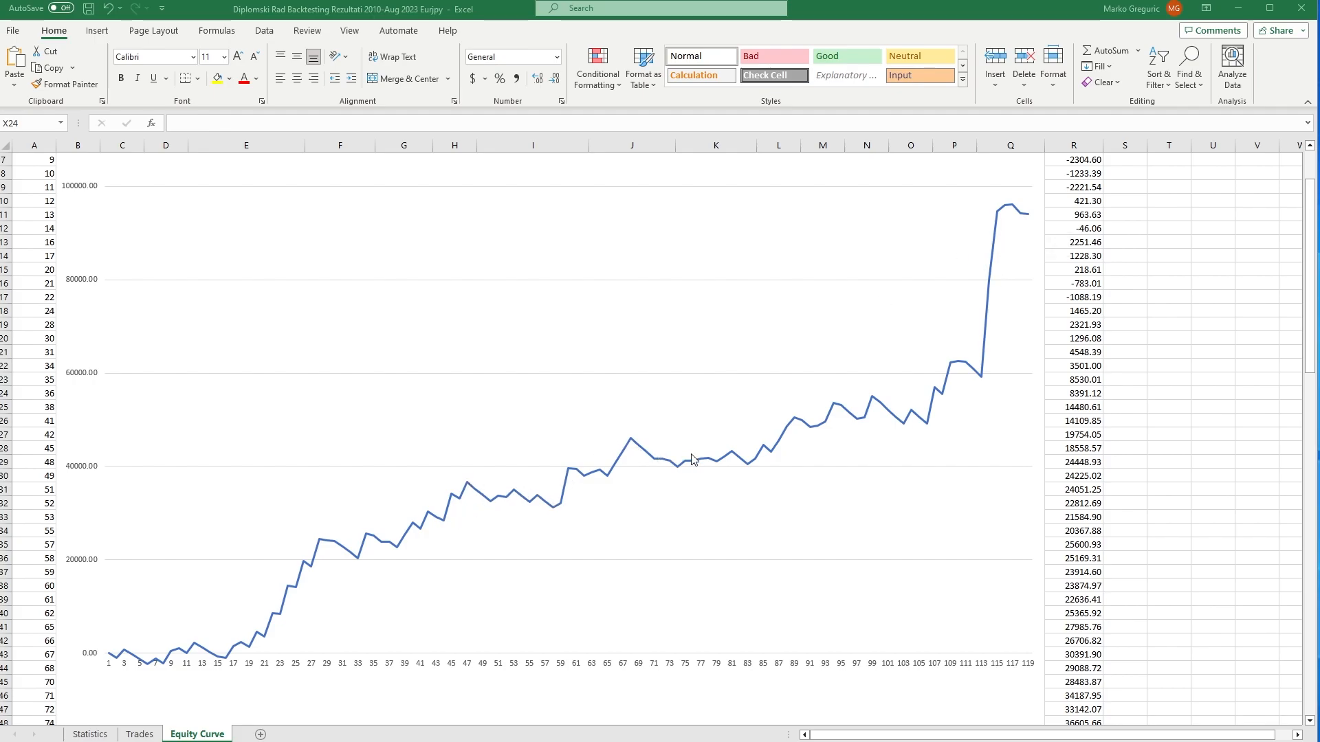
mouse_move(742, 466)
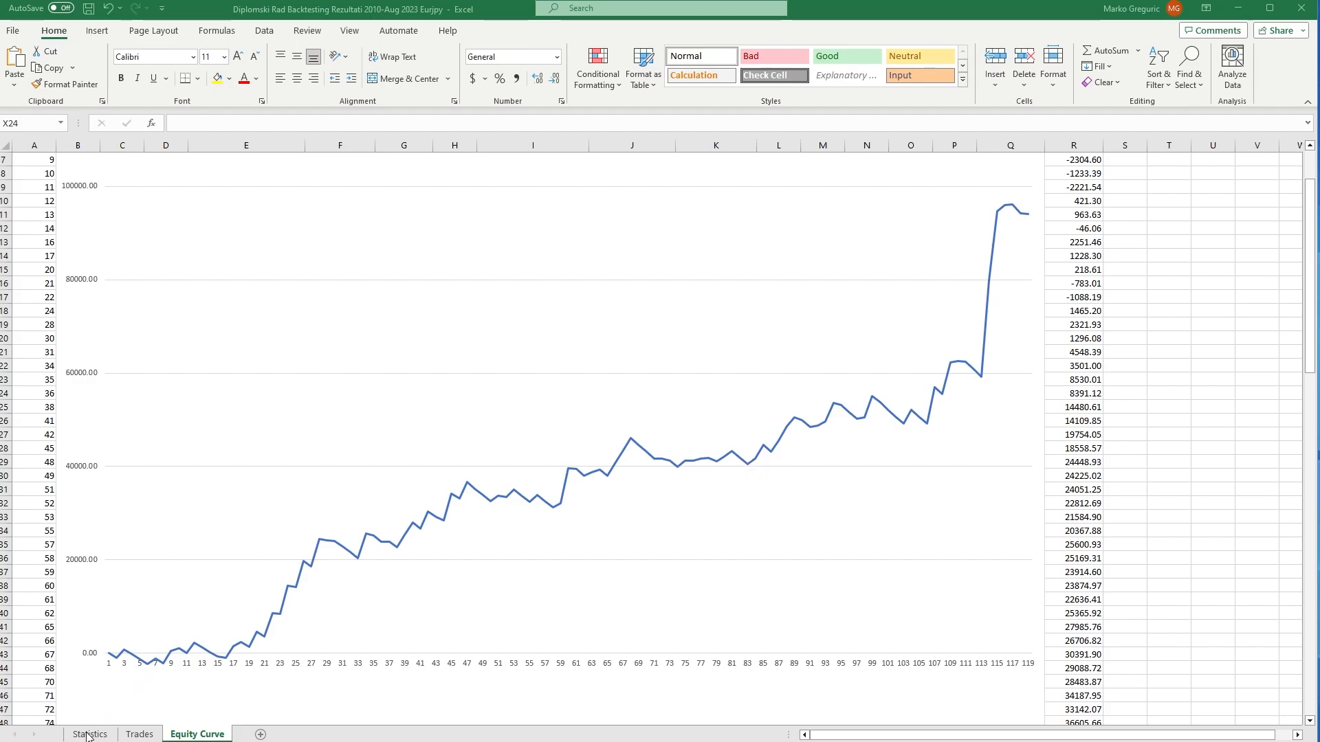
left_click(90, 733)
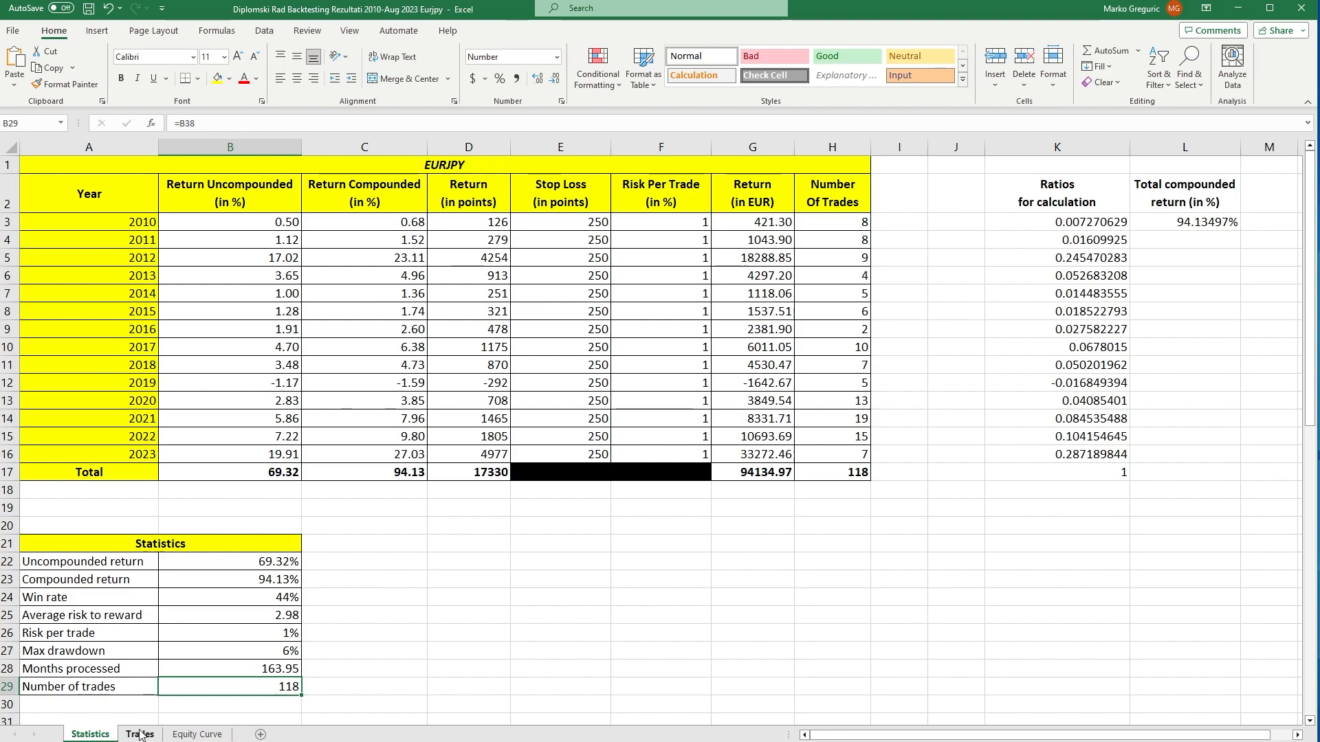
left_click(197, 734)
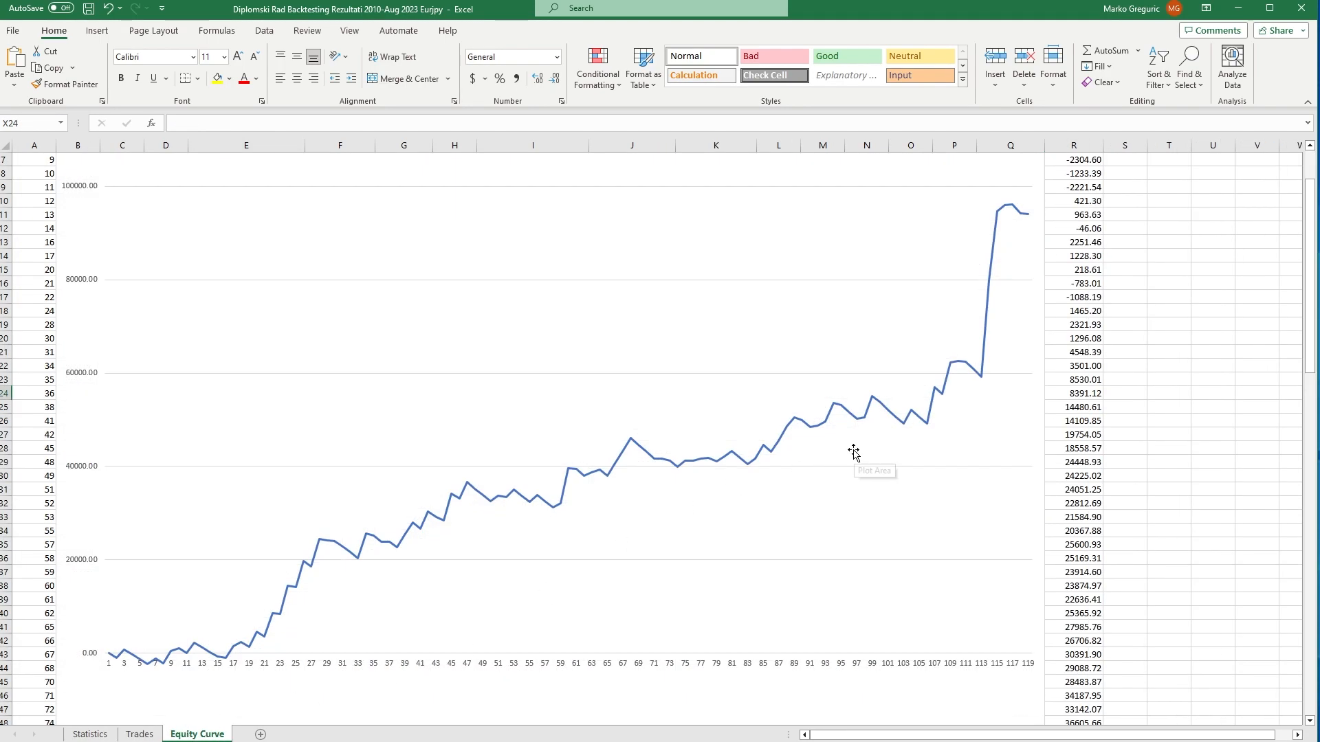
mouse_move(836, 440)
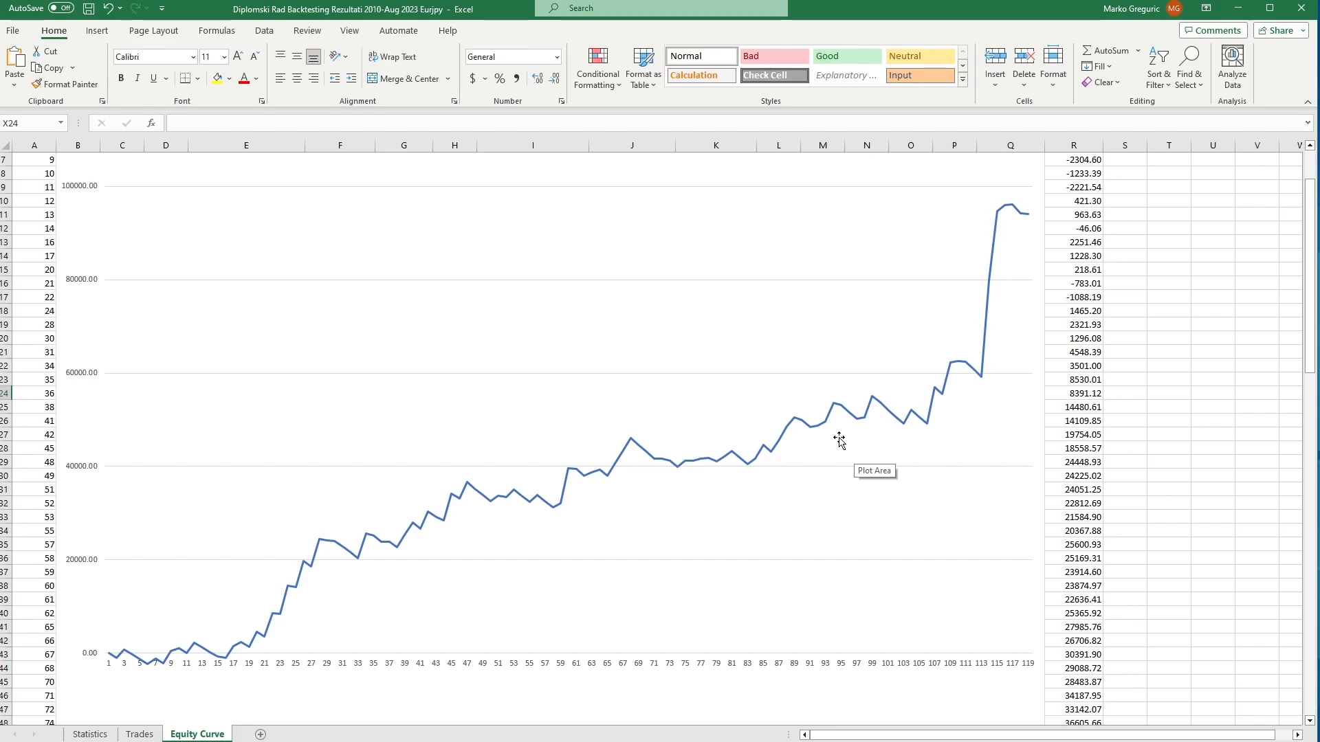
mouse_move(877, 431)
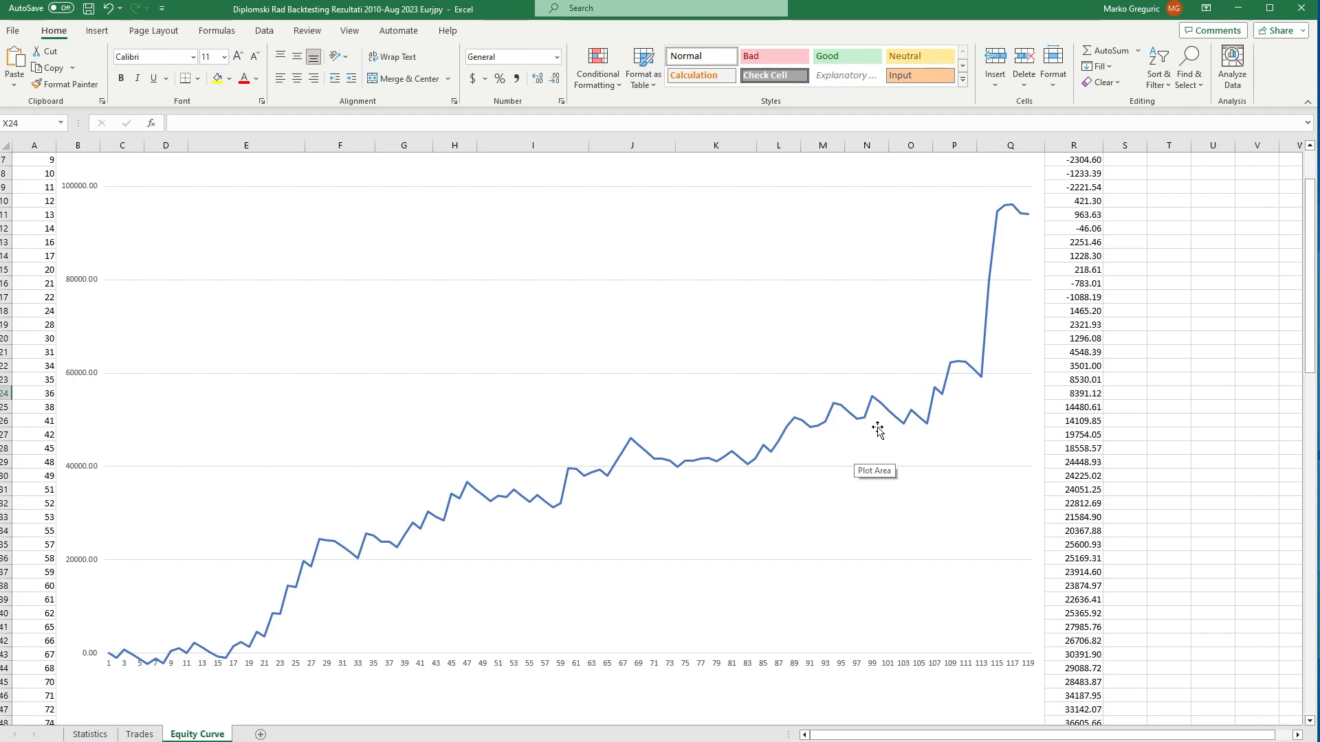
mouse_move(1071, 261)
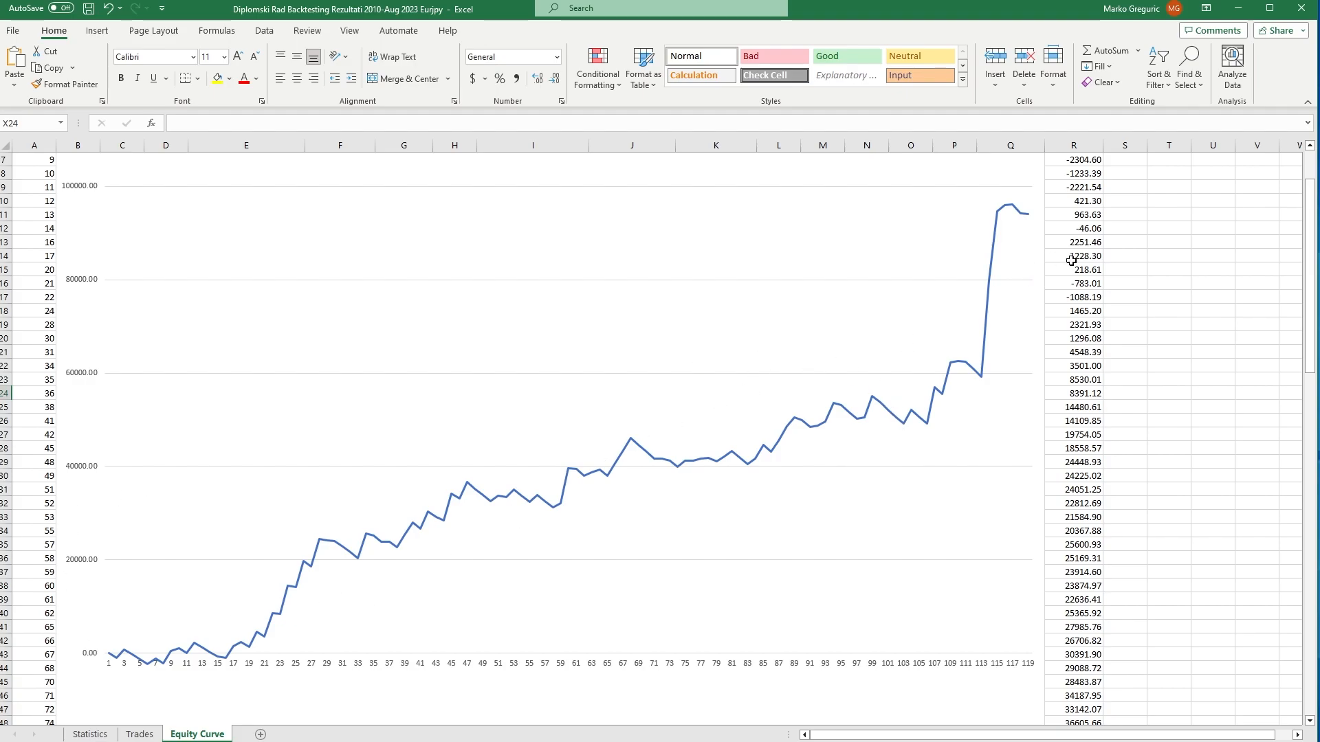
mouse_move(302, 584)
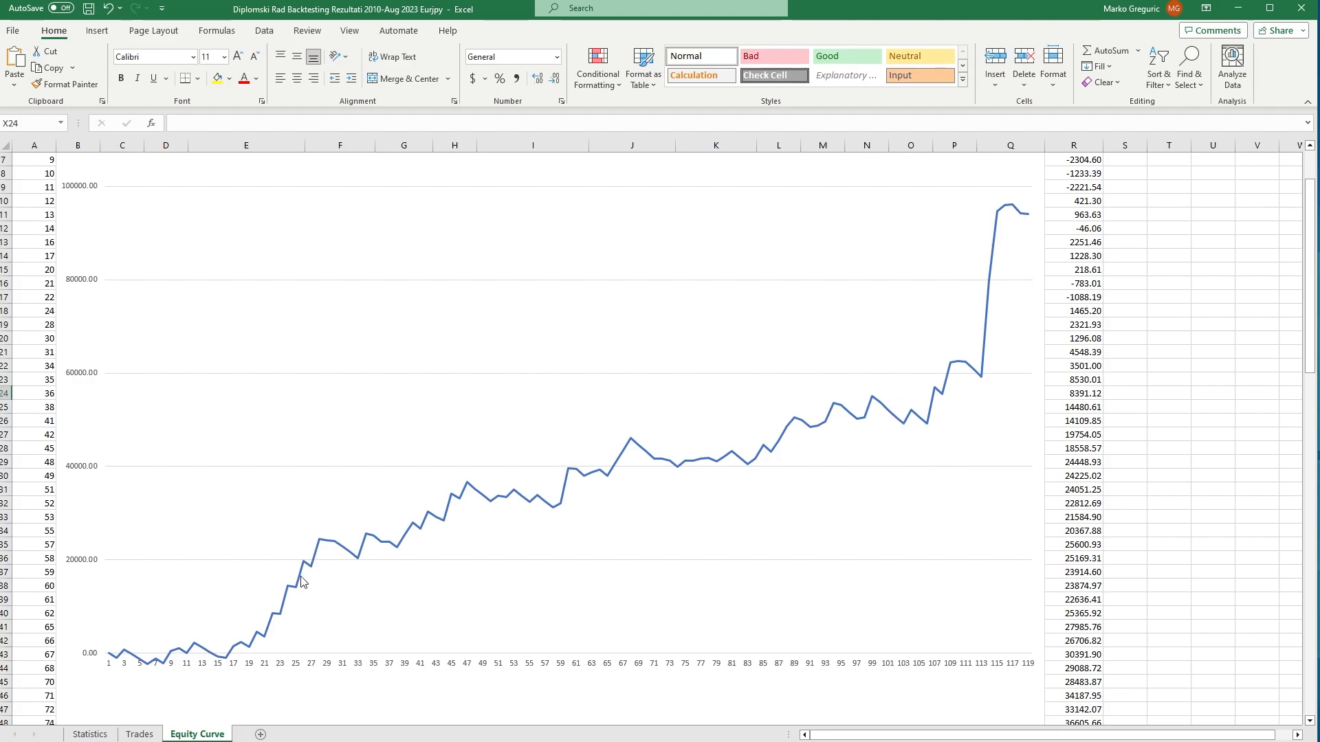
mouse_move(319, 548)
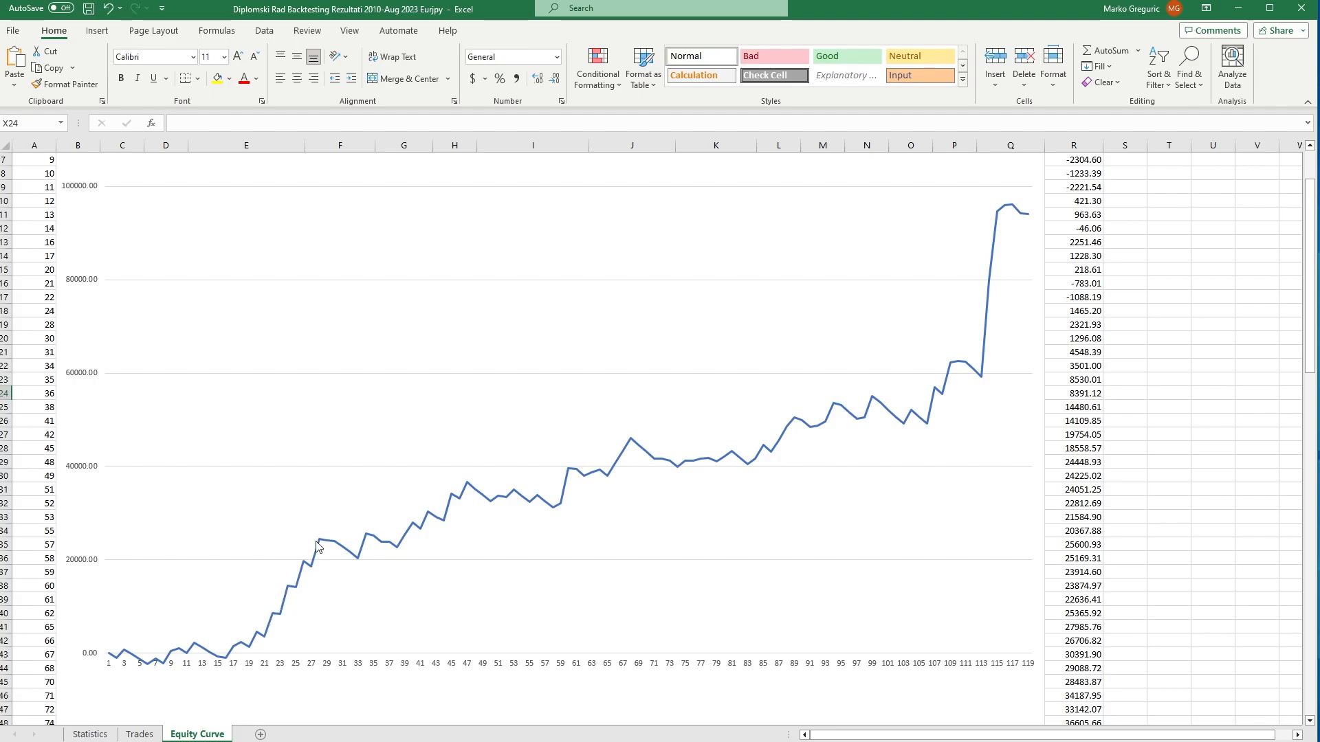
mouse_move(462, 528)
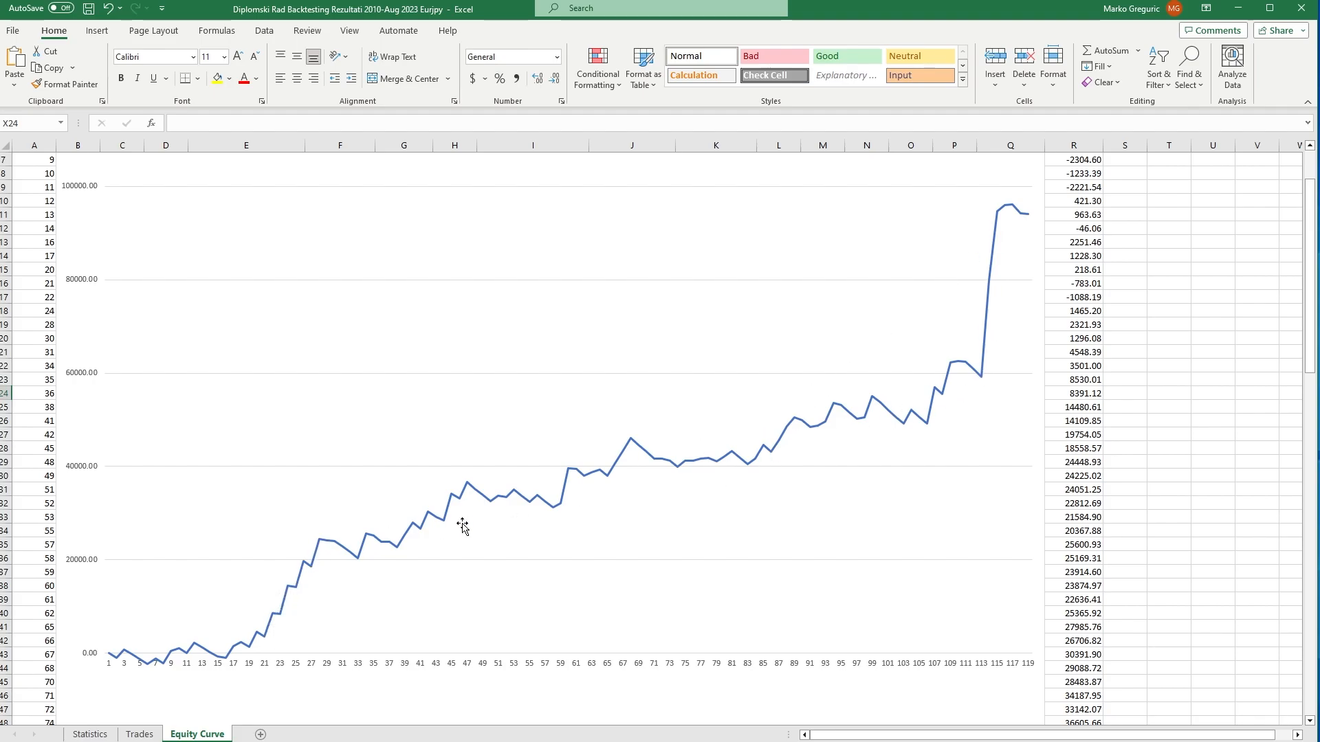
mouse_move(763, 467)
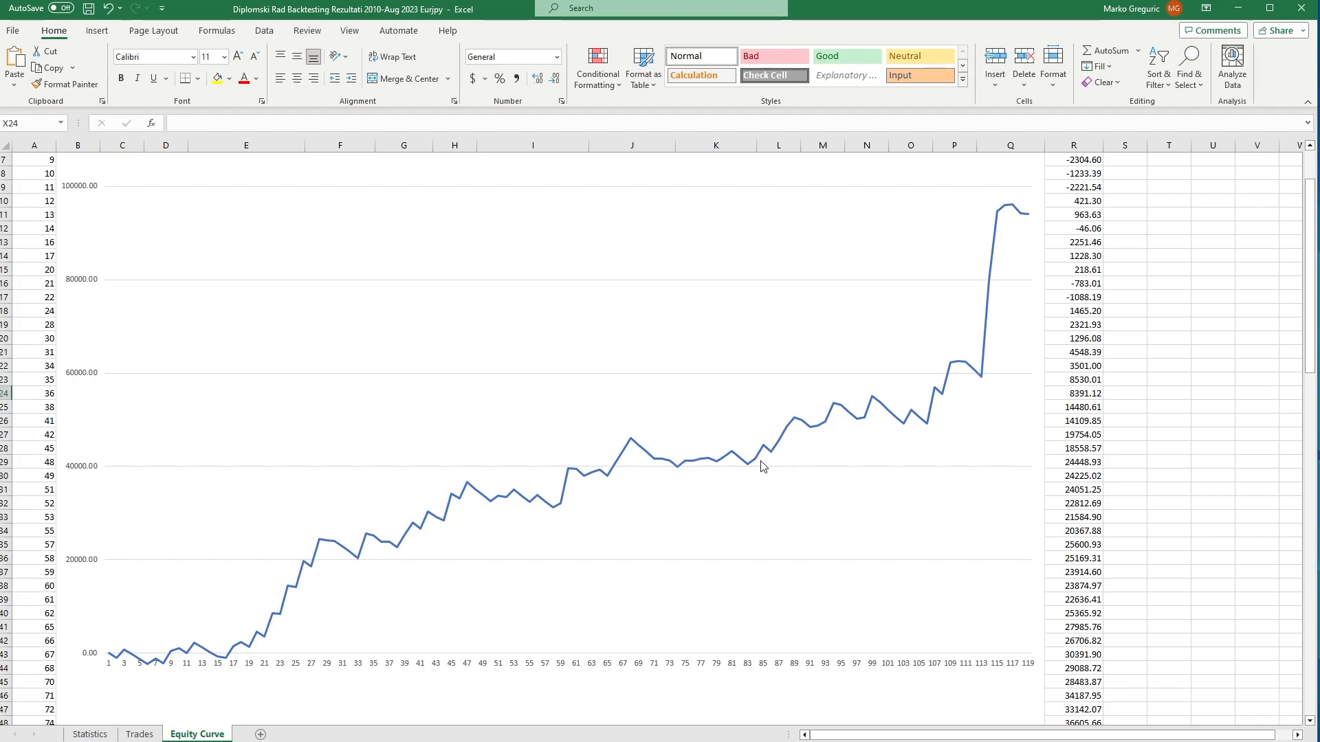
mouse_move(743, 466)
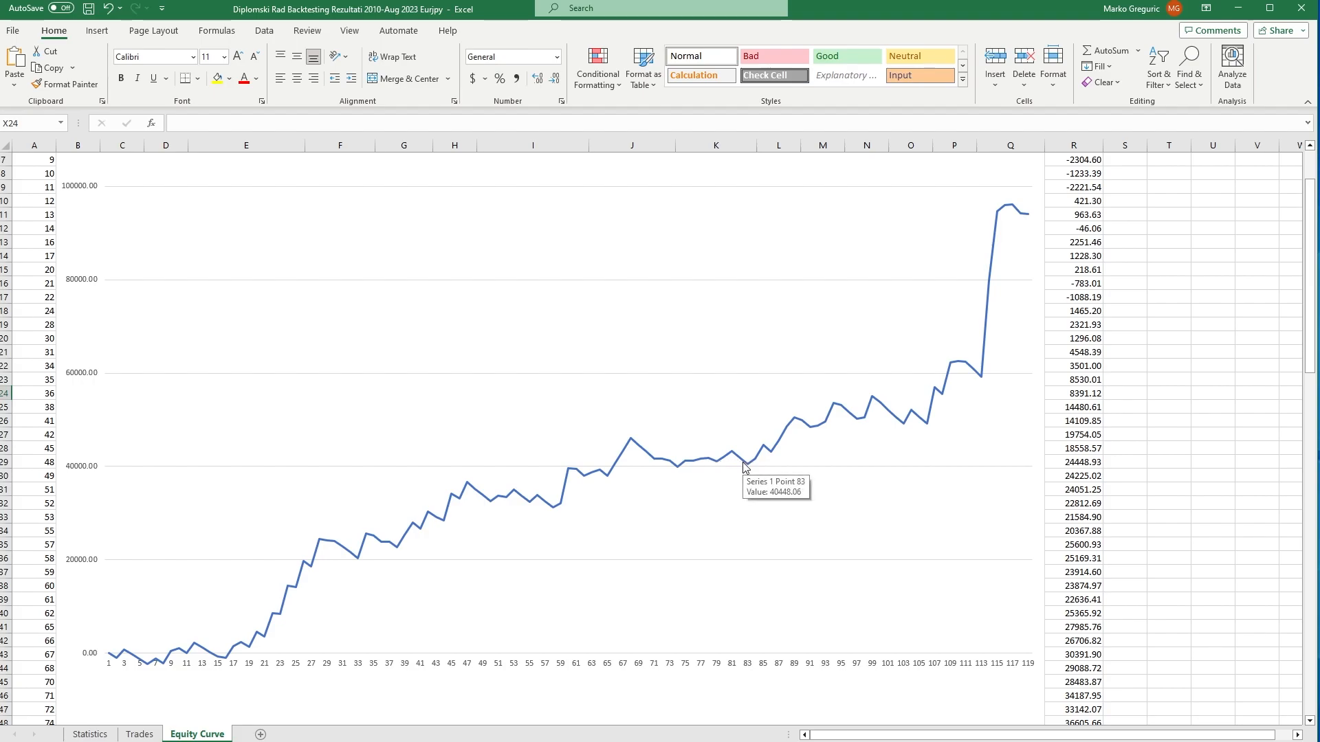
mouse_move(181, 702)
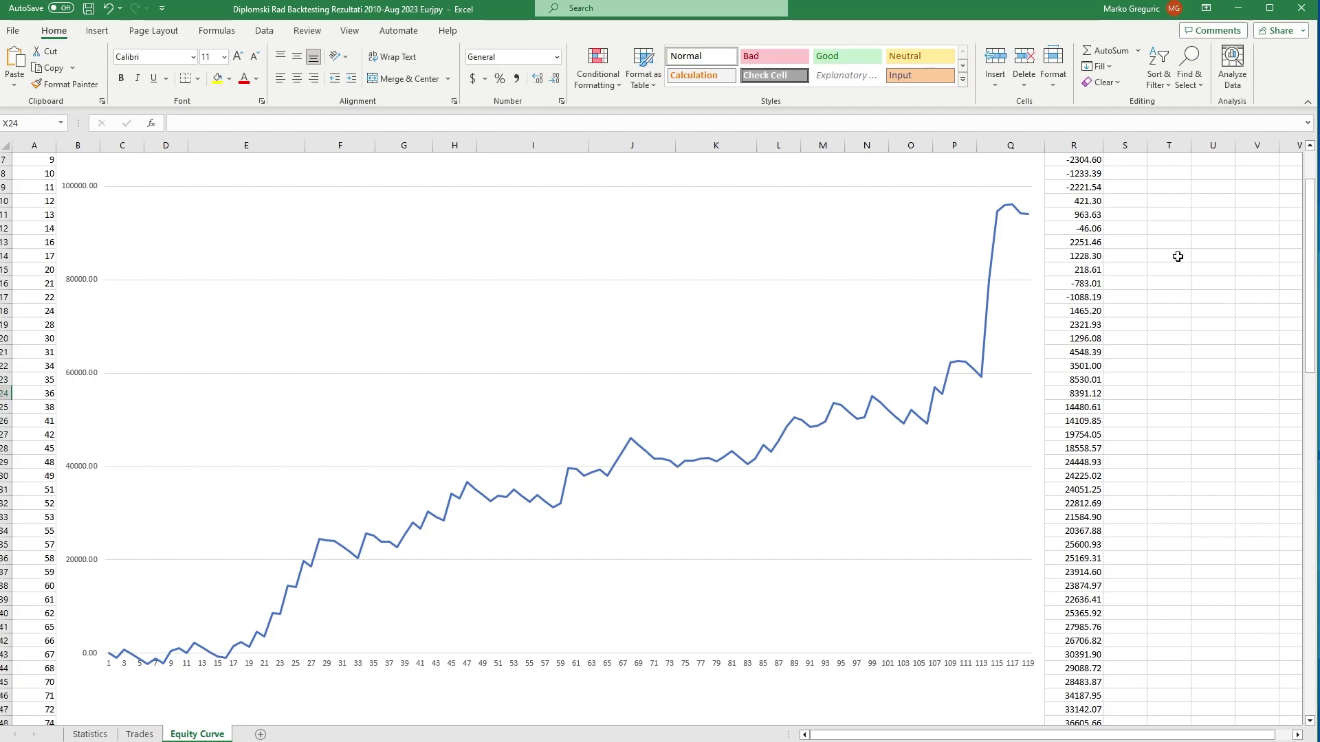
mouse_move(483, 412)
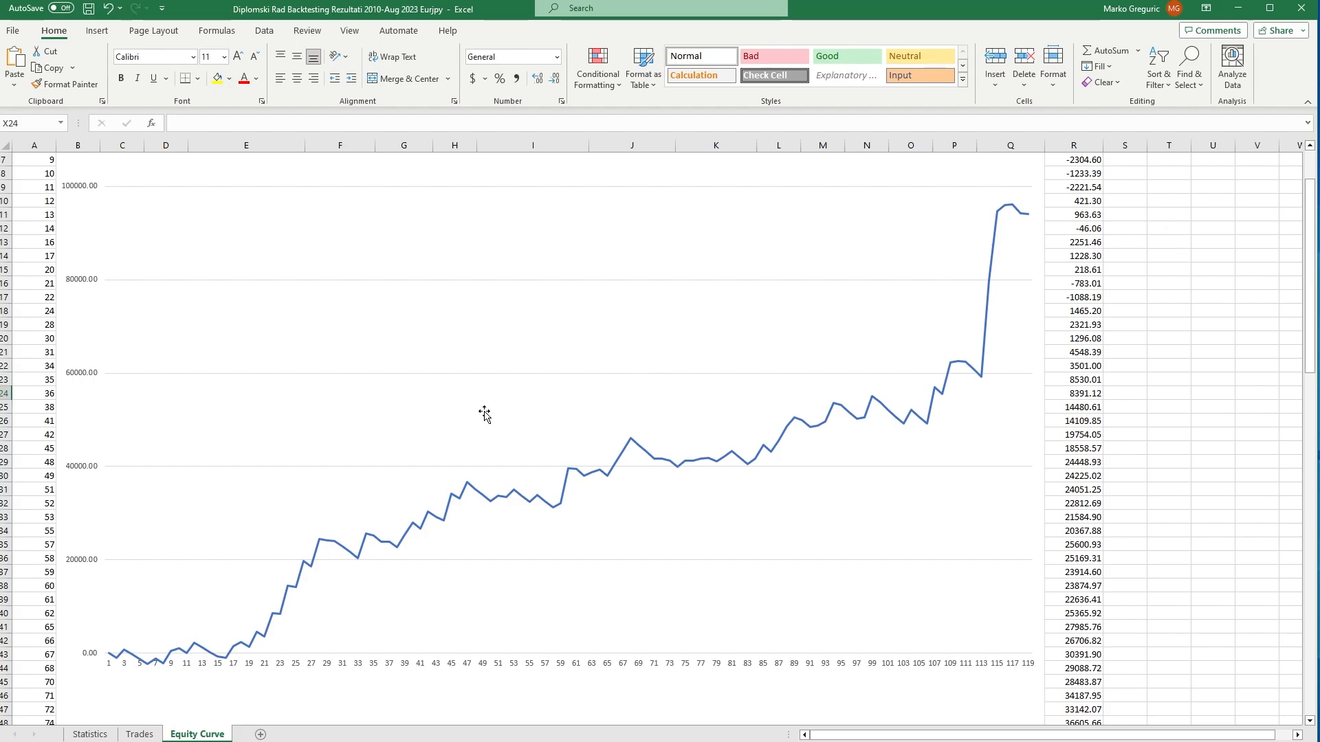
mouse_move(214, 670)
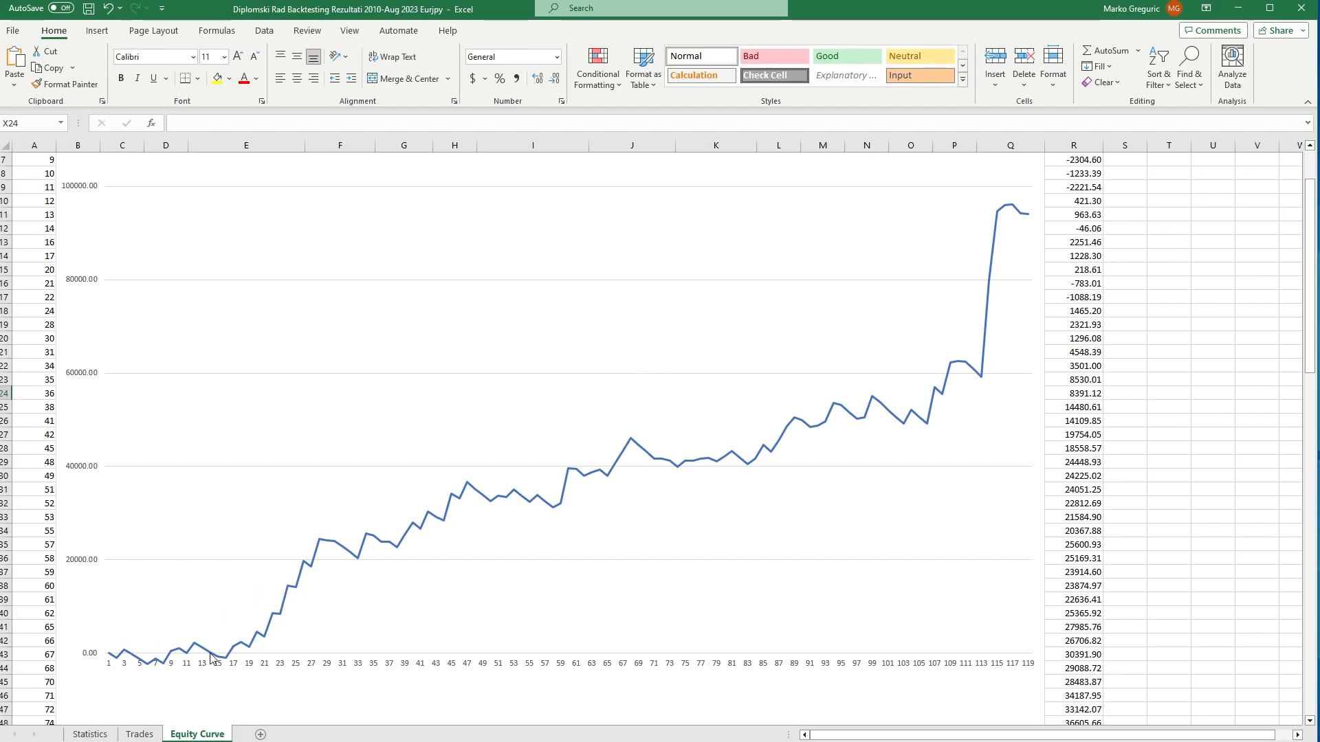
mouse_move(536, 488)
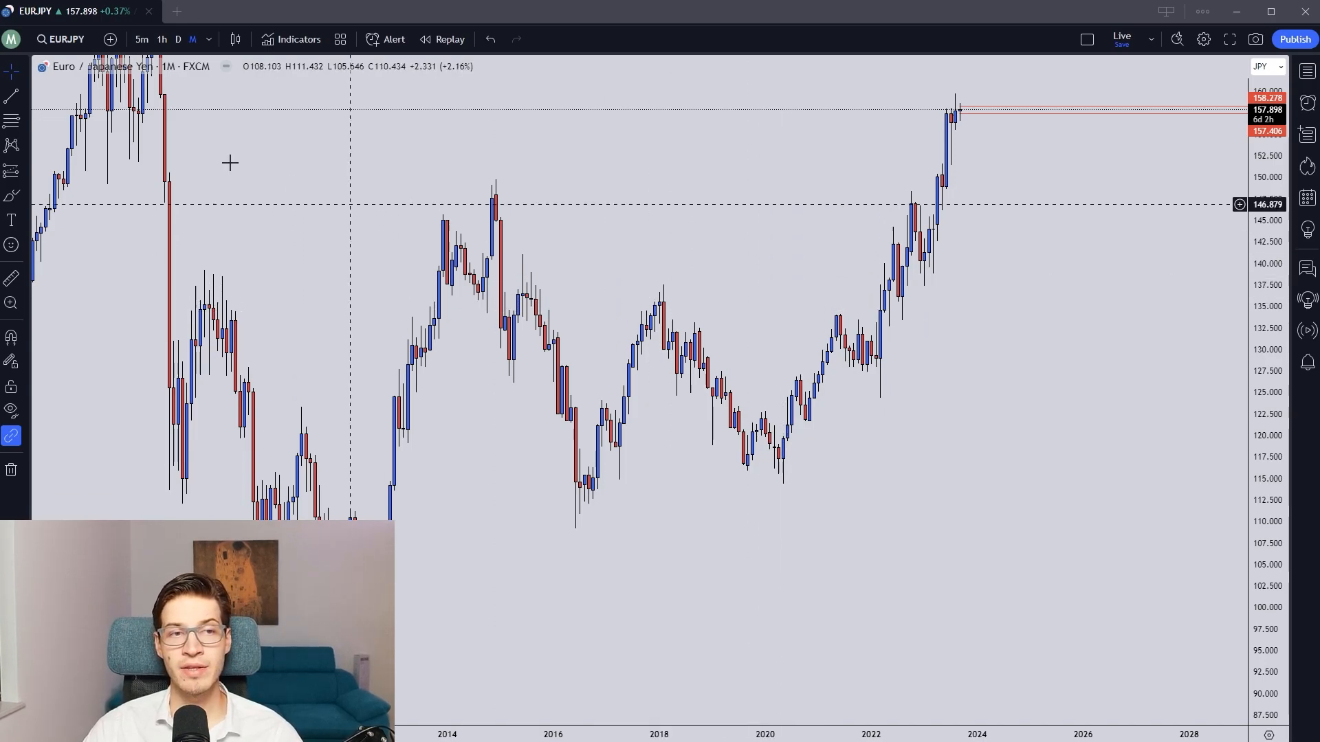
mouse_move(476, 273)
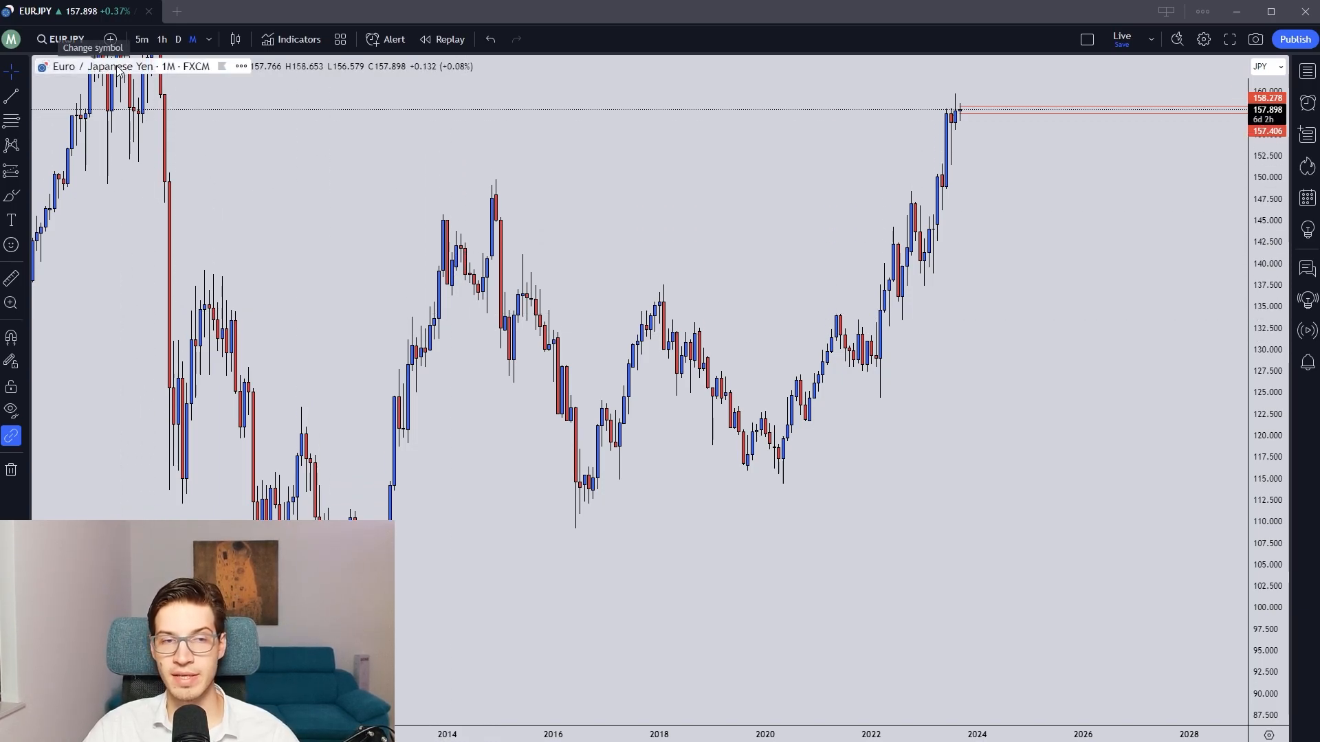
mouse_move(644, 242)
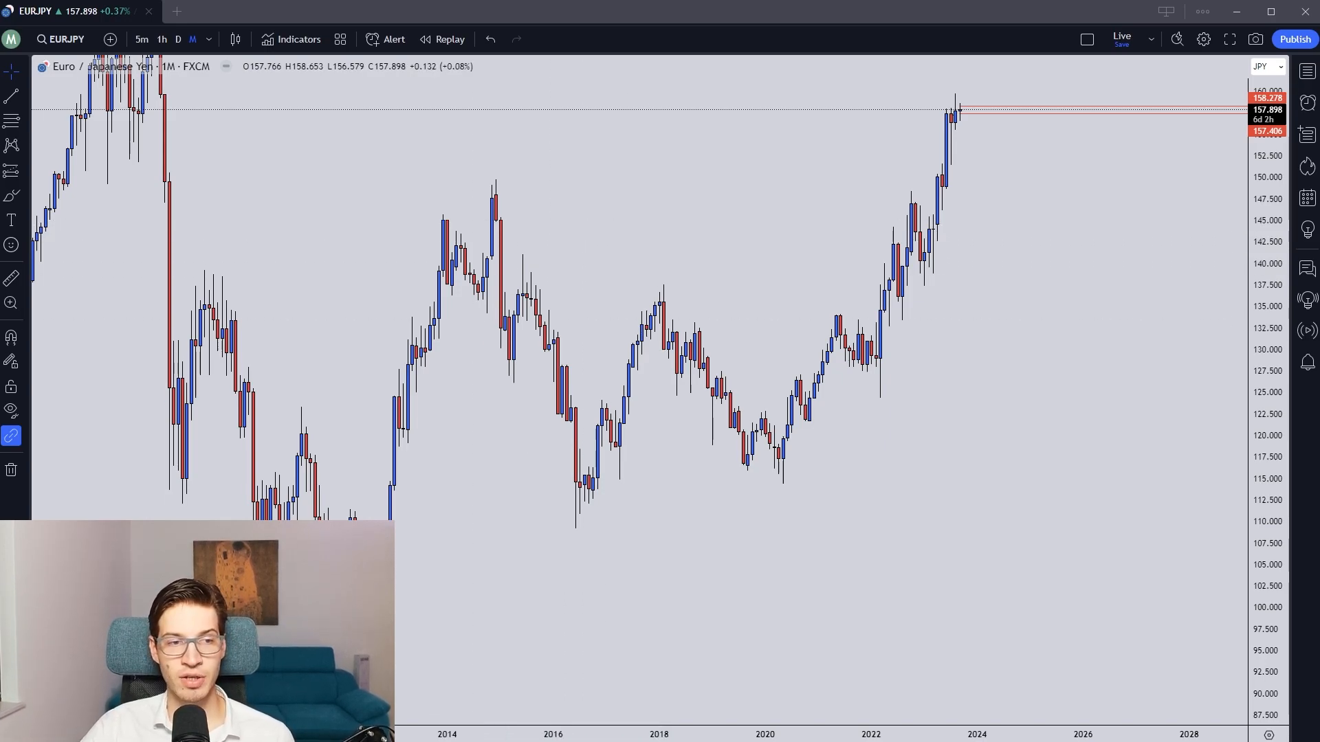
Step: Place a '94.1%' text label on the chart near the 2022 candles
left_click(877, 480)
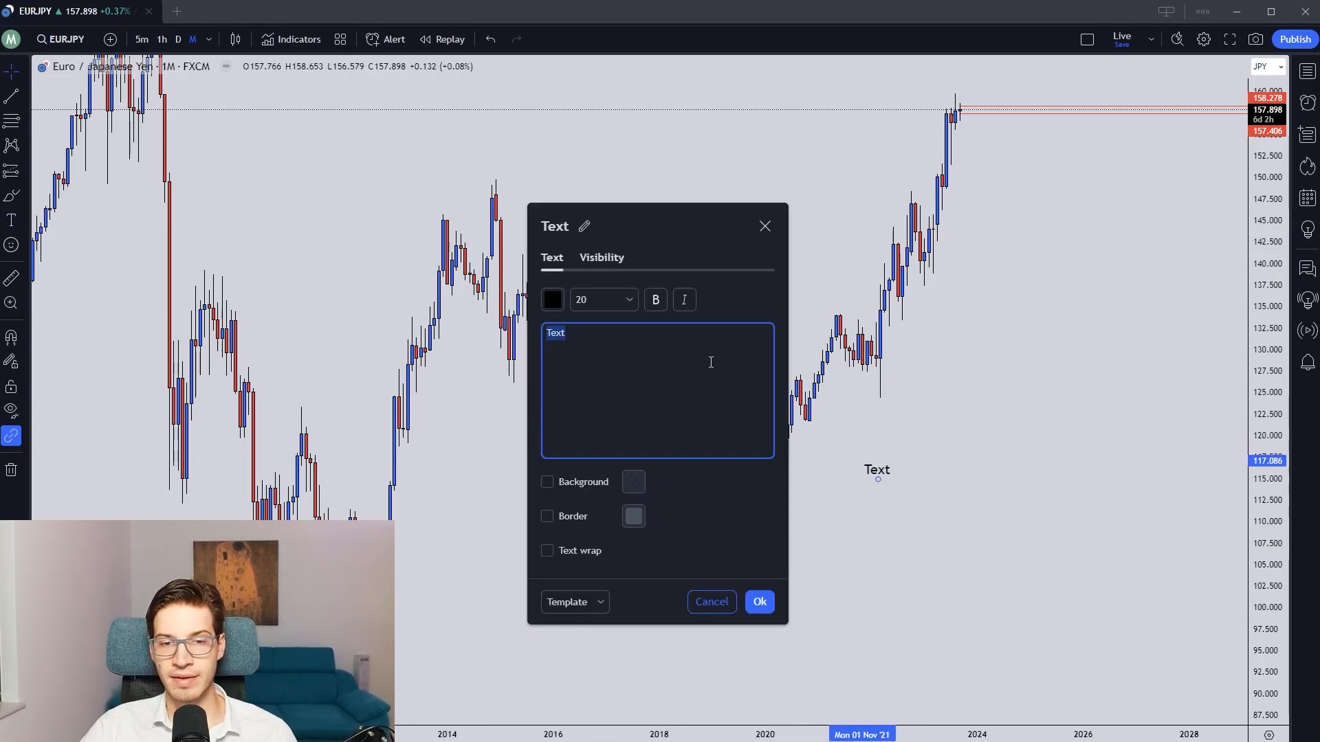
type("94.1%")
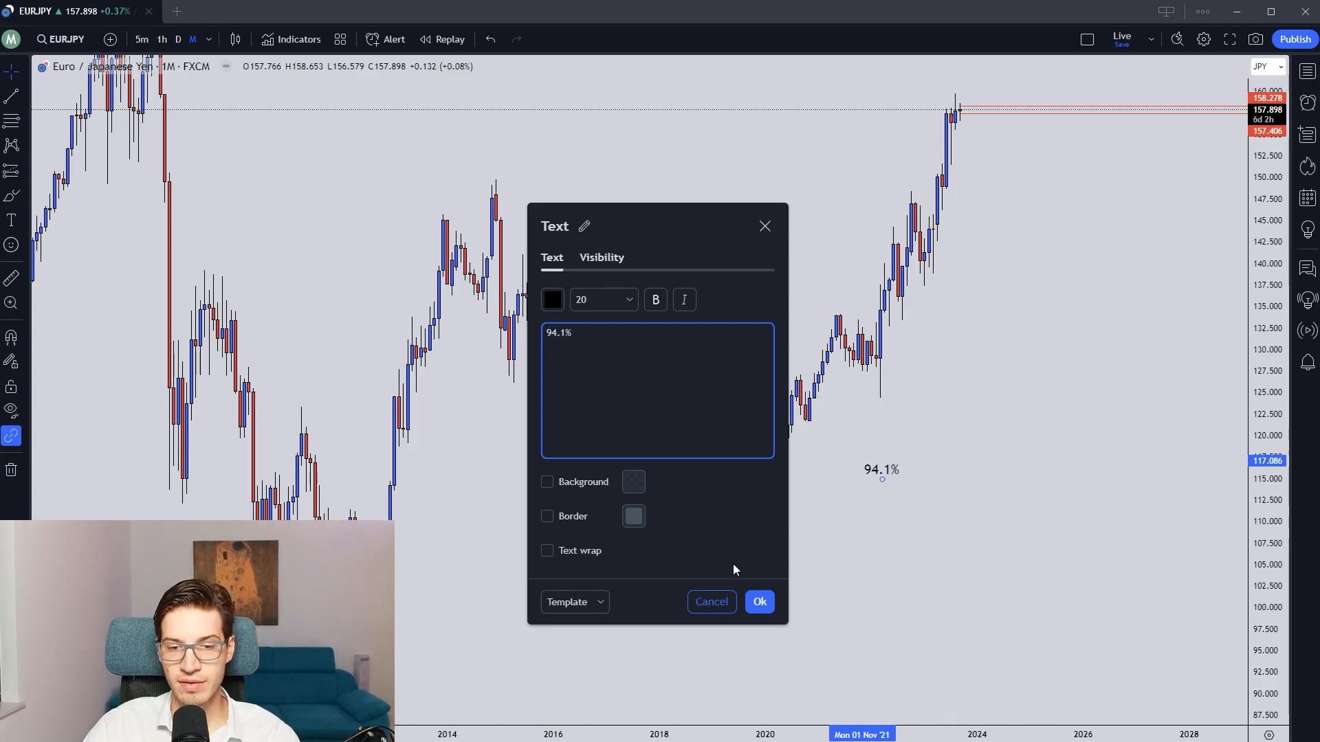
left_click(760, 602)
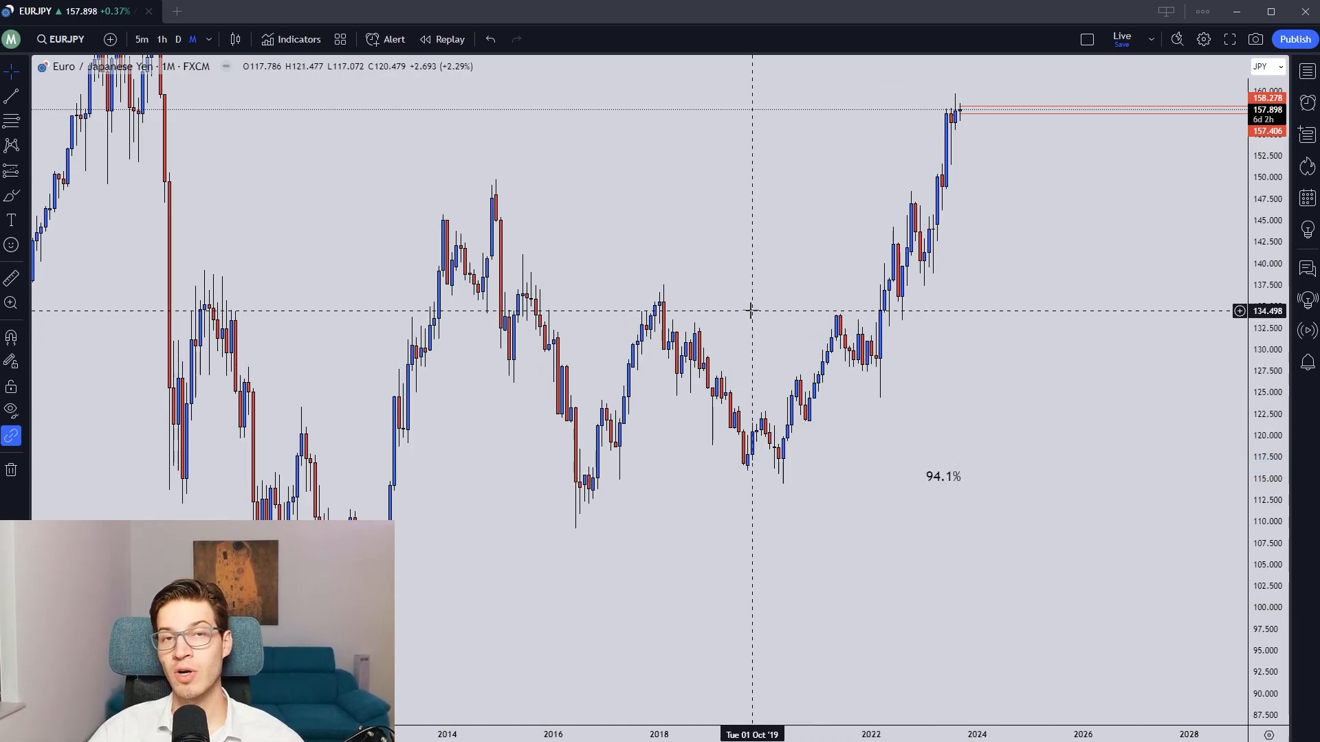
mouse_move(123, 79)
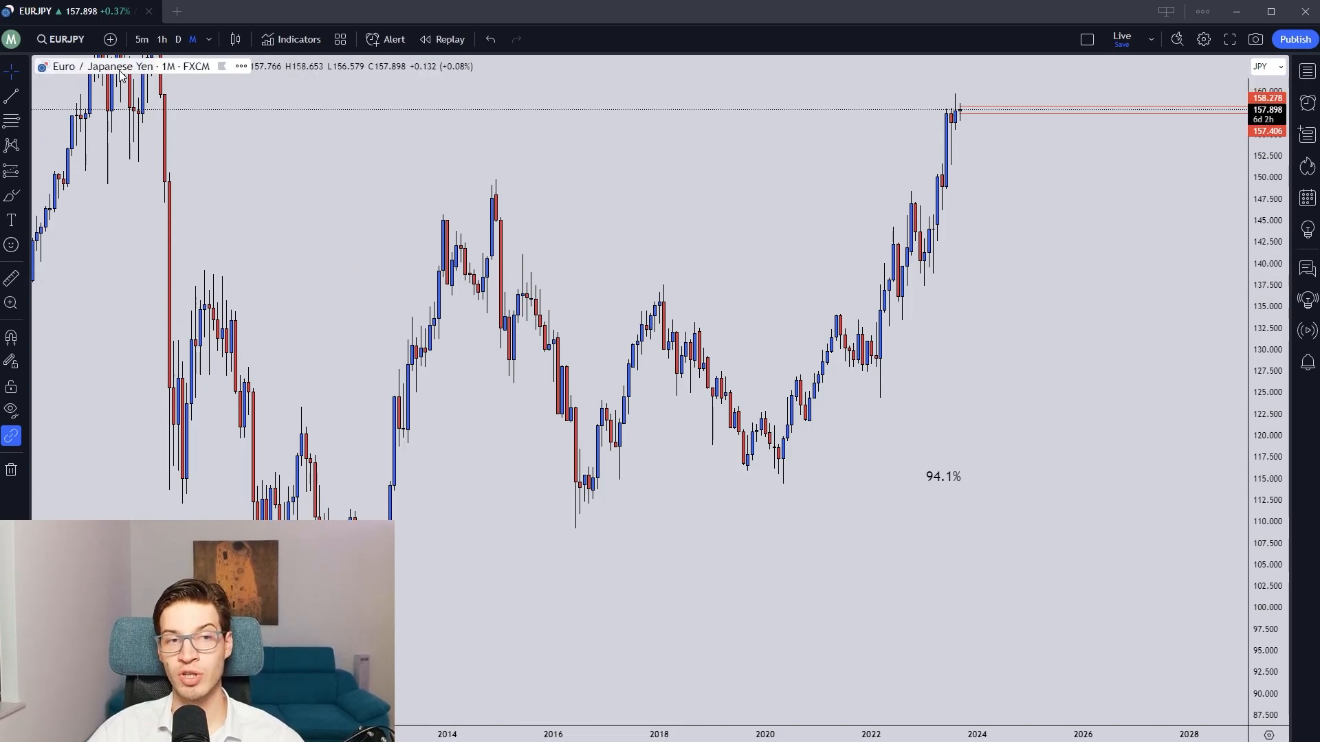
mouse_move(545, 258)
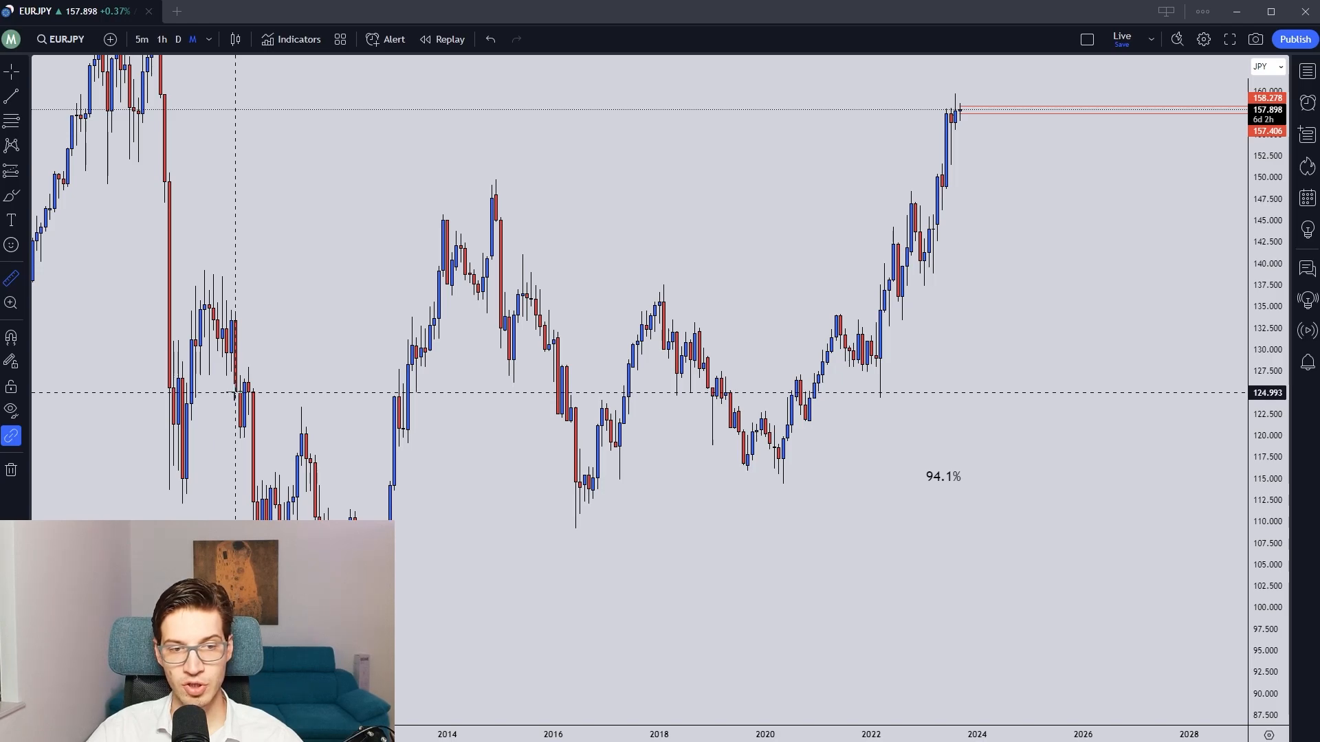
Step: Add '26.2%' and 'Difference is 67.9%' text labels beneath the 94.1% label
left_click_drag(236, 394, 1065, 188)
type("26.2")
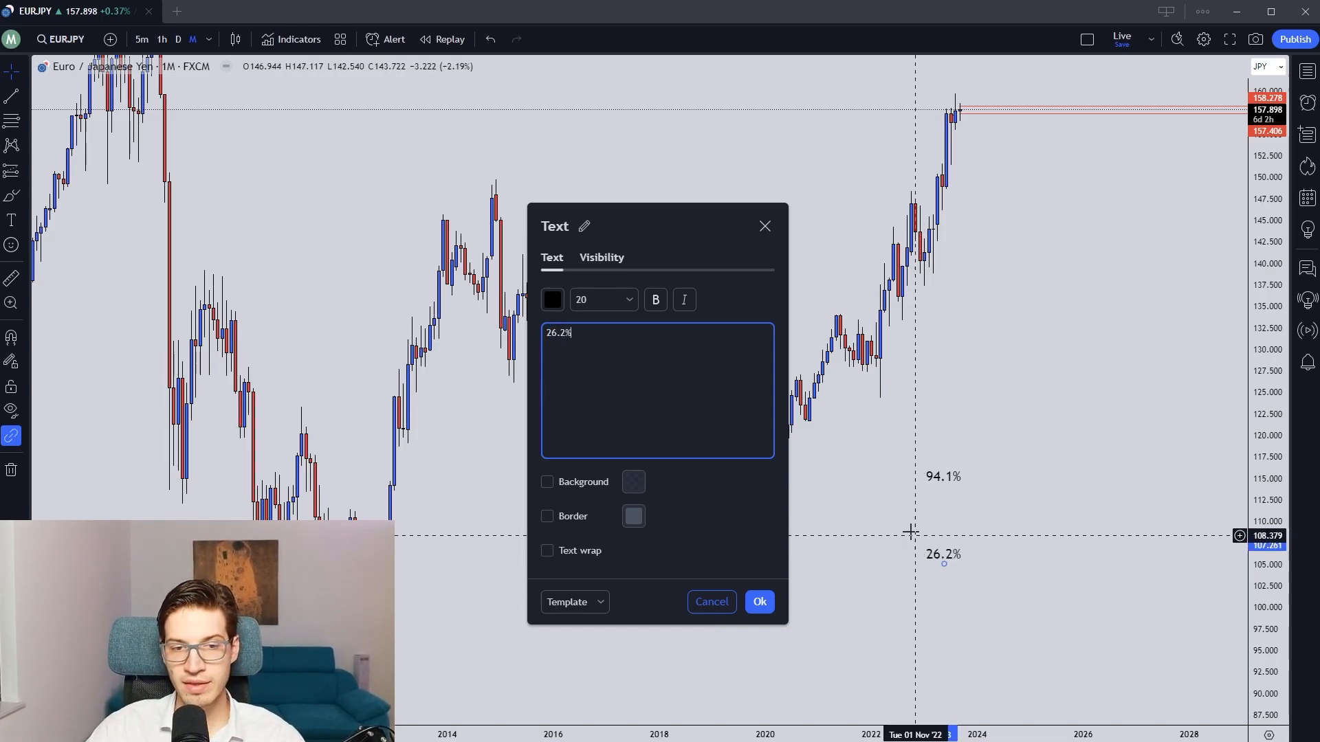
left_click(759, 601)
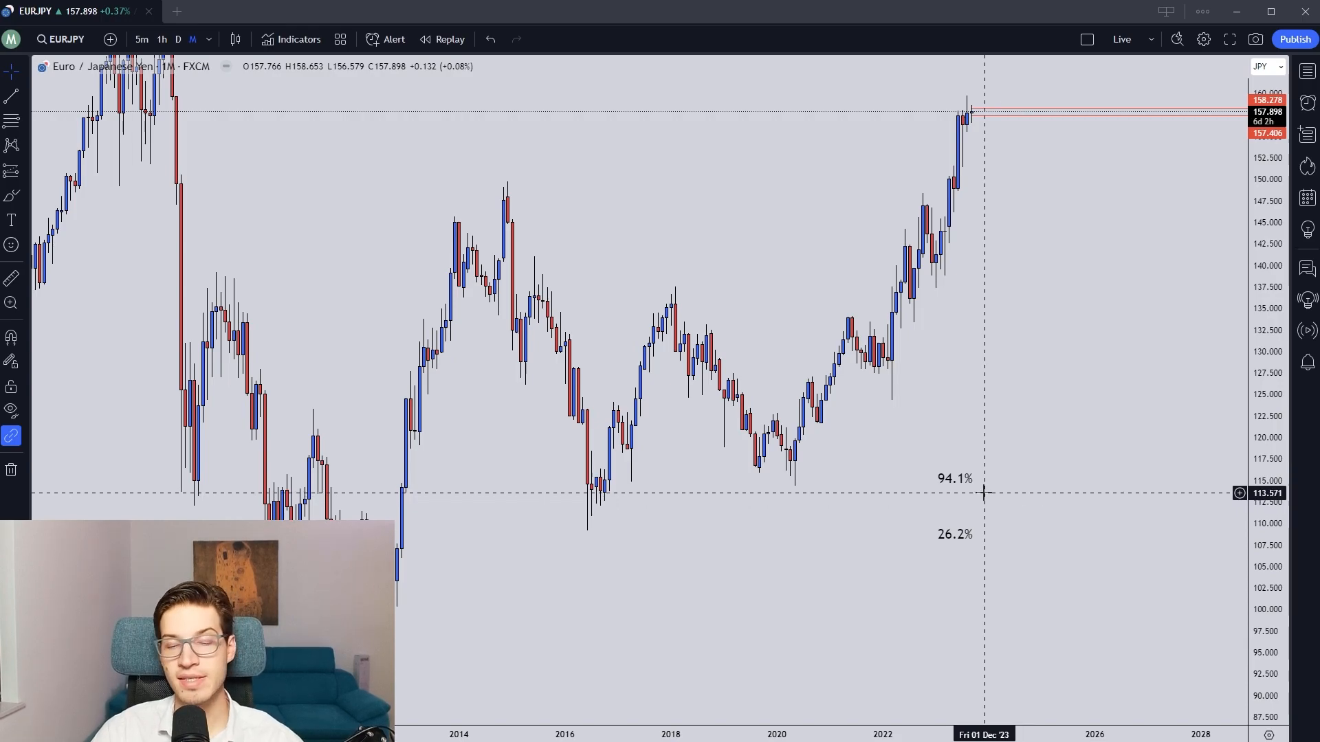
left_click_drag(983, 495, 942, 620)
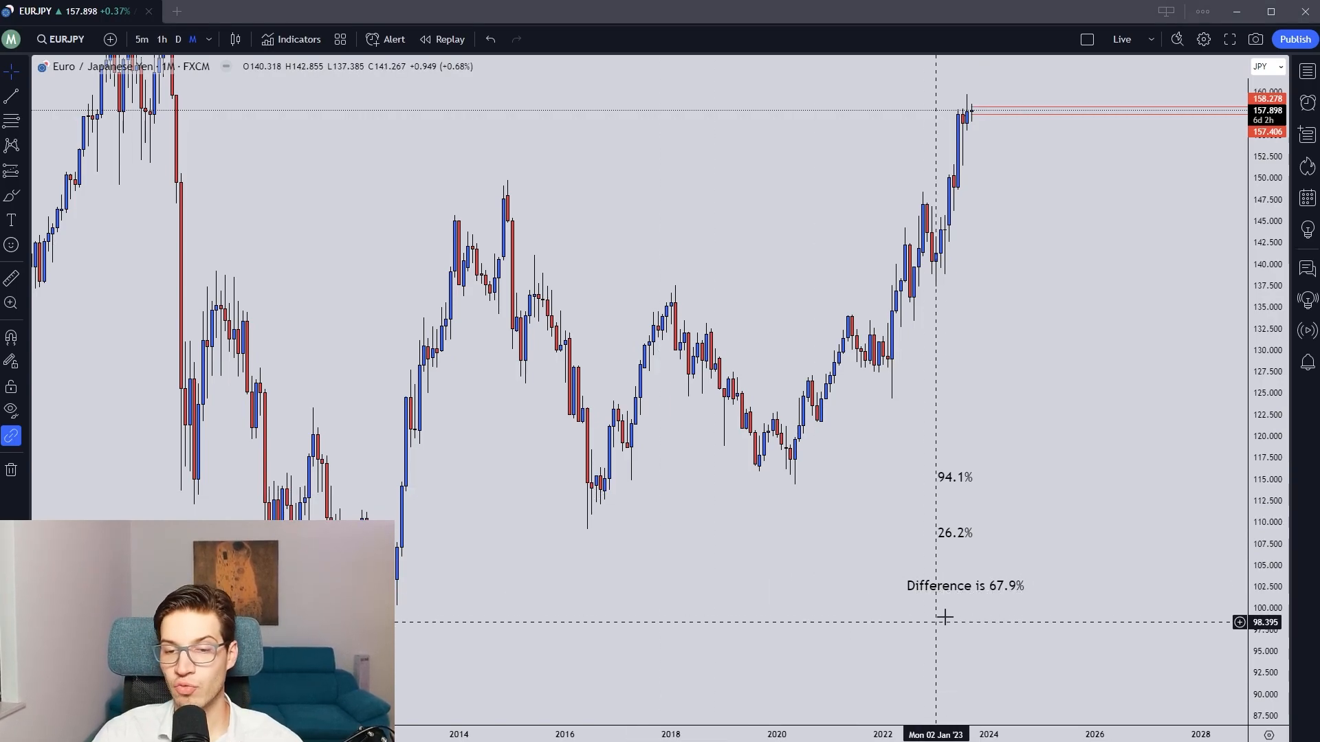